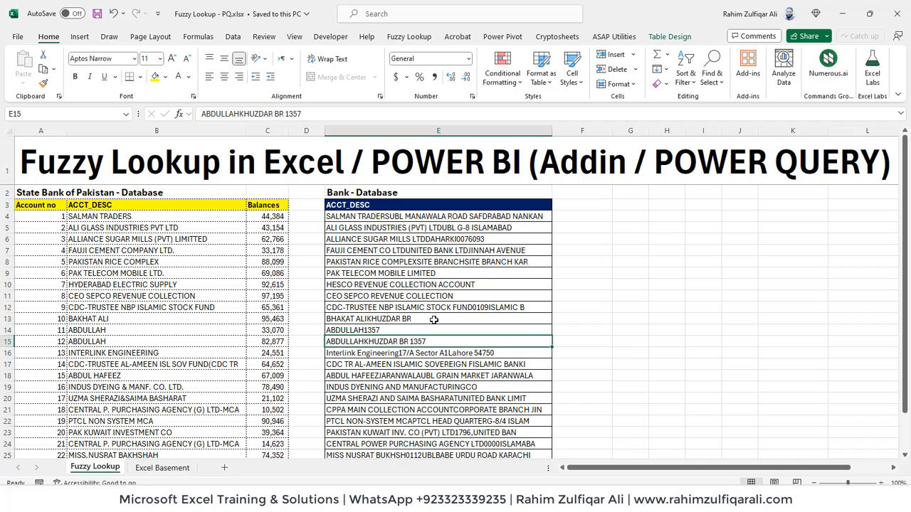
# Step: On the Excel Basement sheet, point out Rahim's 97,576 sales and Raheem's empty Sales cell F4
pyautogui.click(169, 342)
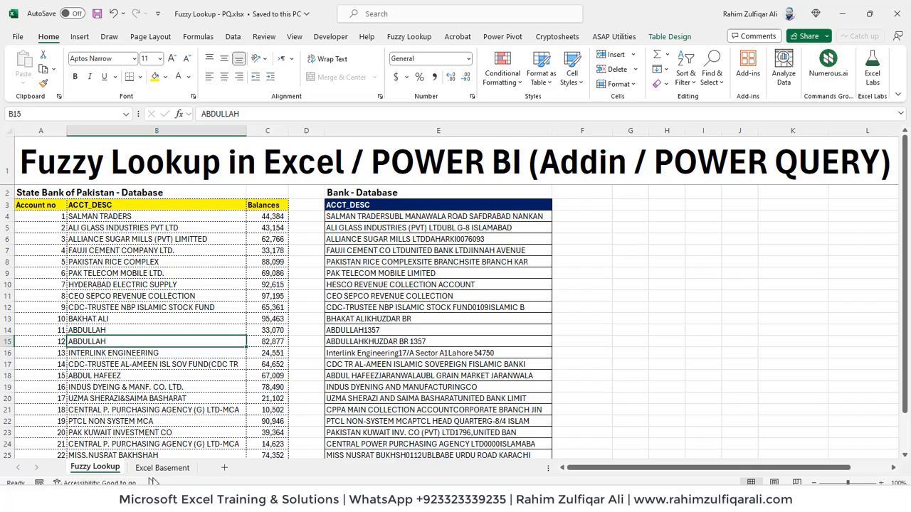
pyautogui.click(162, 468)
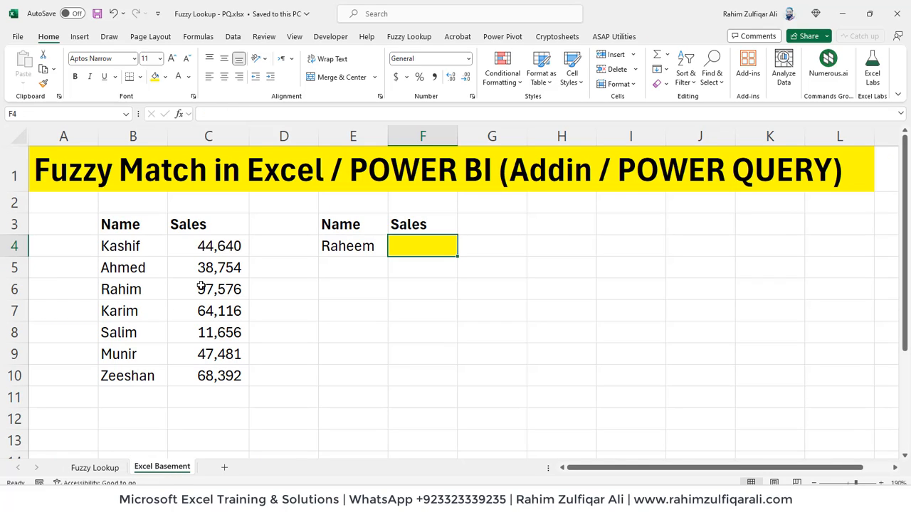
pyautogui.click(208, 289)
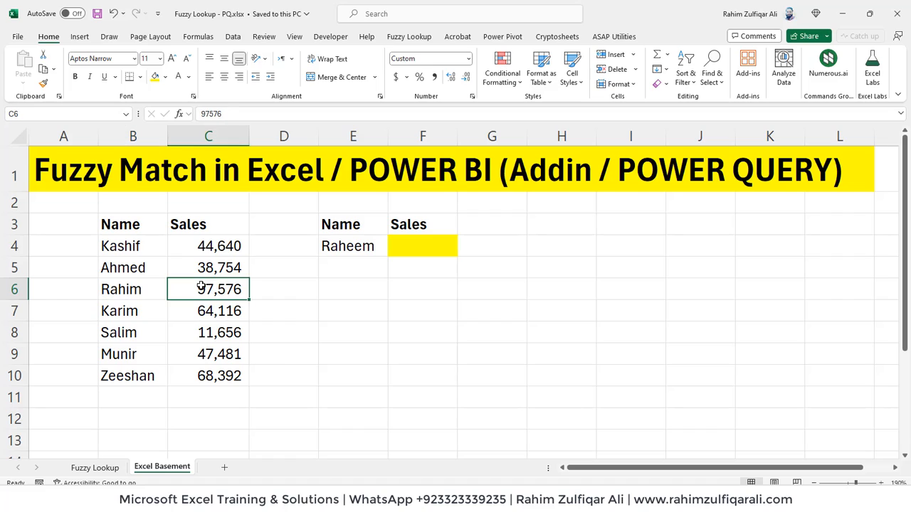
pyautogui.click(422, 245)
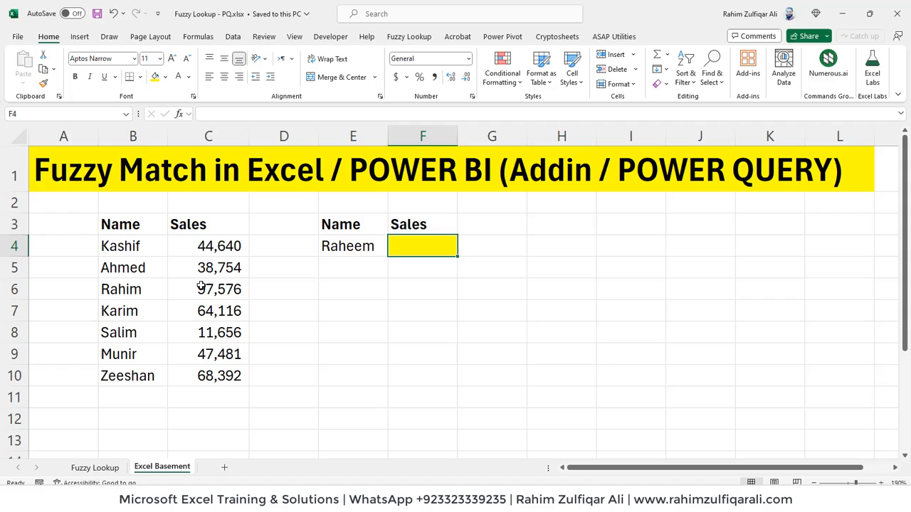
pyautogui.click(121, 289)
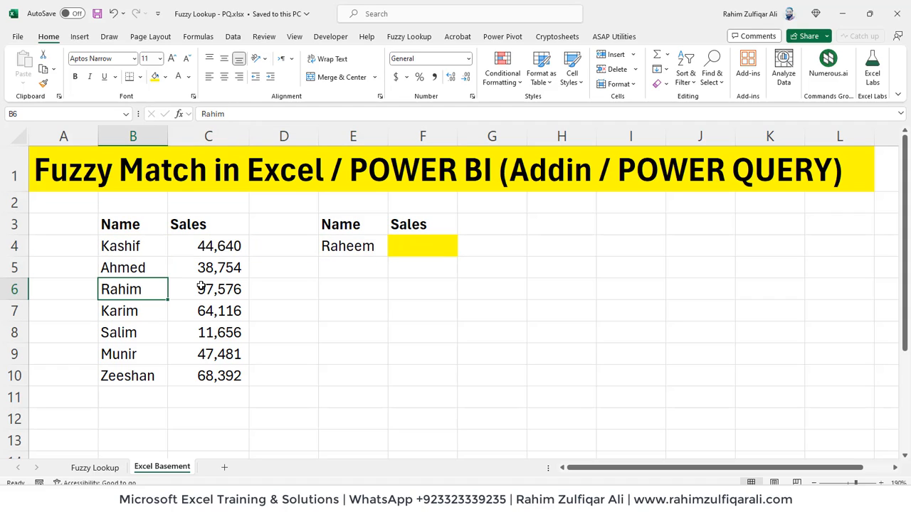
pyautogui.click(207, 289)
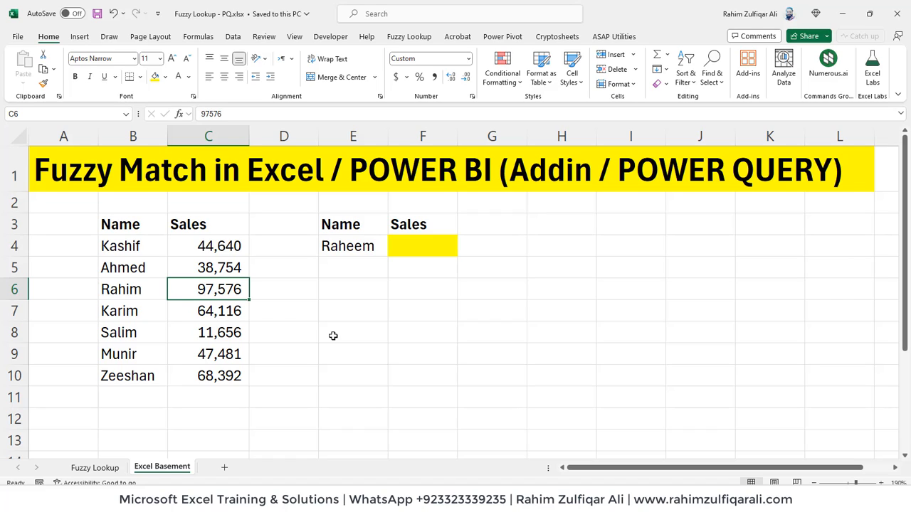
pyautogui.click(422, 246)
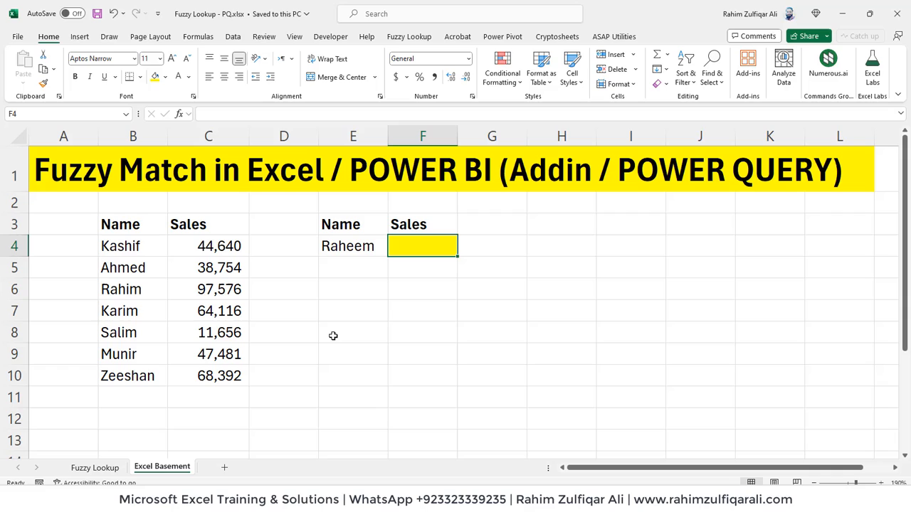
# Step: Enter =VLOOKUP(E4,B3:C10,2,FALSE) in F4 for Raheem, which returns #N/A
pyautogui.write('=VLOOKUP(')
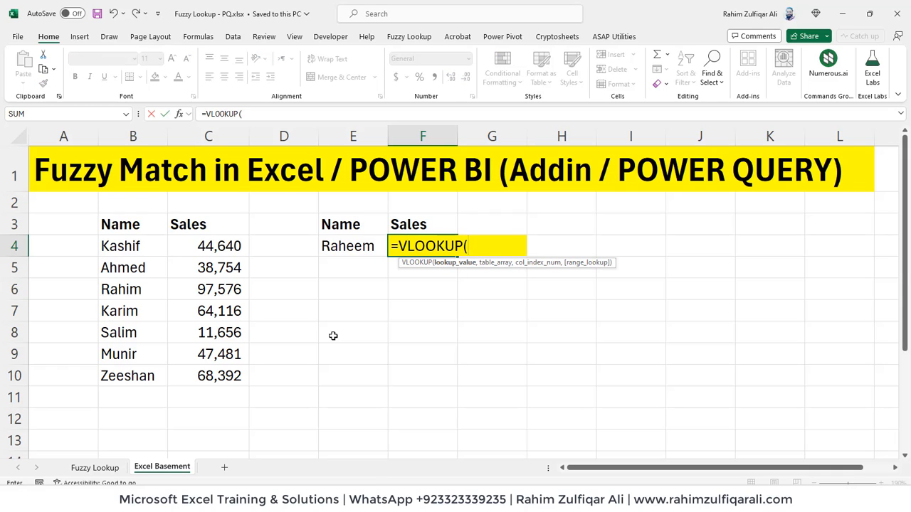
pyautogui.click(352, 246)
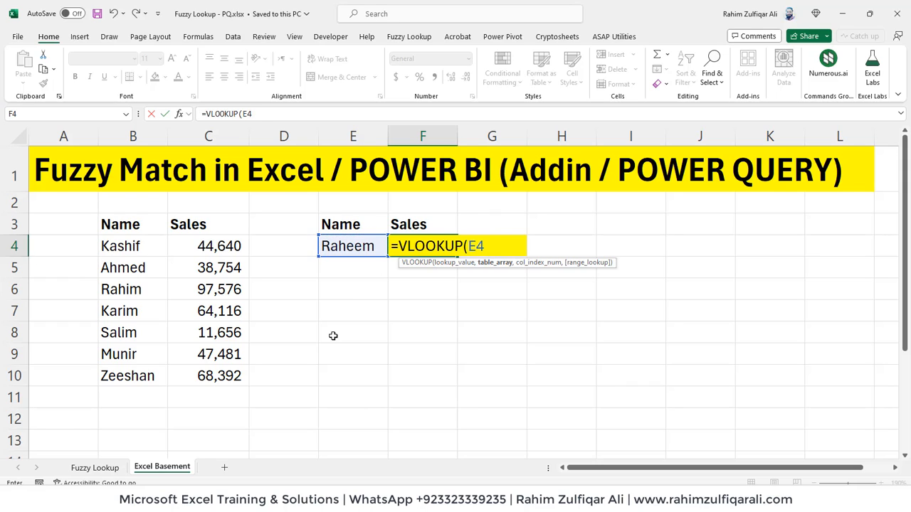
pyautogui.moveTo(132, 224); pyautogui.dragTo(208, 376)
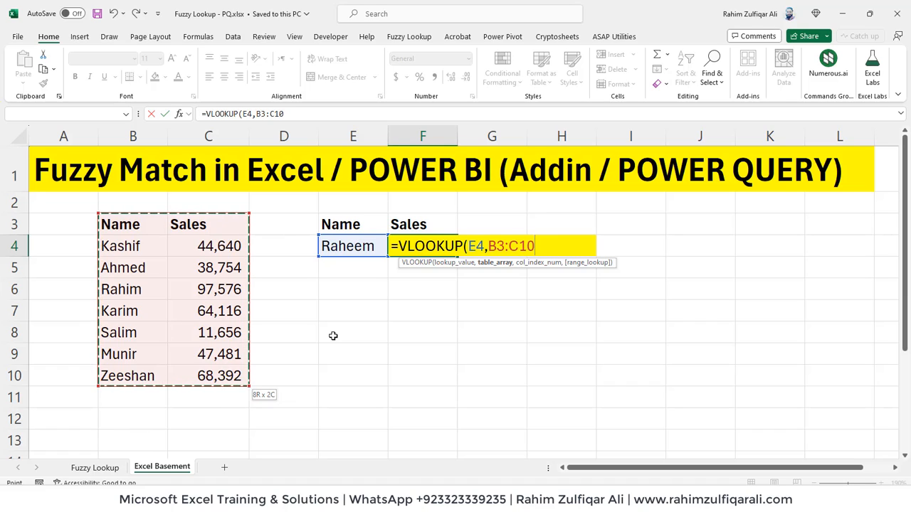
pyautogui.write(',')
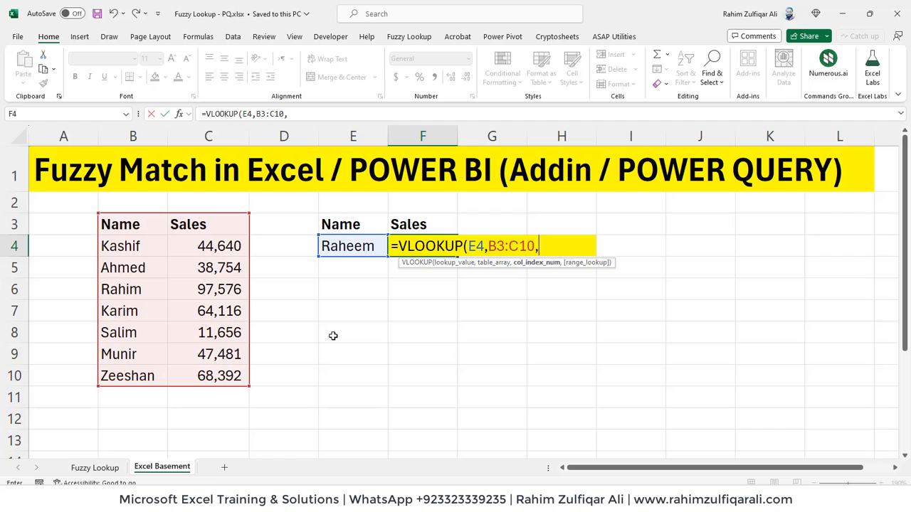
pyautogui.write('2,')
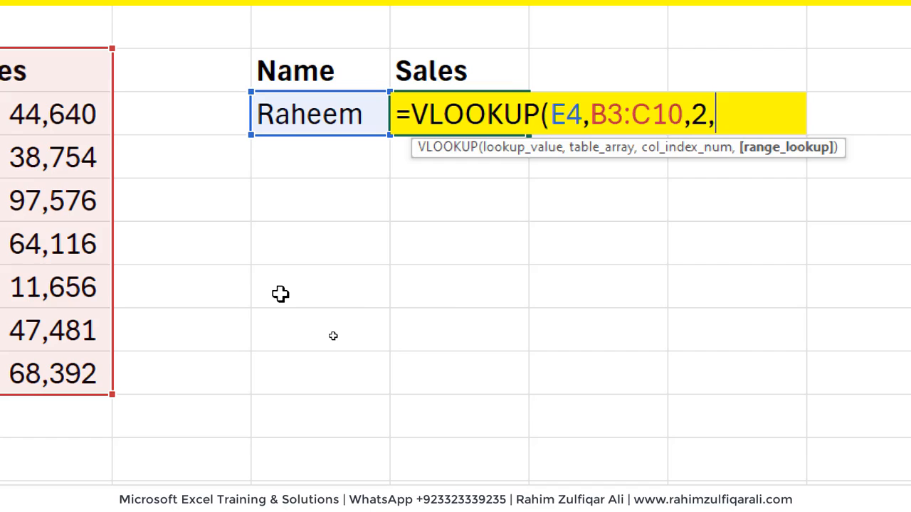
pyautogui.write('t')
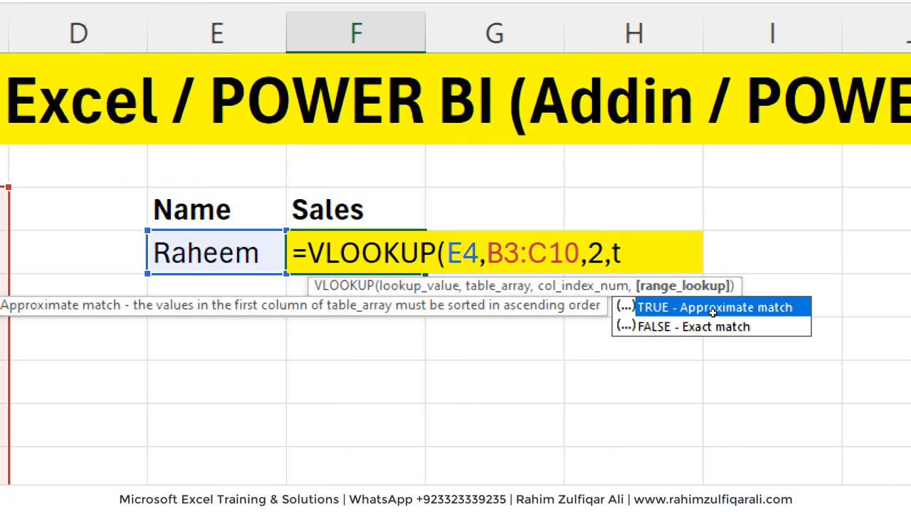
pyautogui.hscroll(3)
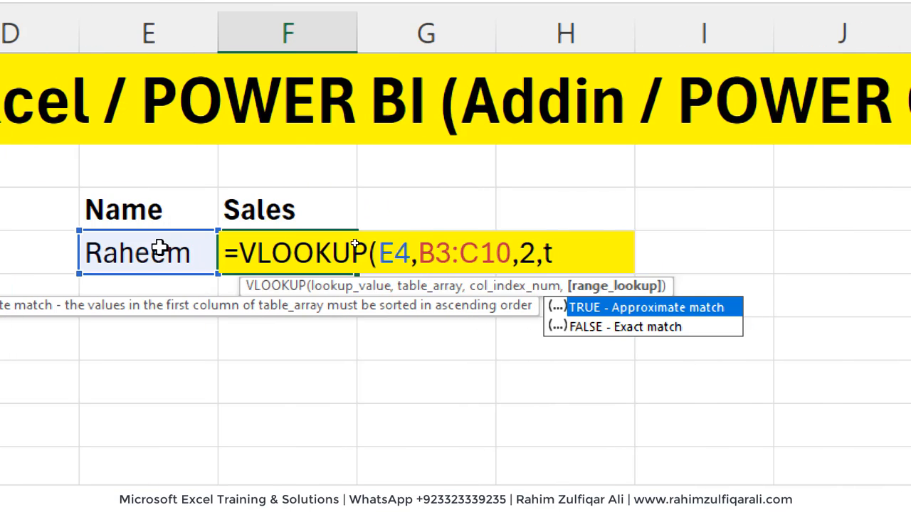
pyautogui.moveTo(576, 335)
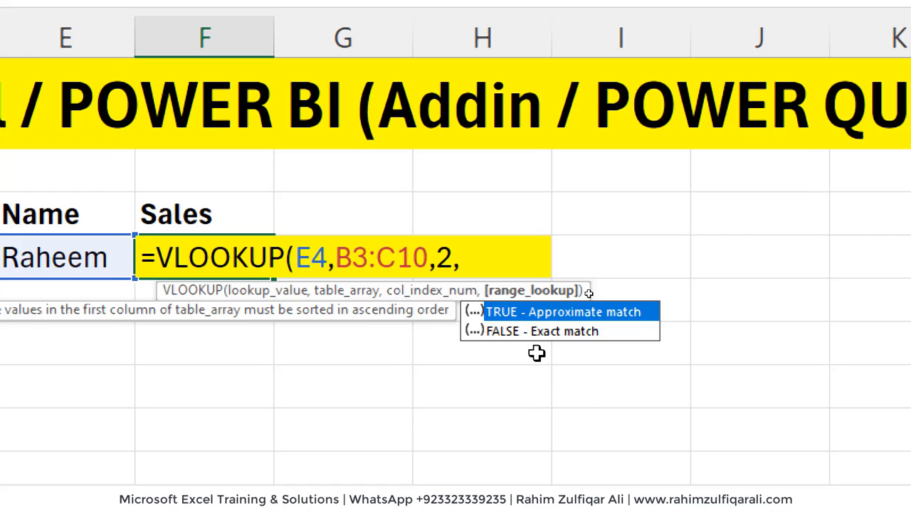
pyautogui.write('false)')
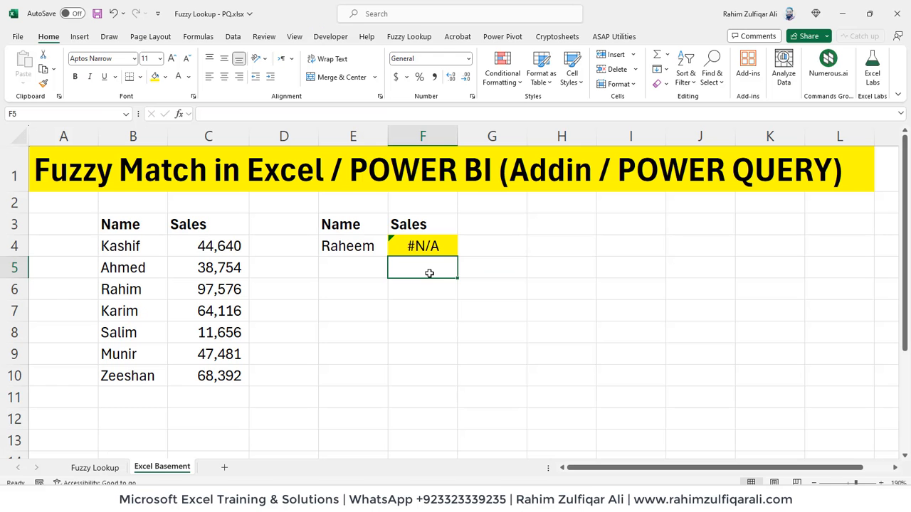
pyautogui.click(208, 246)
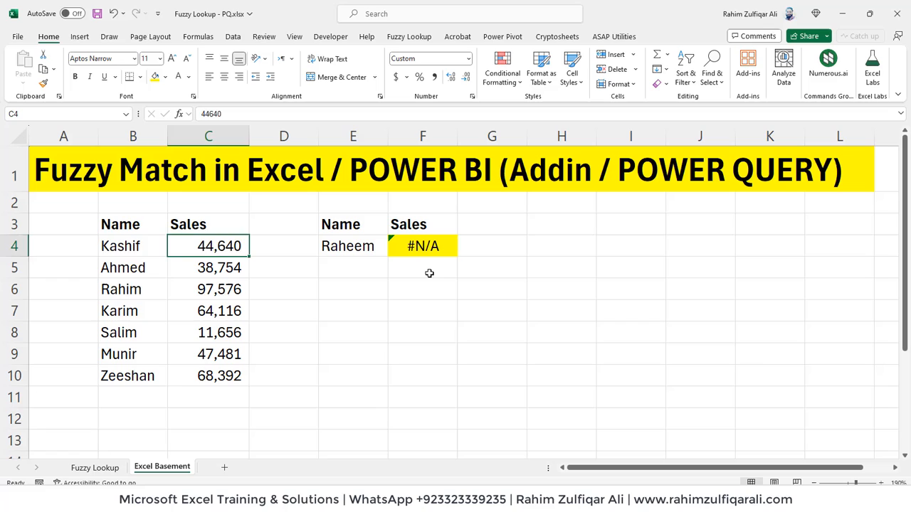
pyautogui.click(207, 289)
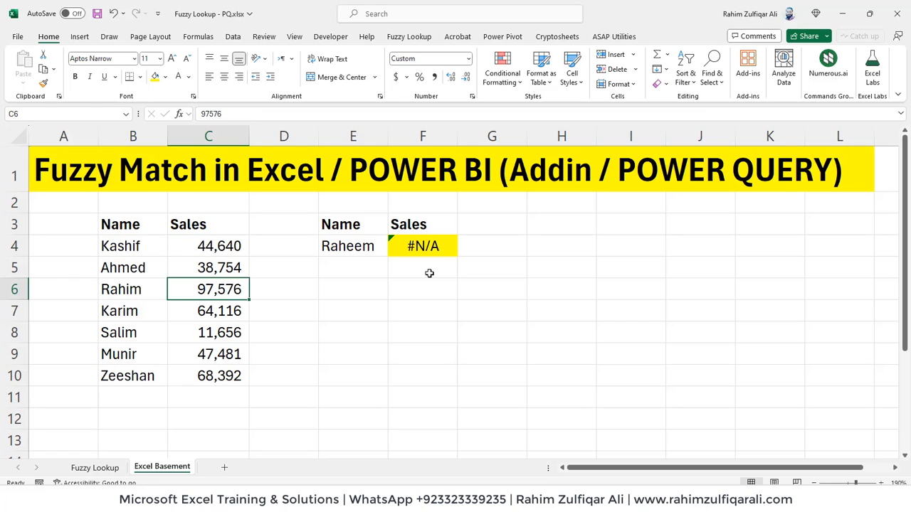
pyautogui.click(353, 246)
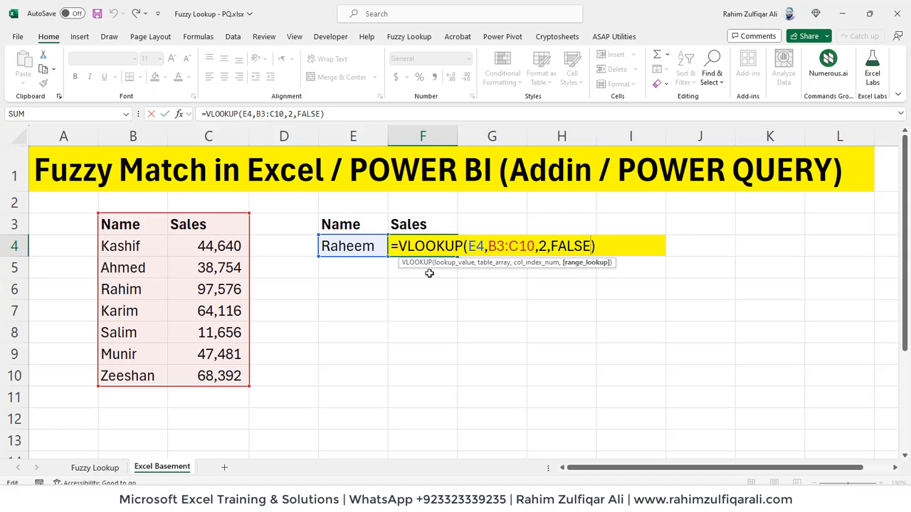
pyautogui.press('Enter')
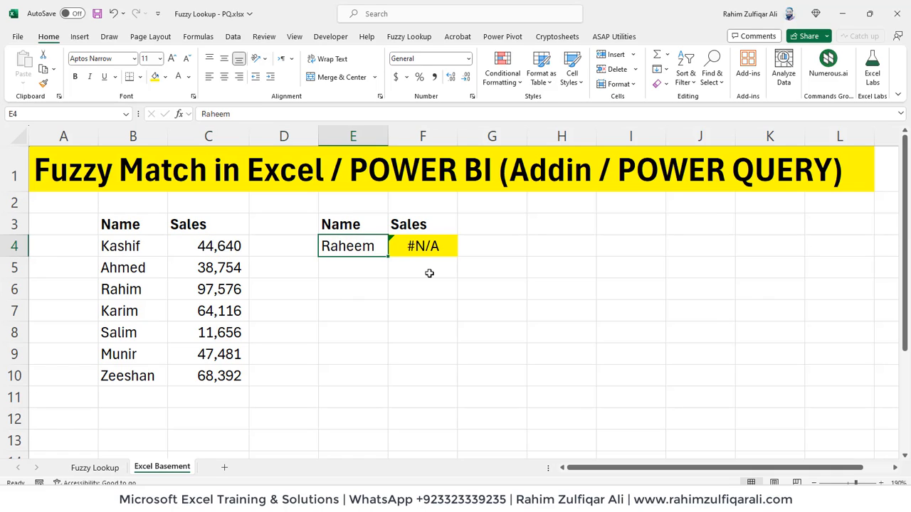
pyautogui.write('=XLOOKUP(E4,')
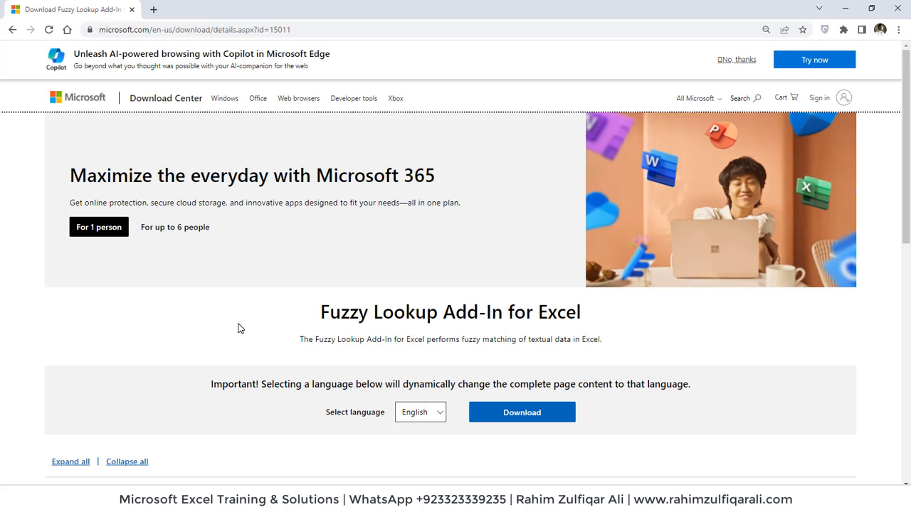
pyautogui.moveTo(318, 325)
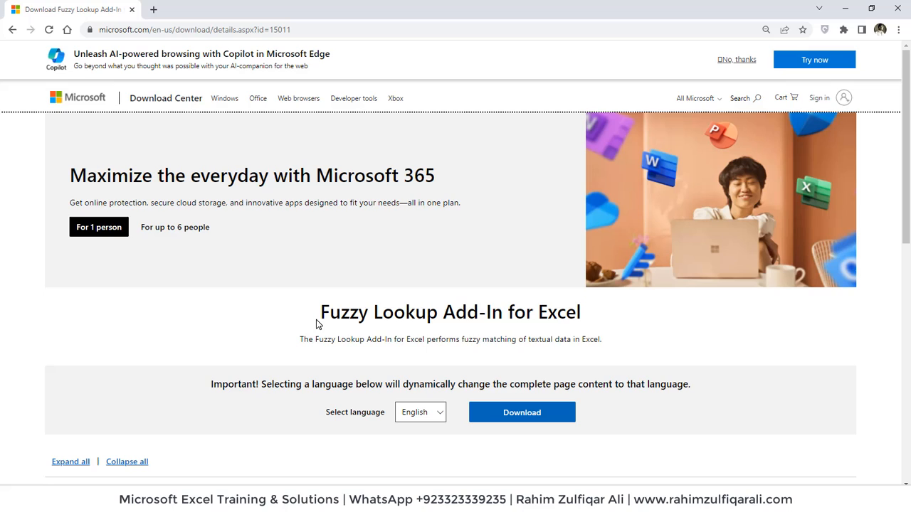
pyautogui.moveTo(364, 319)
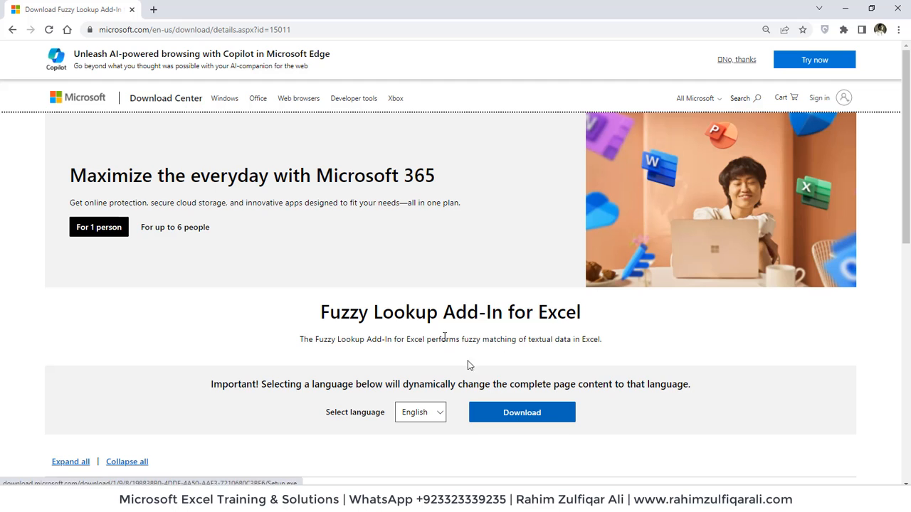
# Step: Expand Install Instructions on the Fuzzy Lookup Add-In page, showing version 1.3.0.0, Setup.exe
pyautogui.scroll(-3)
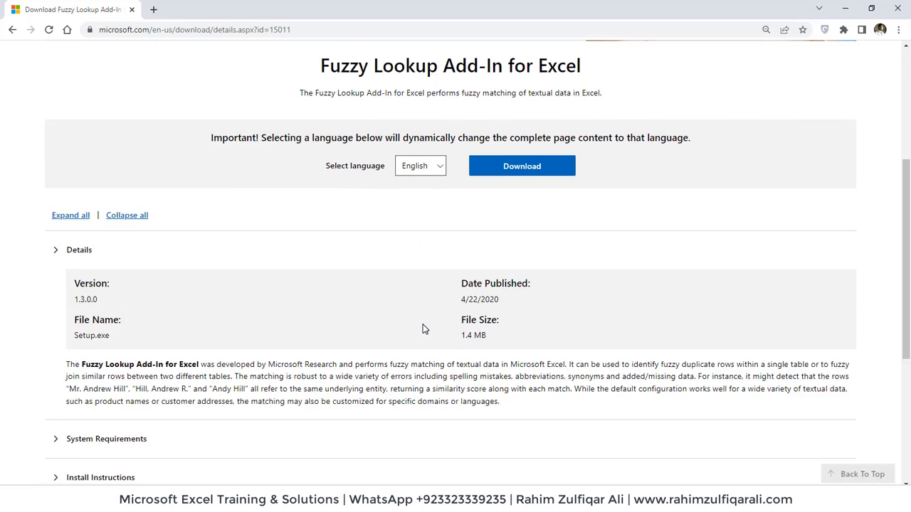
pyautogui.scroll(-3)
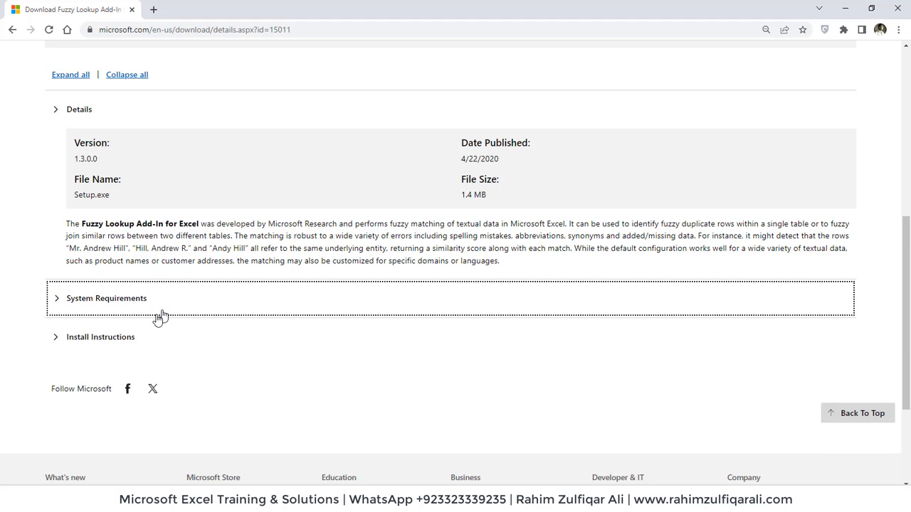
pyautogui.click(101, 337)
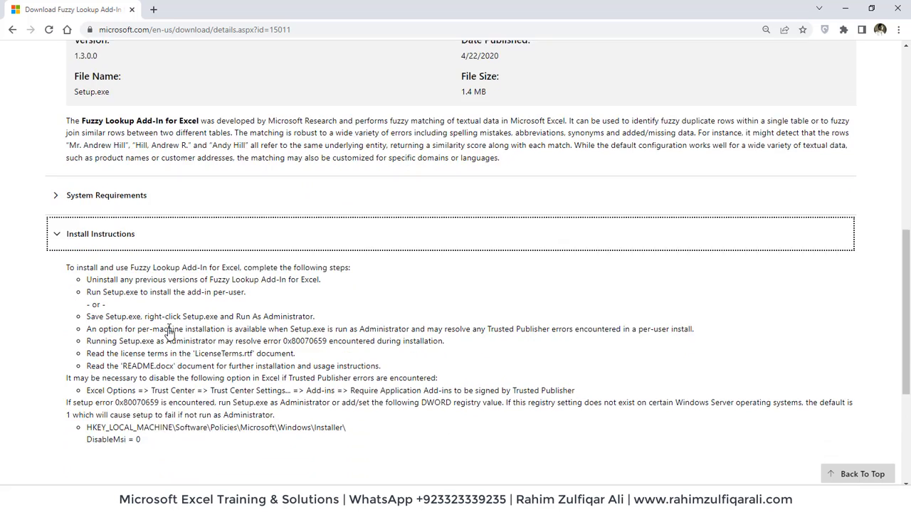
pyautogui.scroll(3)
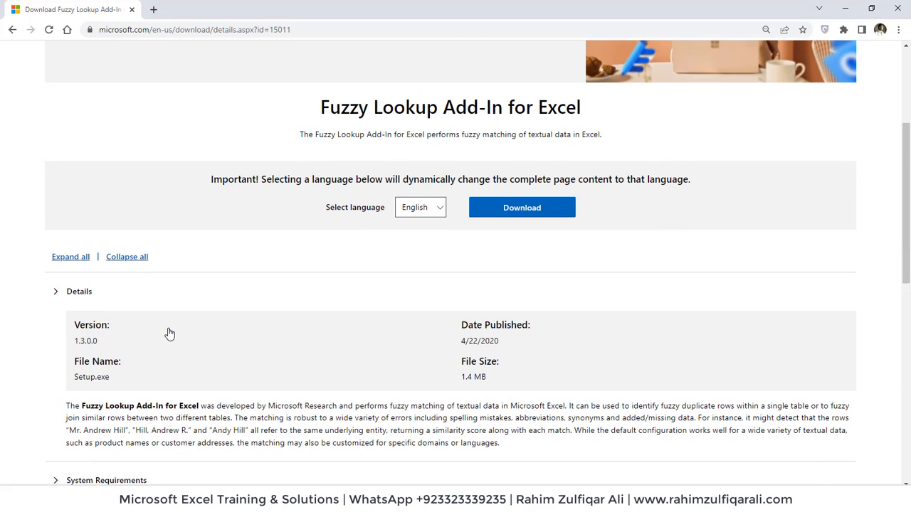
pyautogui.moveTo(483, 380)
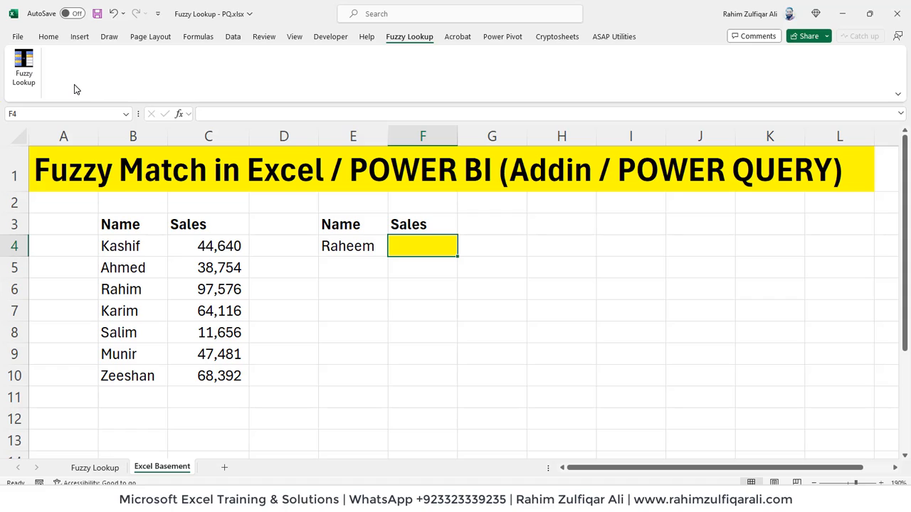
# Step: Revisit Rahim's sales and Raheem's cell, then move to the Fuzzy Lookup sheet
pyautogui.click(207, 289)
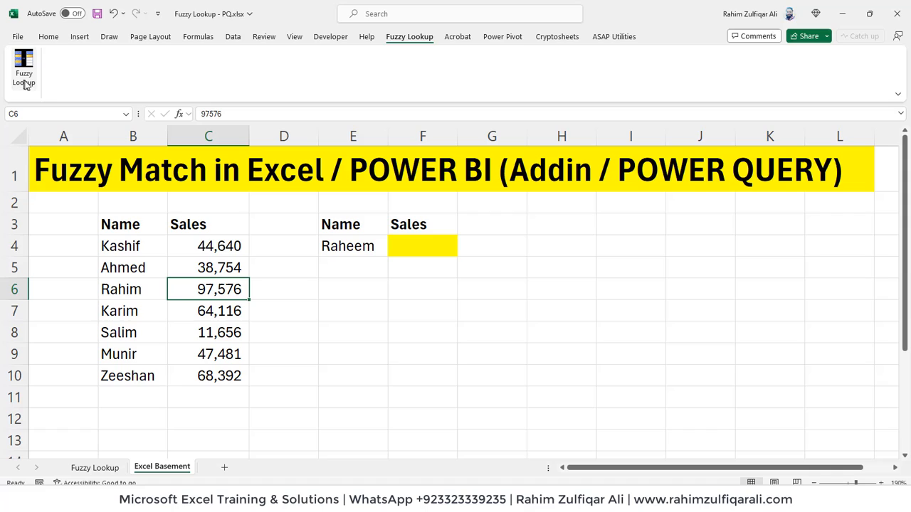
pyautogui.moveTo(371, 247)
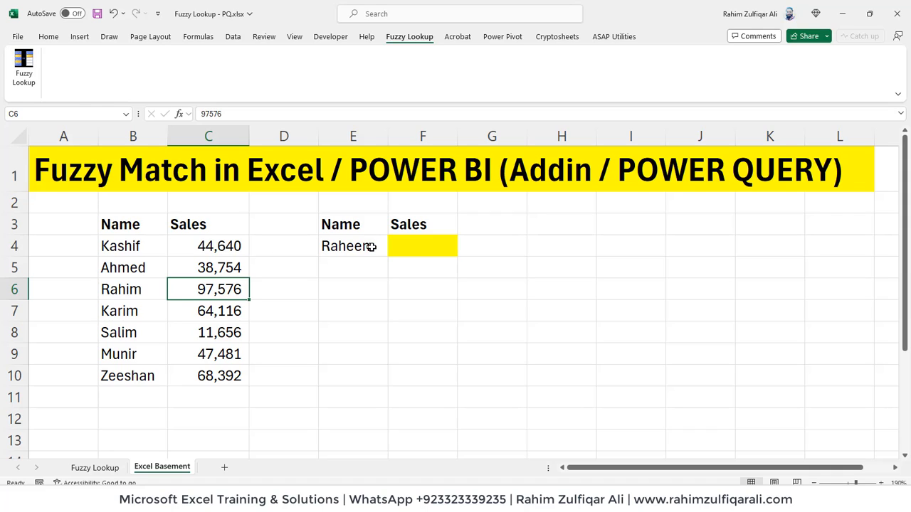
pyautogui.click(422, 245)
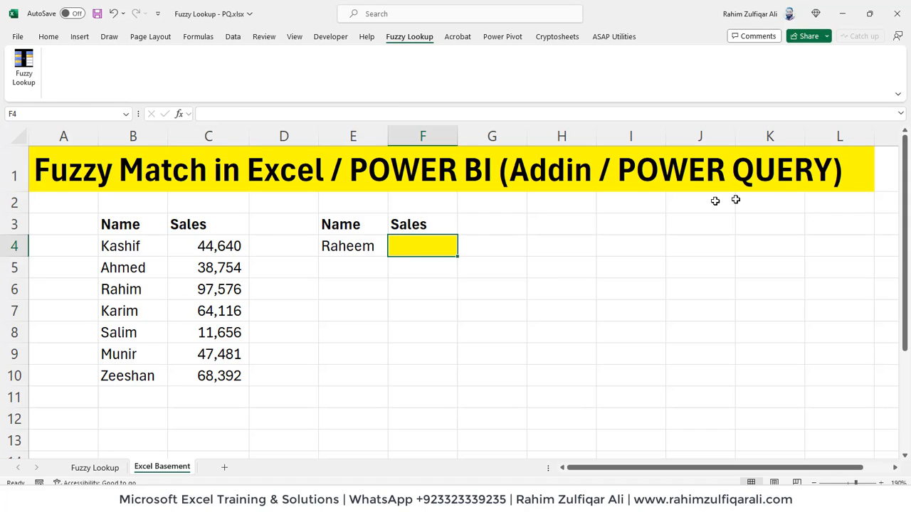
pyautogui.moveTo(629, 212)
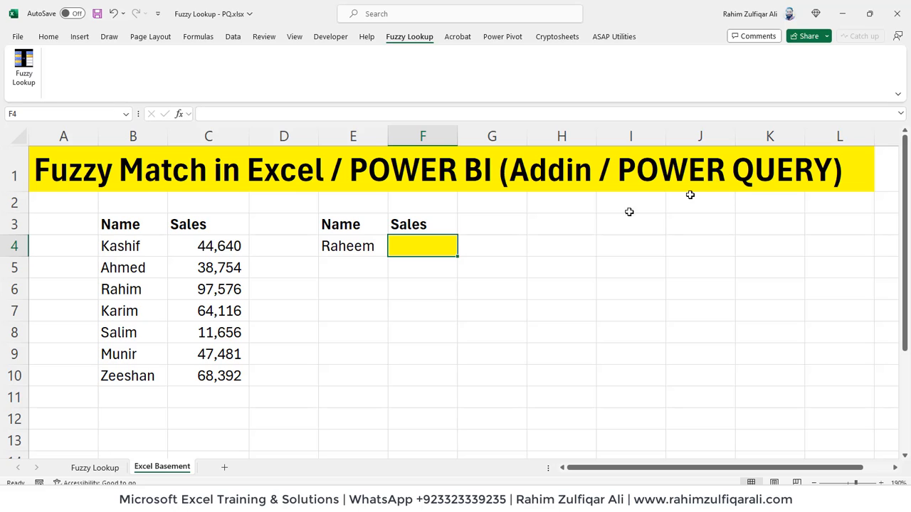
pyautogui.click(94, 467)
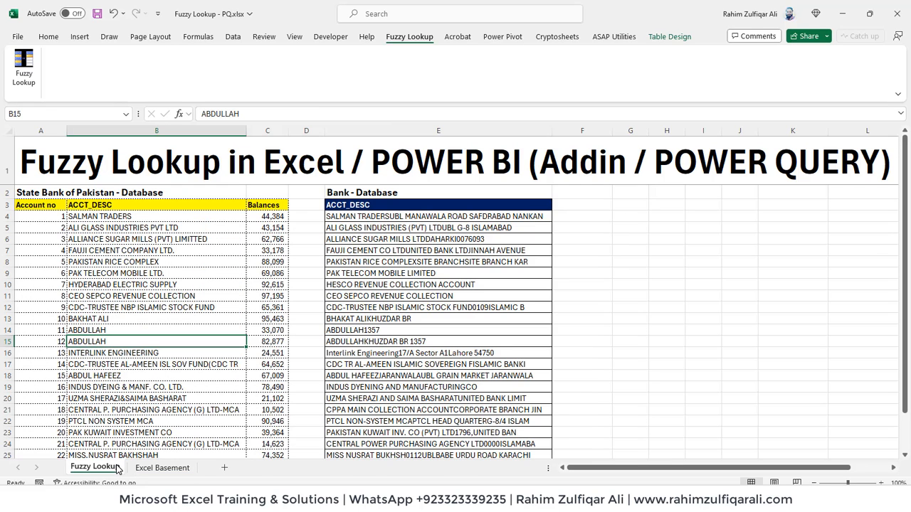
pyautogui.click(157, 239)
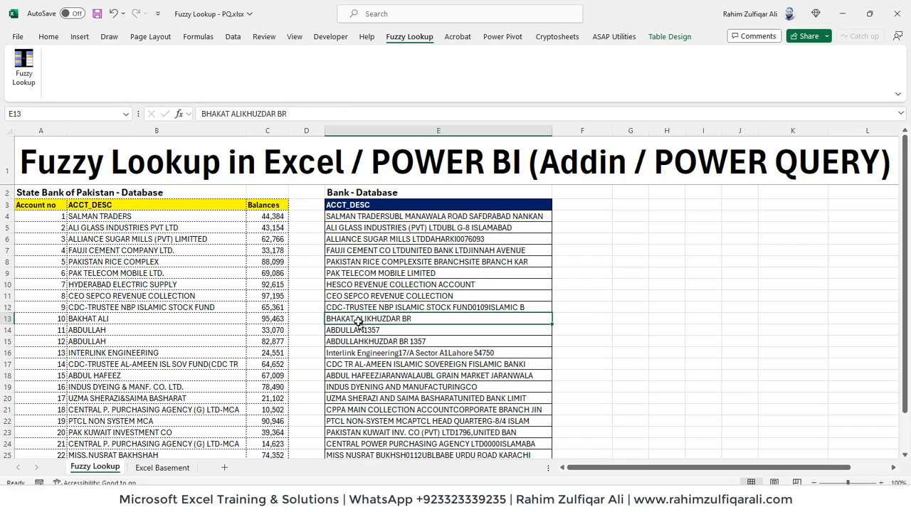
pyautogui.moveTo(183, 268)
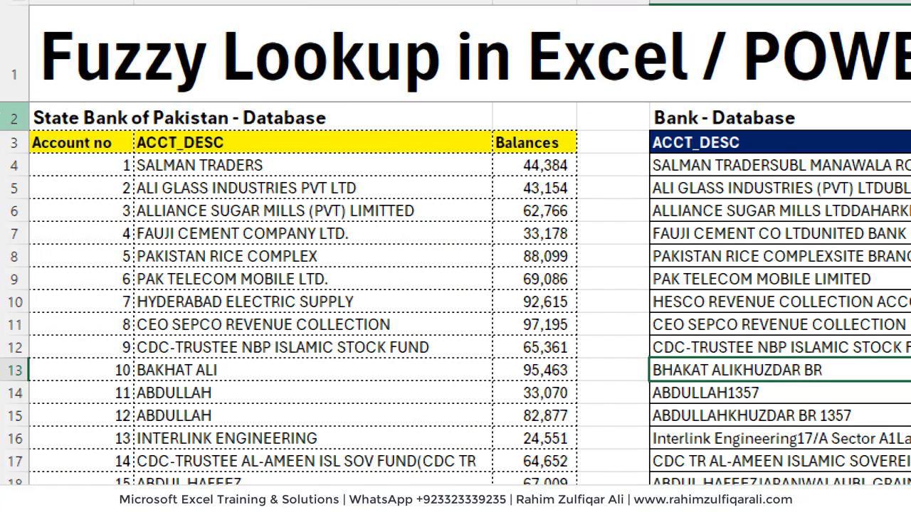
pyautogui.click(80, 233)
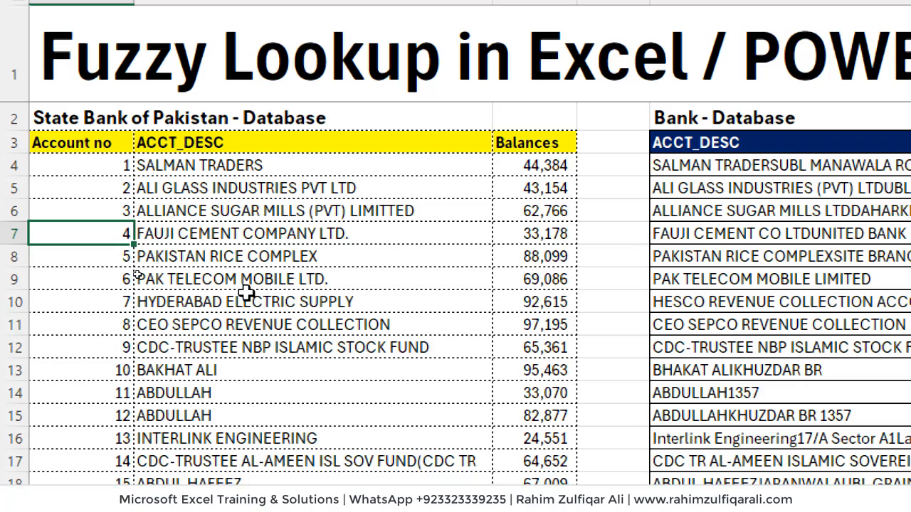
pyautogui.scroll(-3)
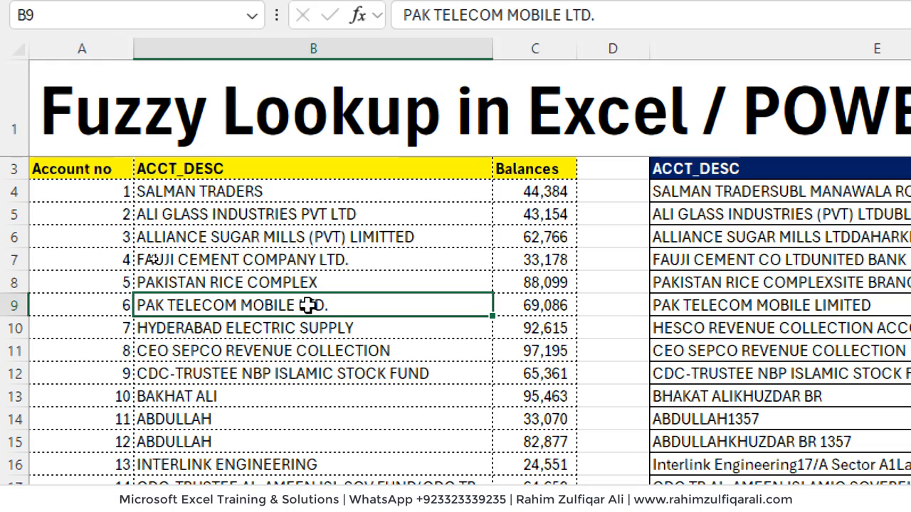
pyautogui.click(534, 259)
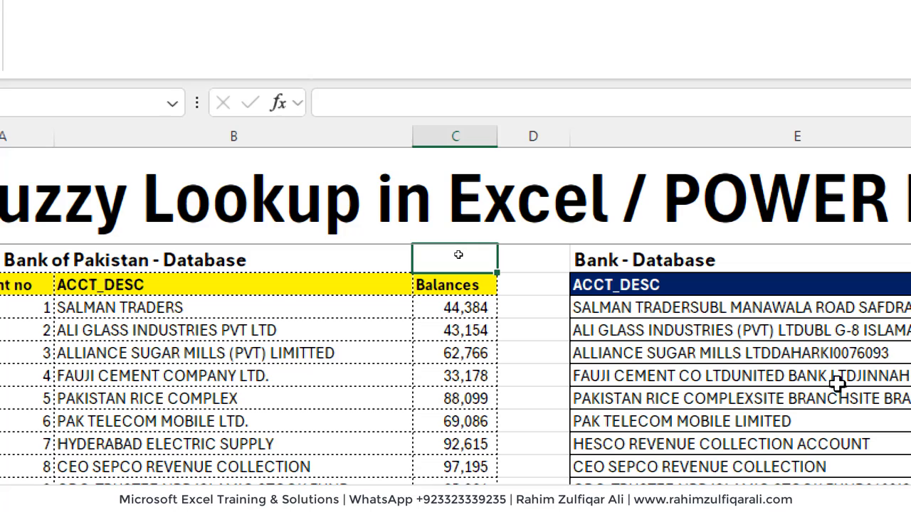
pyautogui.hscroll(3)
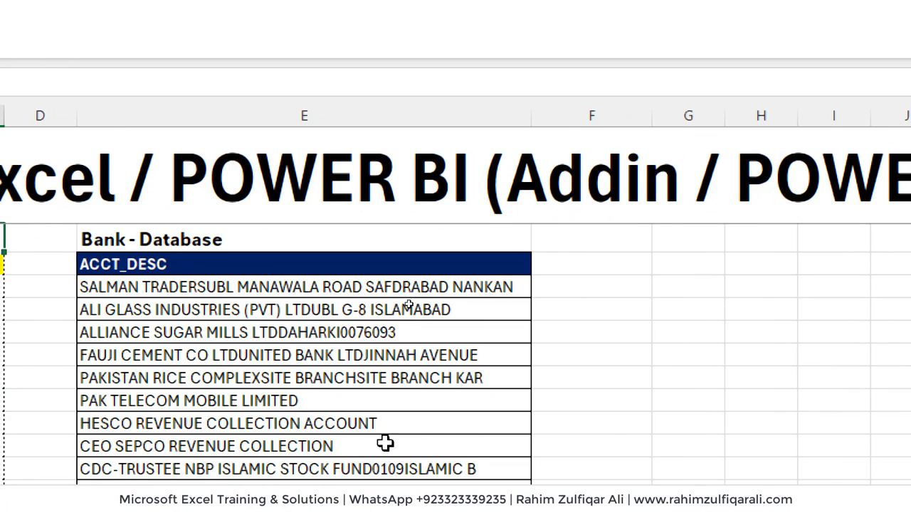
pyautogui.scroll(-3)
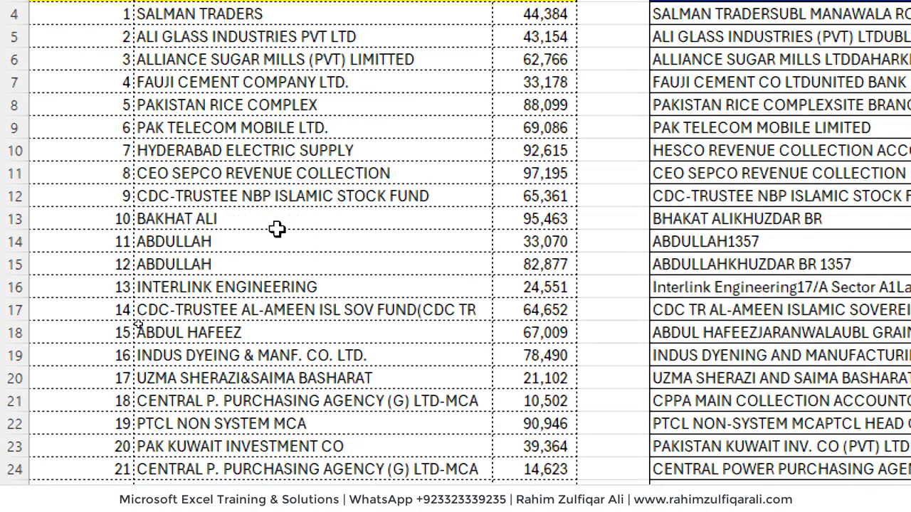
pyautogui.scroll(-3)
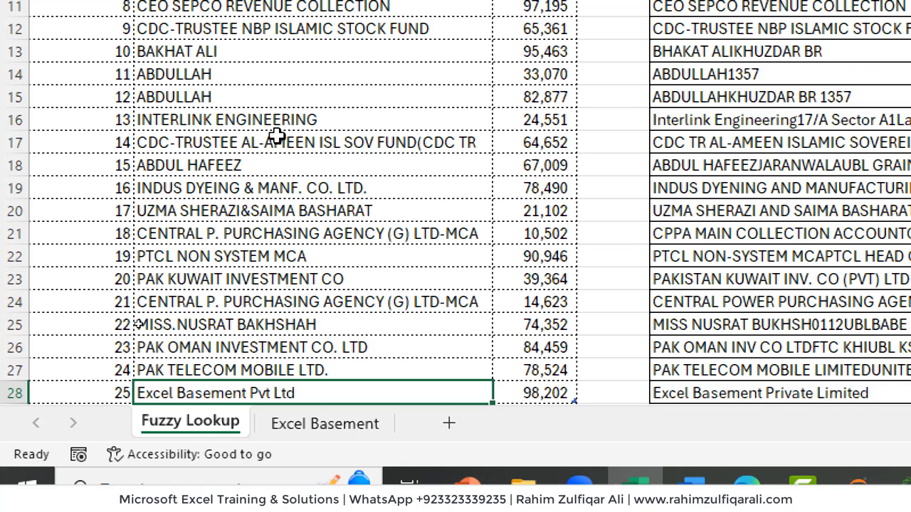
pyautogui.scroll(-3)
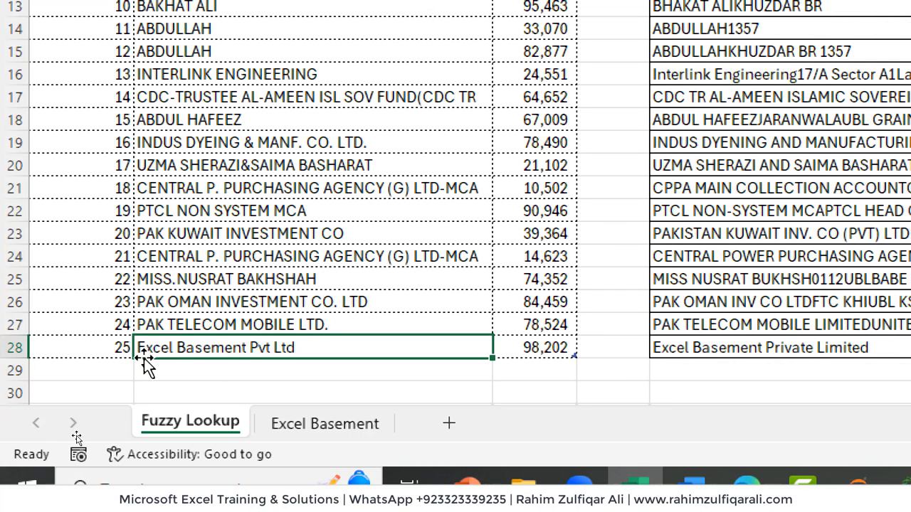
pyautogui.moveTo(239, 363)
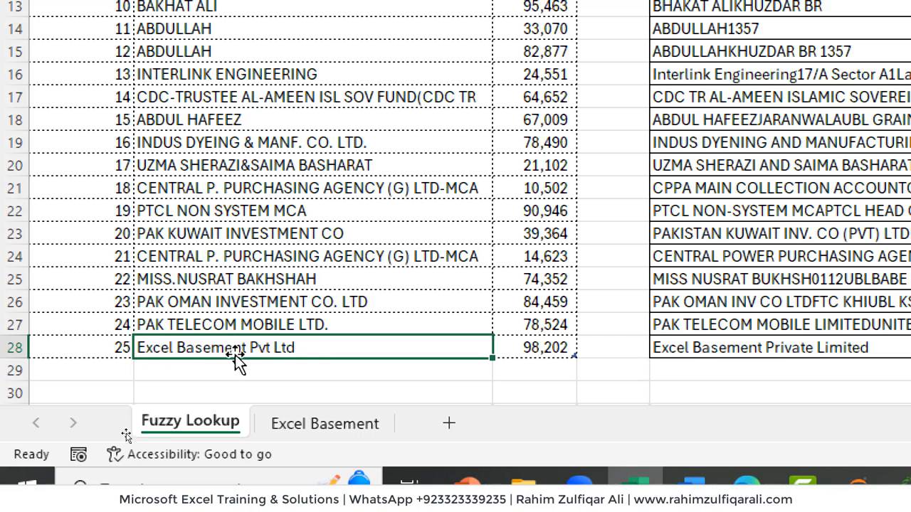
pyautogui.moveTo(260, 348)
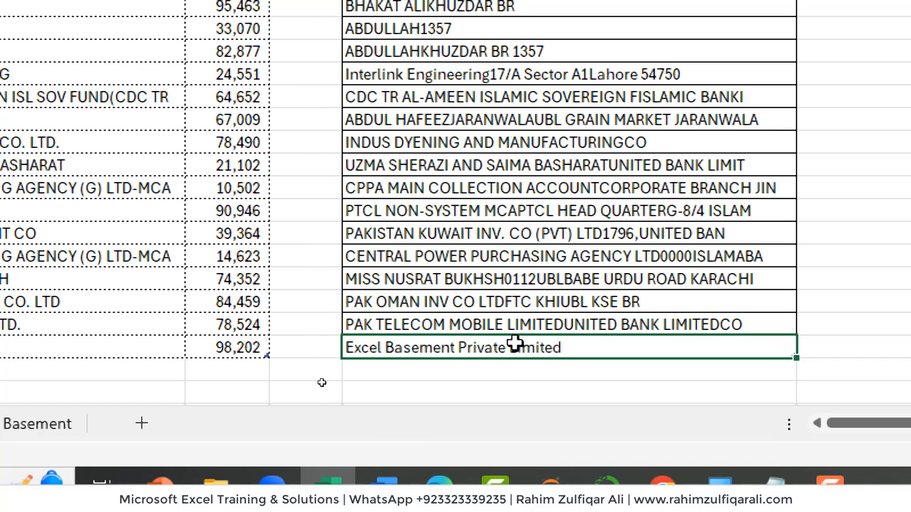
pyautogui.click(189, 420)
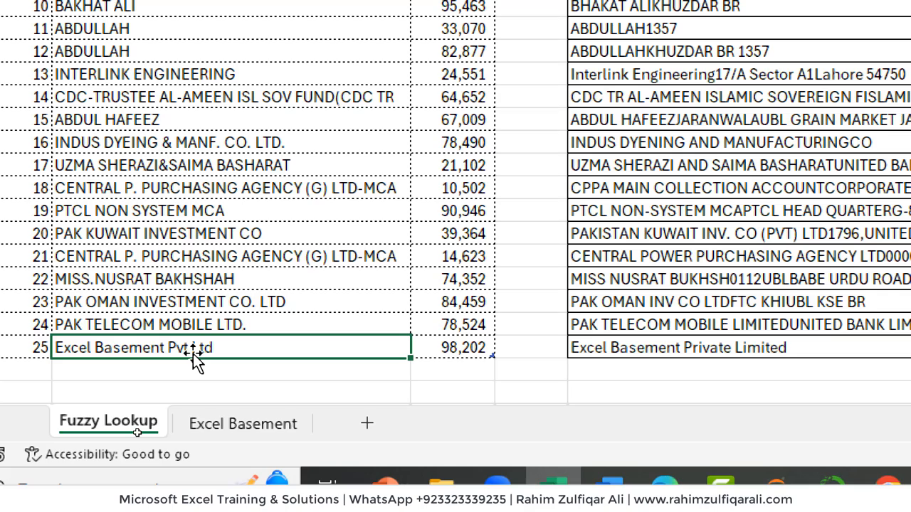
pyautogui.moveTo(138, 435)
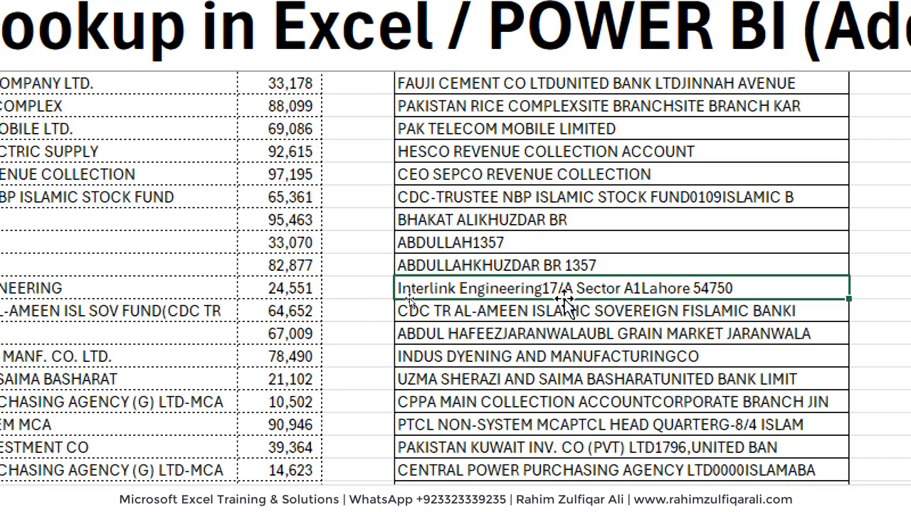
pyautogui.moveTo(608, 302)
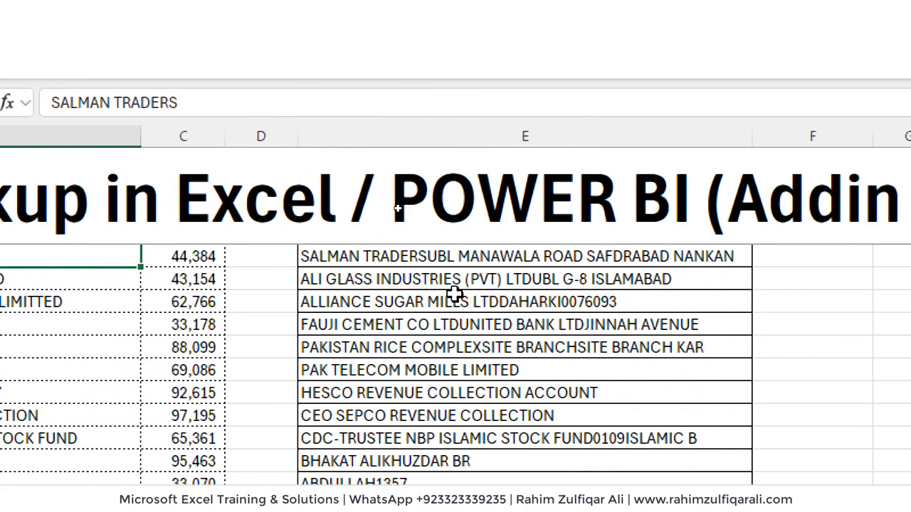
pyautogui.click(517, 256)
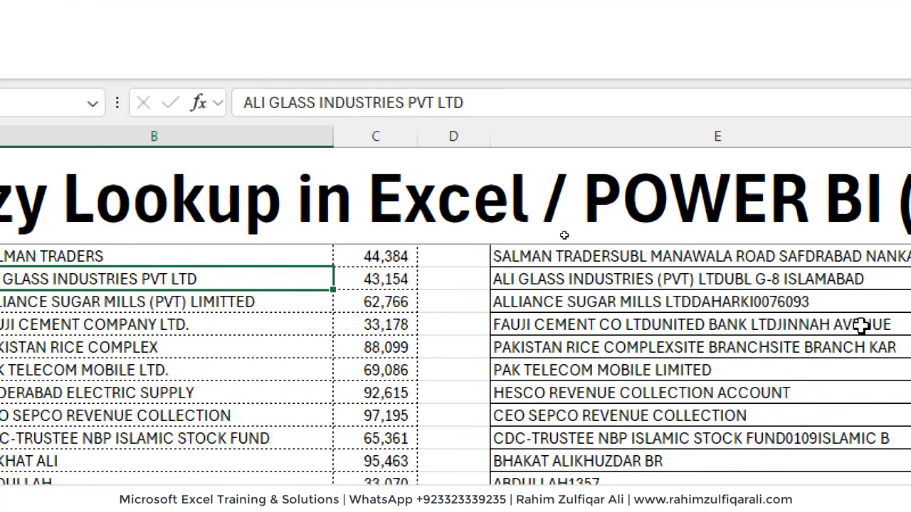
pyautogui.hscroll(3)
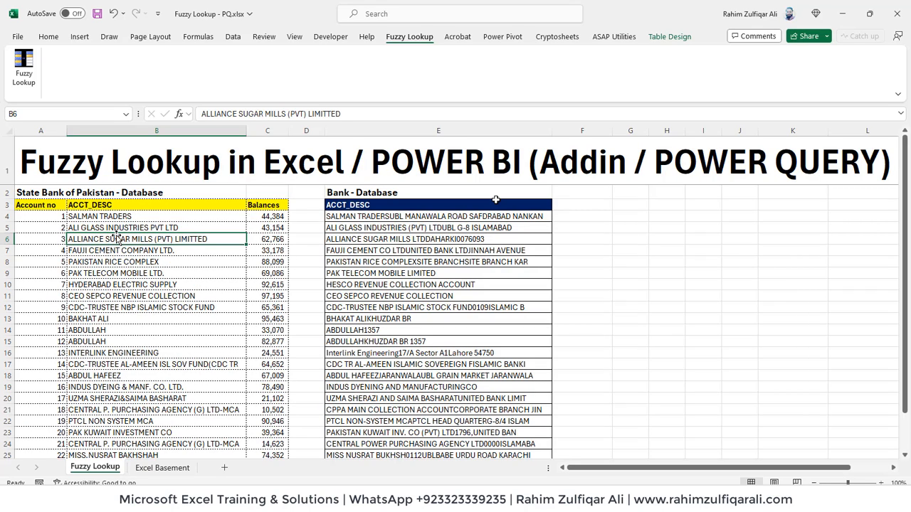
# Step: Start the balance lookup column at F4, comparing Bank descriptions such as Pakistan Rice Complex
pyautogui.click(154, 285)
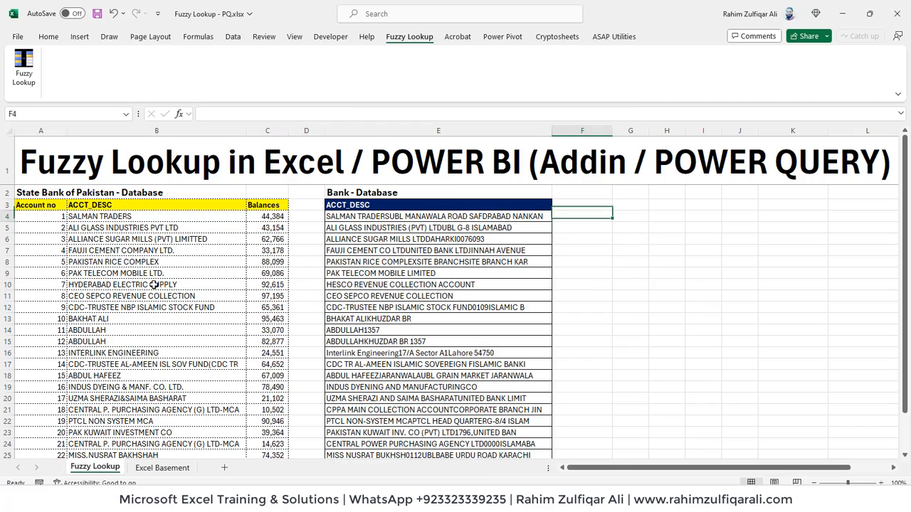
pyautogui.click(437, 216)
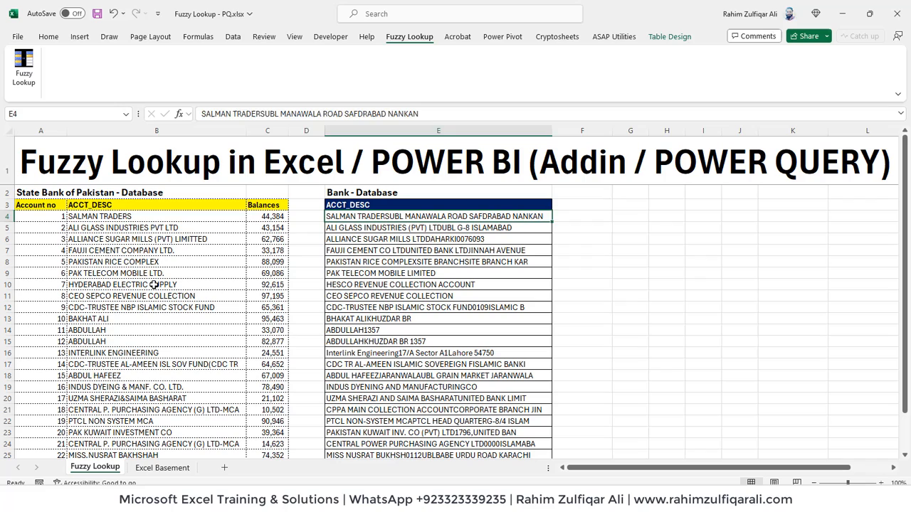
pyautogui.click(438, 262)
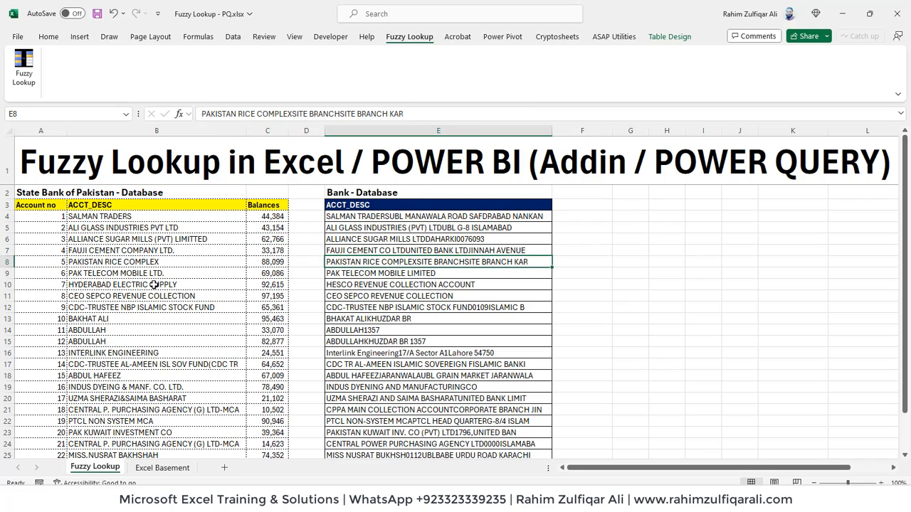
pyautogui.click(582, 216)
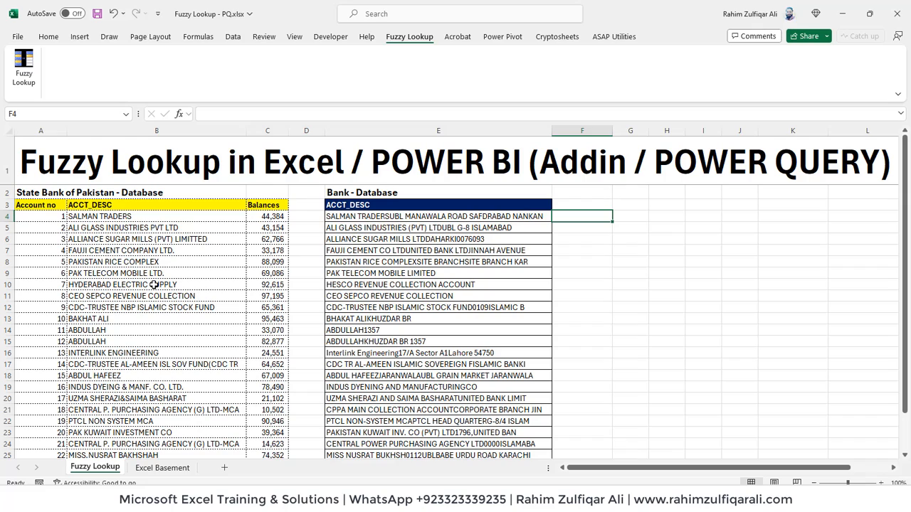
pyautogui.scroll(-3)
pyautogui.write('=XLOOKUP([@[ACCT_DESC]],SBP_db[@[ACCT_DESC]]')
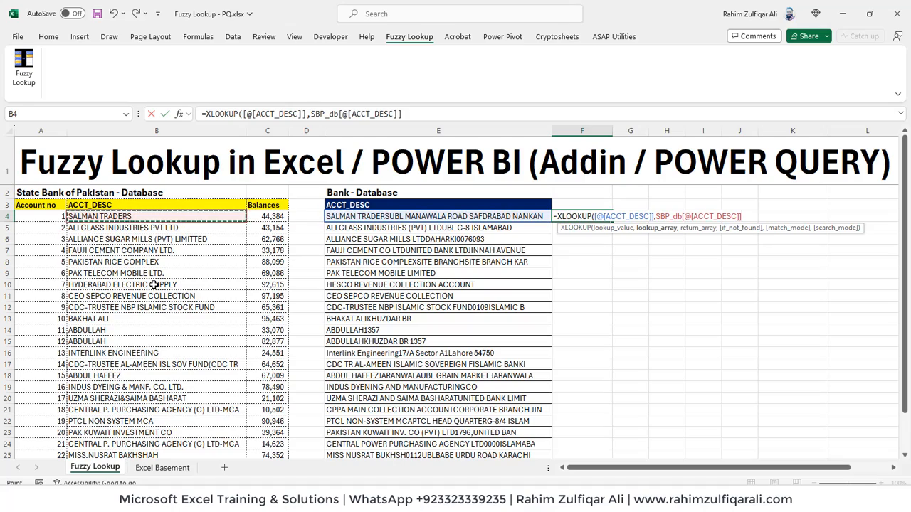
pyautogui.scroll(-3)
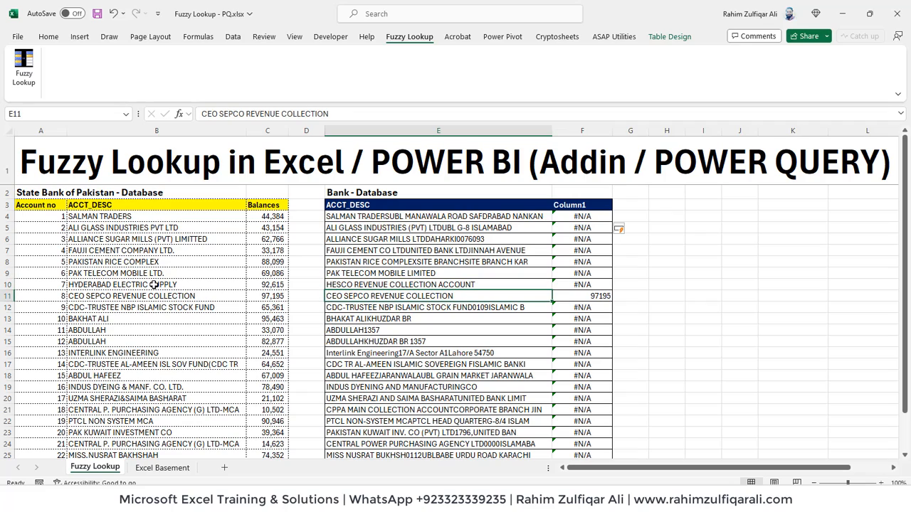
pyautogui.click(267, 295)
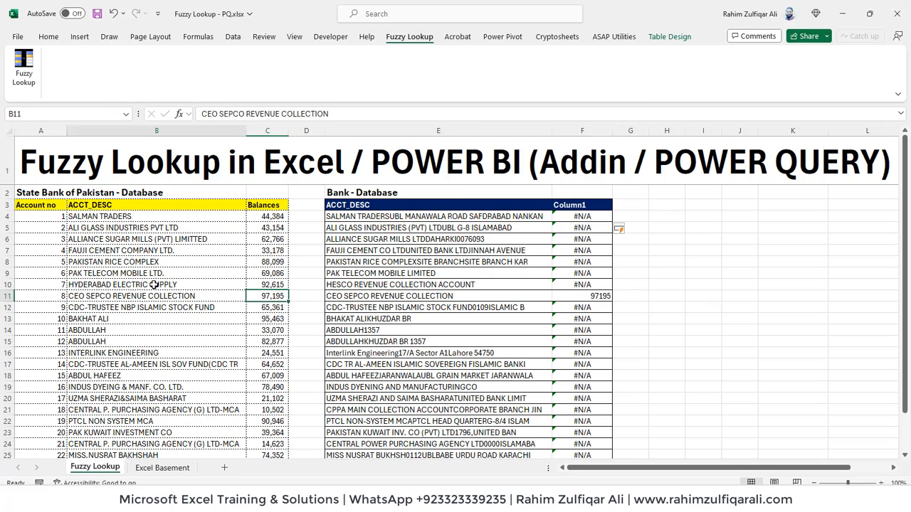
pyautogui.click(438, 295)
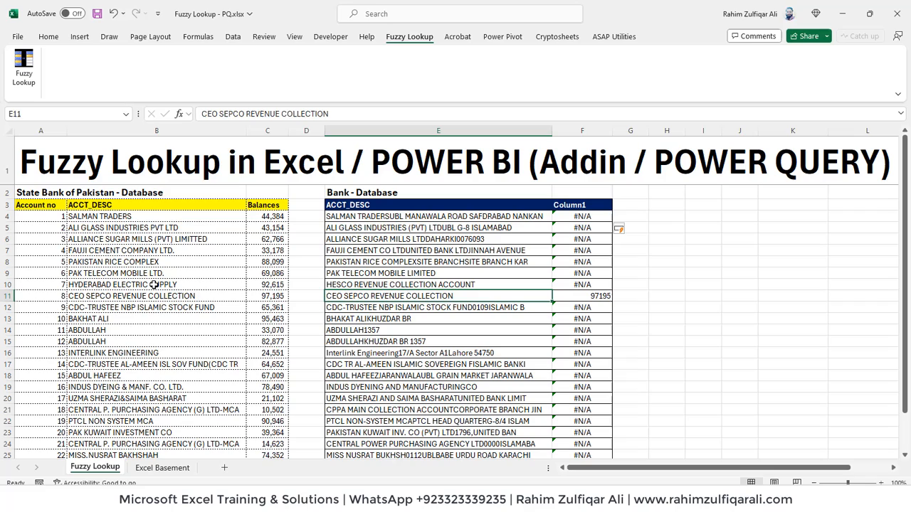
pyautogui.click(438, 295)
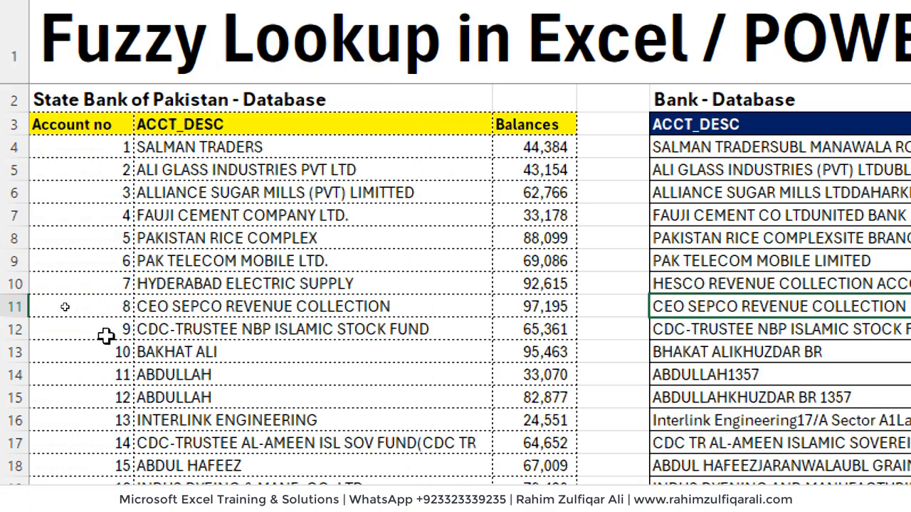
pyautogui.click(263, 306)
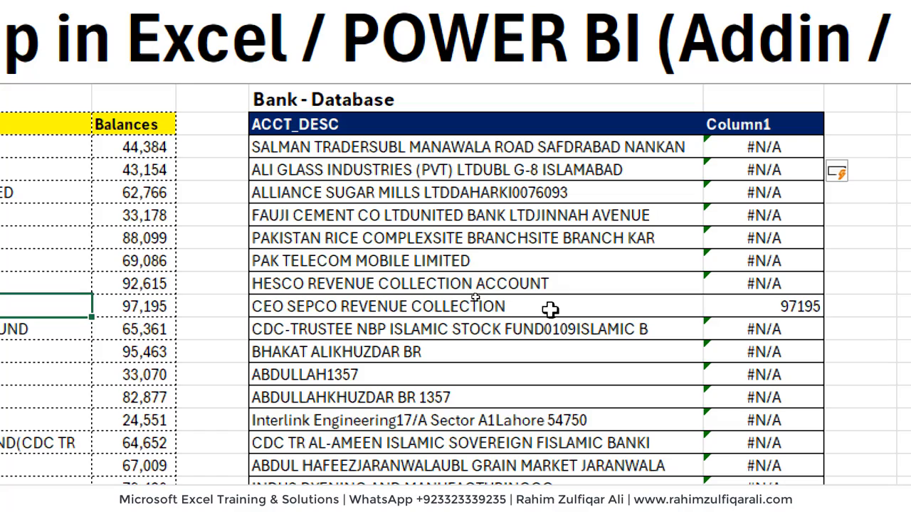
pyautogui.click(763, 306)
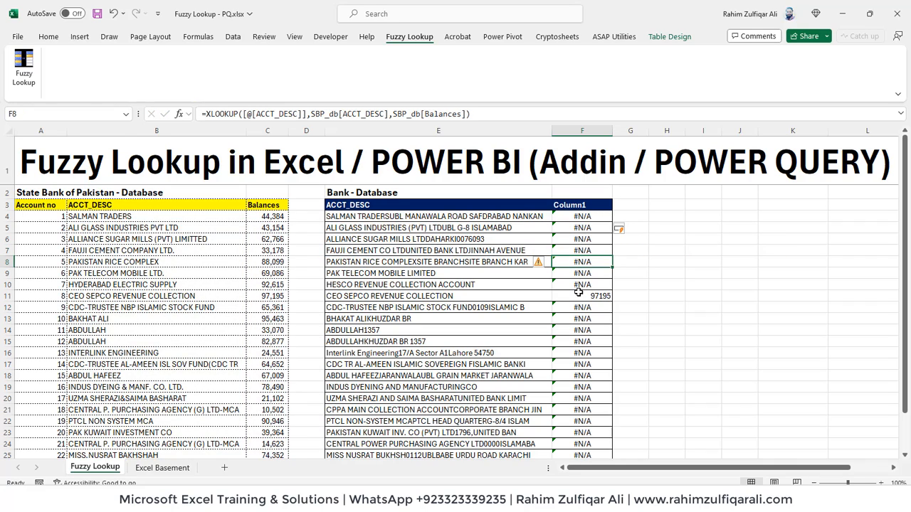
pyautogui.click(437, 239)
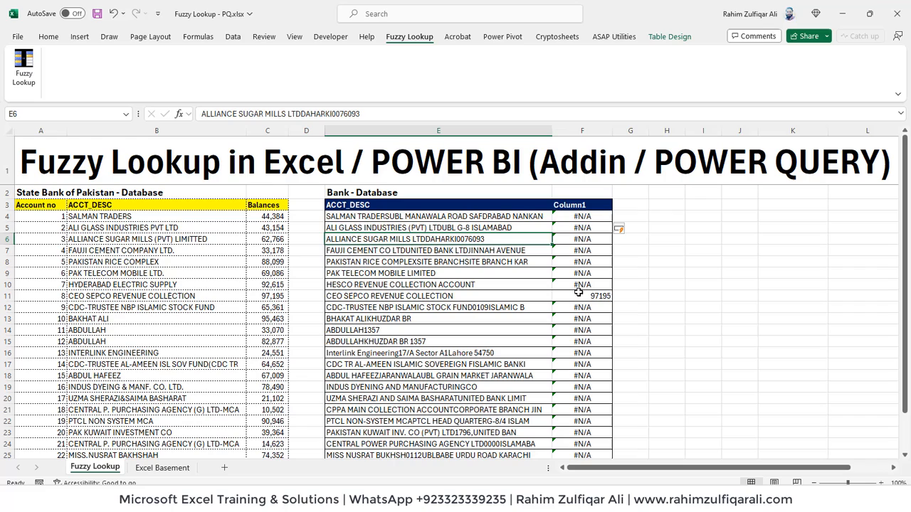
pyautogui.click(136, 239)
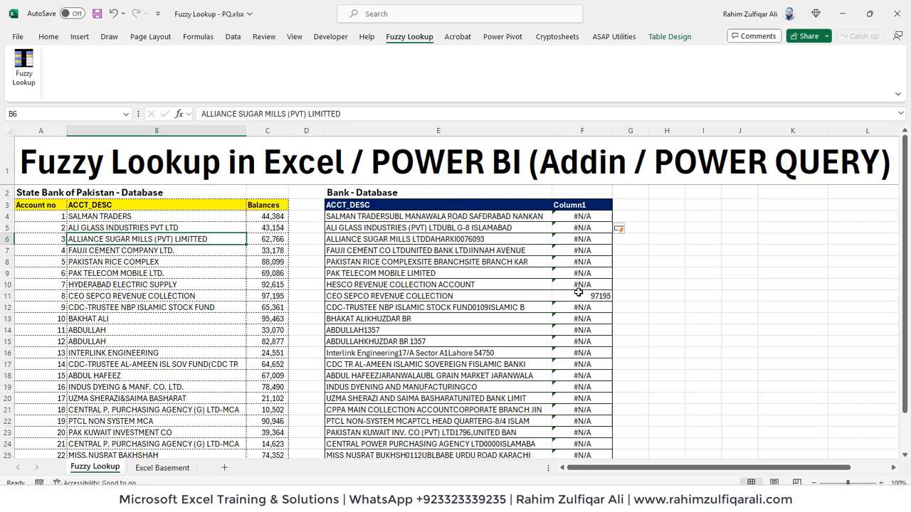
pyautogui.click(267, 239)
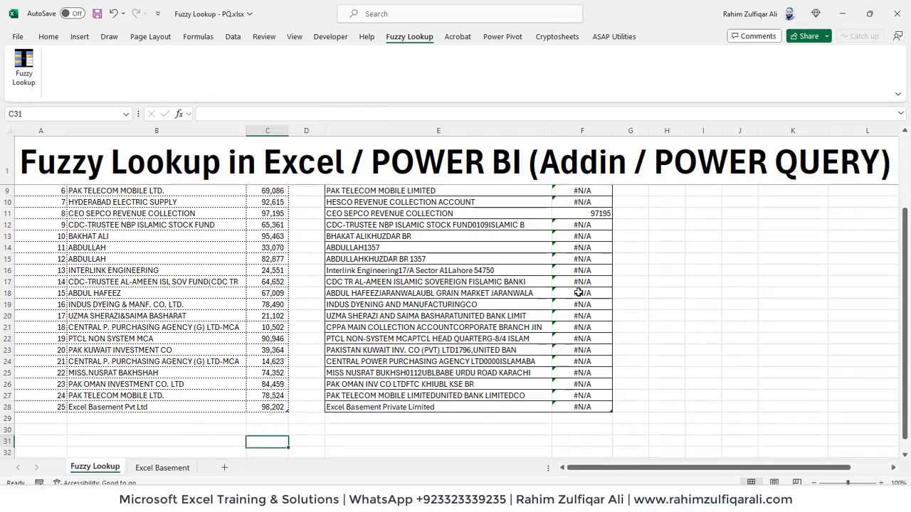
pyautogui.click(629, 406)
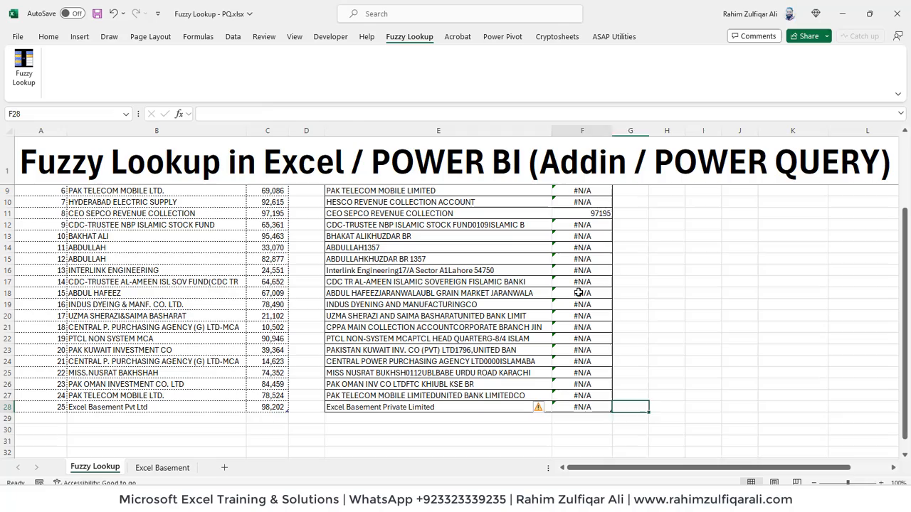
pyautogui.click(438, 406)
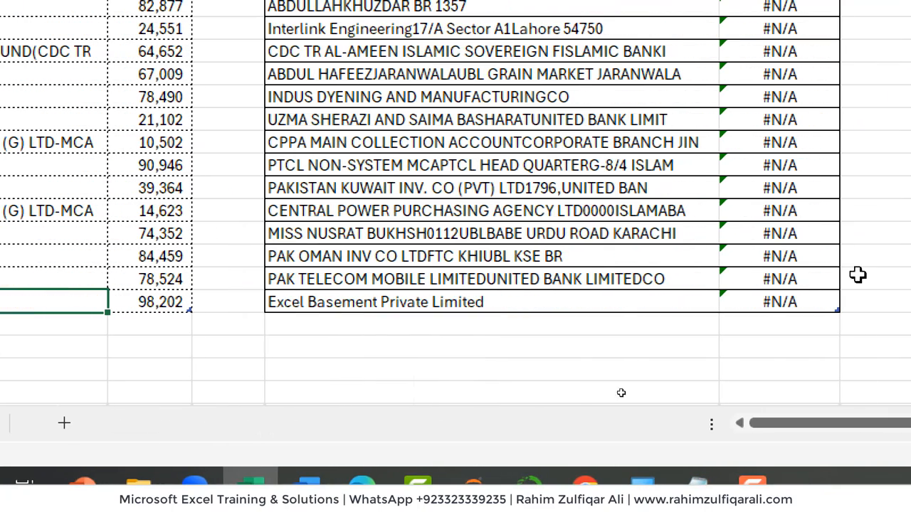
pyautogui.click(775, 302)
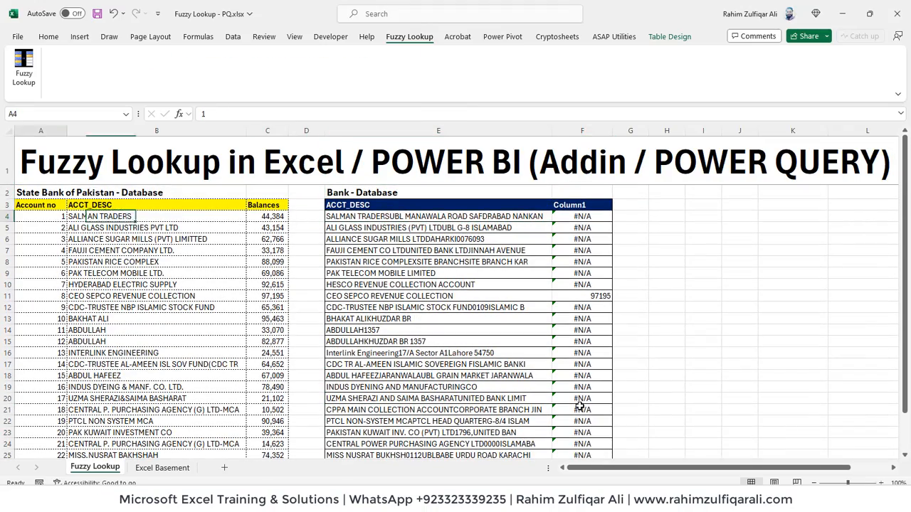
pyautogui.click(437, 215)
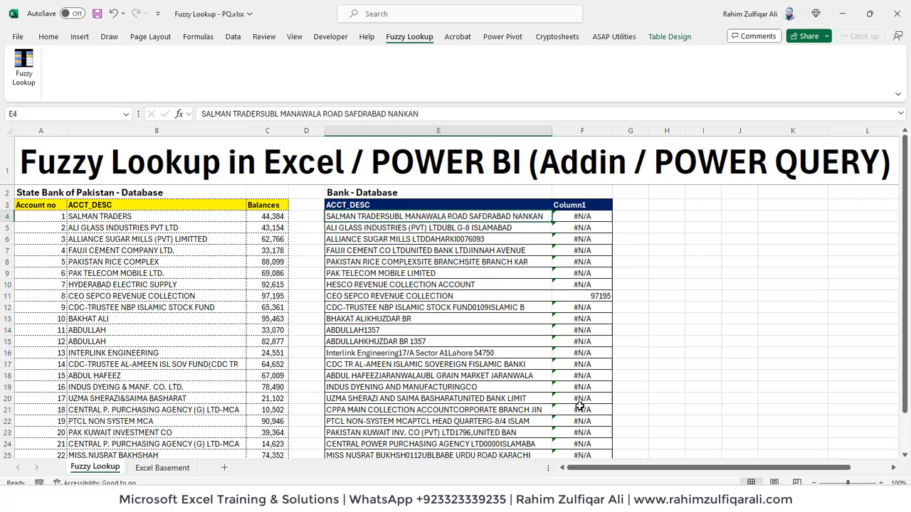
pyautogui.moveTo(527, 234)
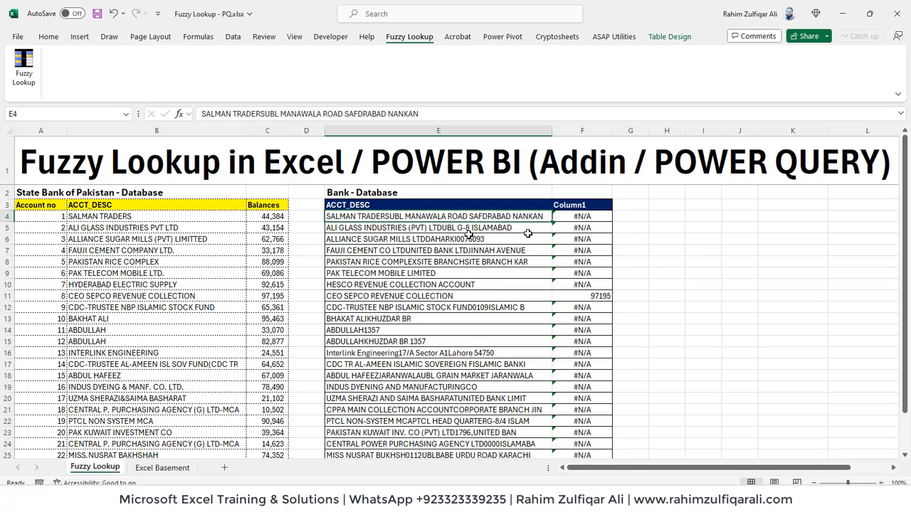
pyautogui.click(582, 249)
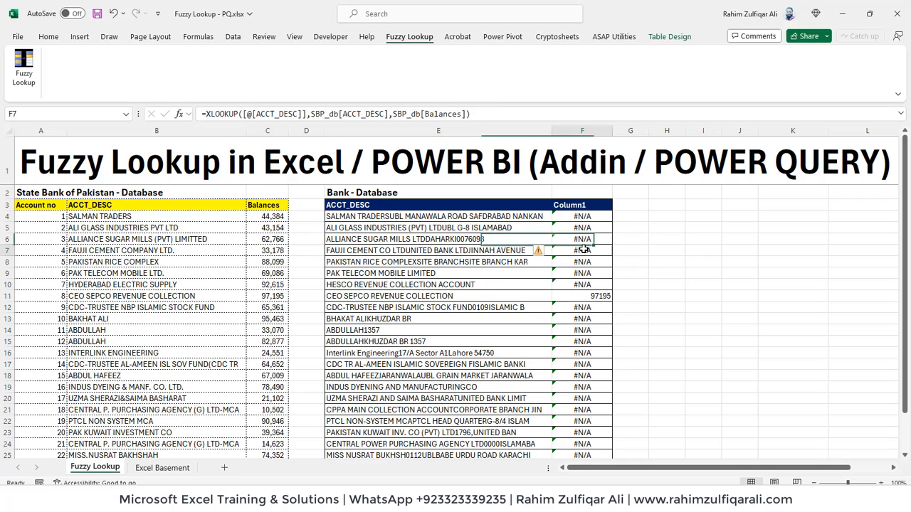
# Step: Delete the XLOOKUP Column1 and compare descriptions in the SBP and bank tables
pyautogui.click(582, 226)
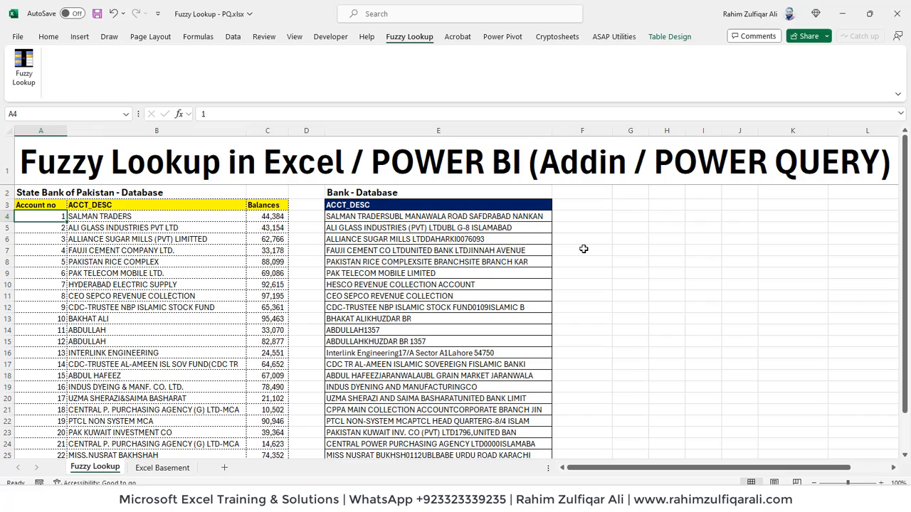
pyautogui.moveTo(307, 284)
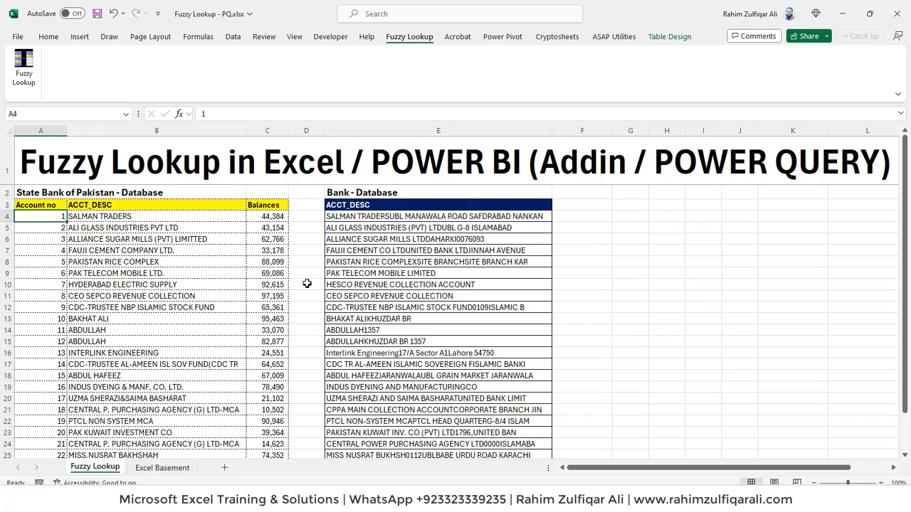
pyautogui.click(437, 307)
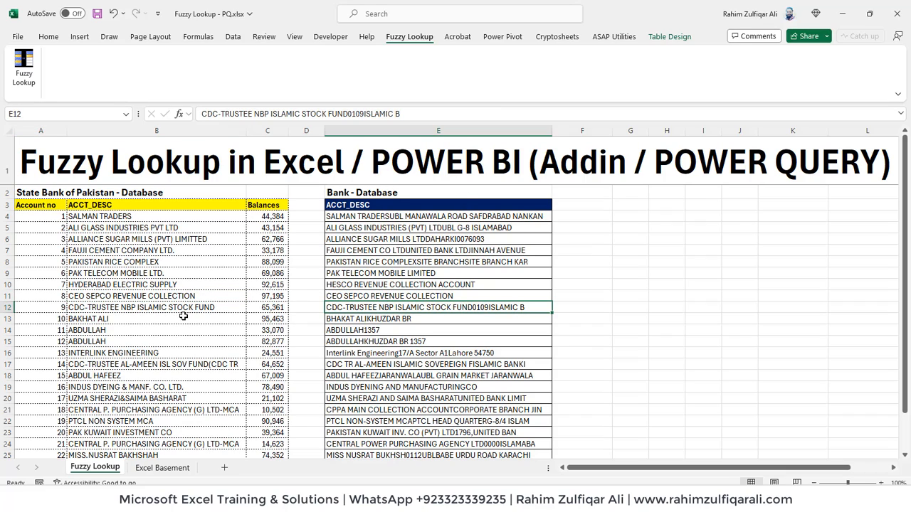
pyautogui.click(88, 318)
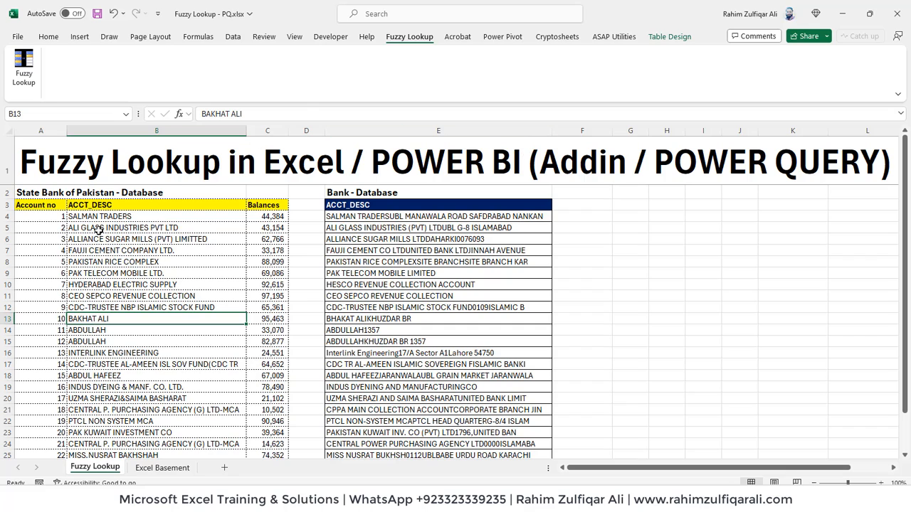
pyautogui.click(40, 205)
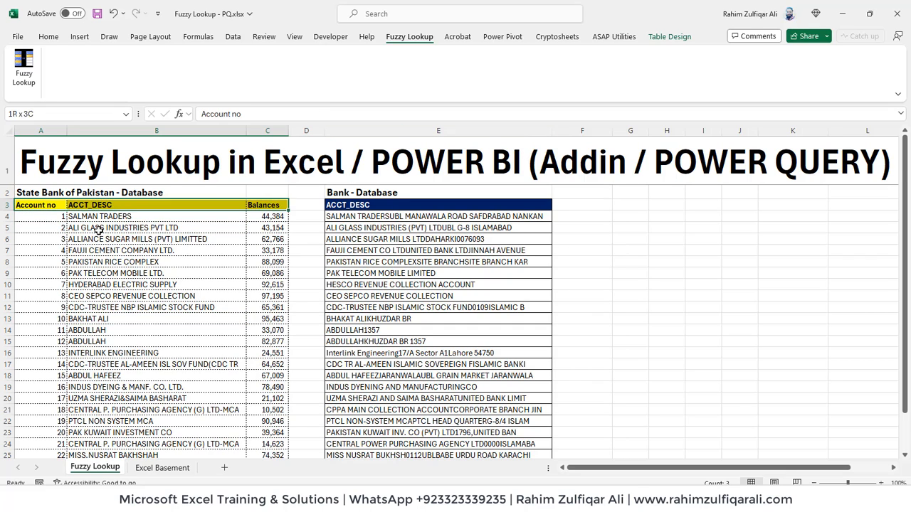
# Step: Confirm the bank table is named Bank_db in Table Design and select G3
pyautogui.click(668, 36)
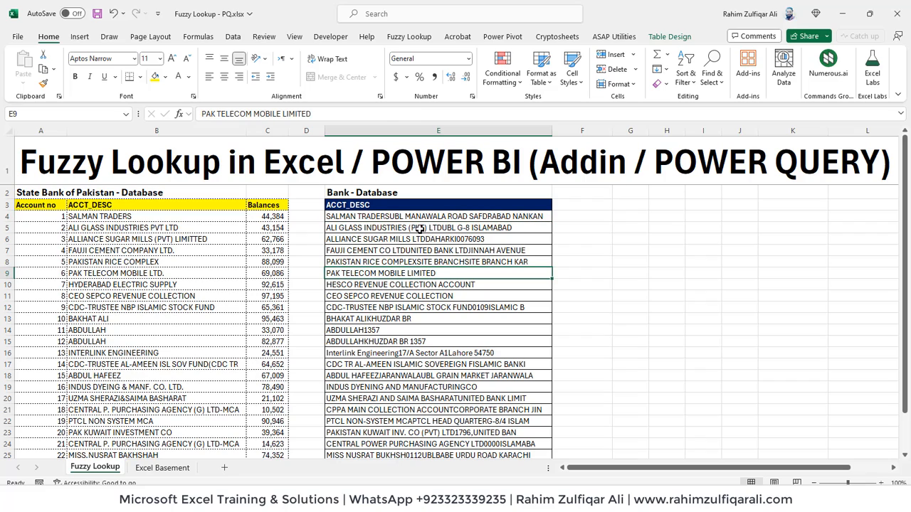
pyautogui.click(437, 227)
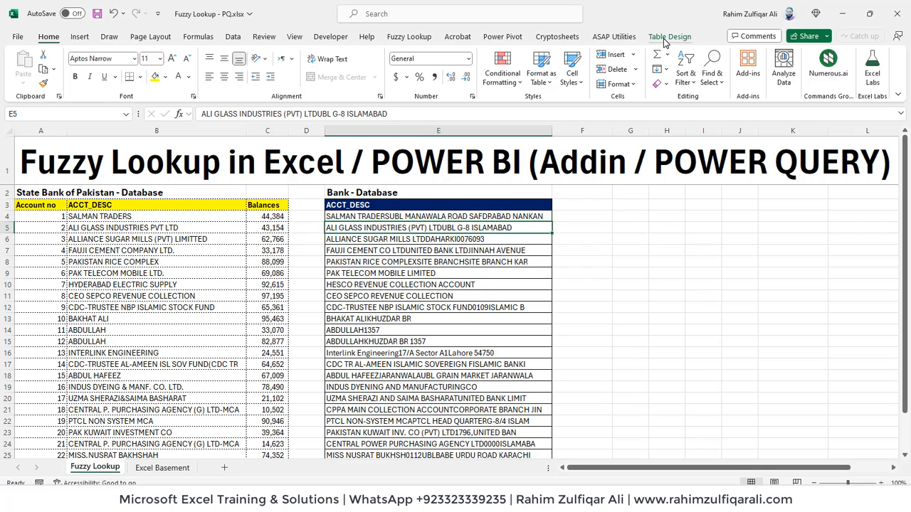
pyautogui.click(668, 36)
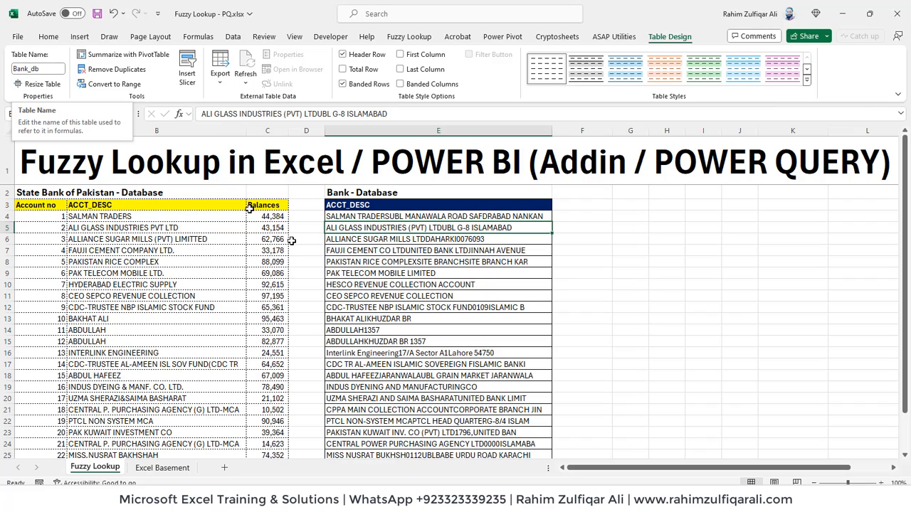
pyautogui.click(629, 205)
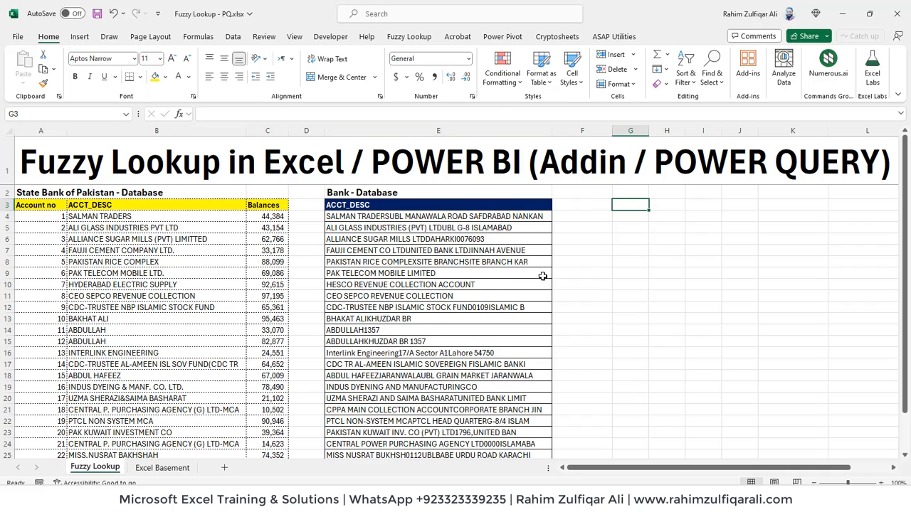
# Step: Match SBP_db to Bank_db on ACCT_DESC, dropping the similarity column but keeping Account no
pyautogui.click(408, 37)
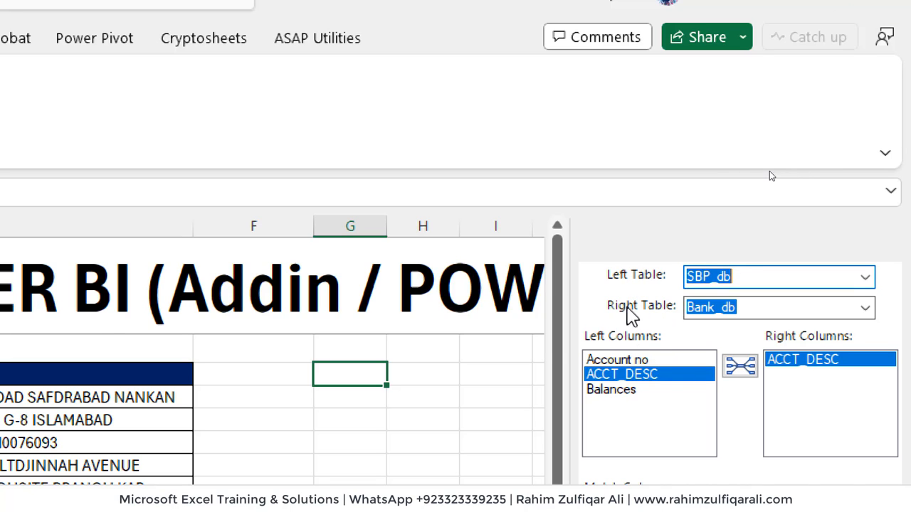
pyautogui.scroll(-3)
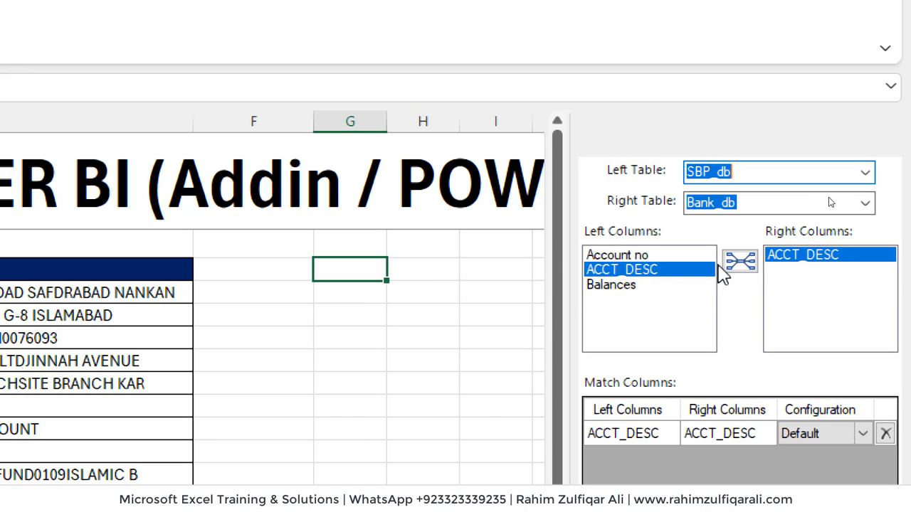
pyautogui.moveTo(739, 267)
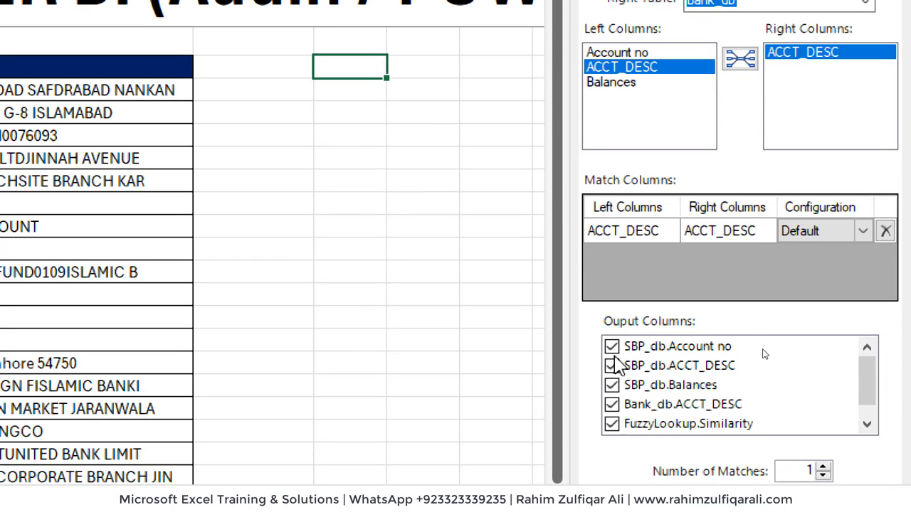
pyautogui.click(610, 423)
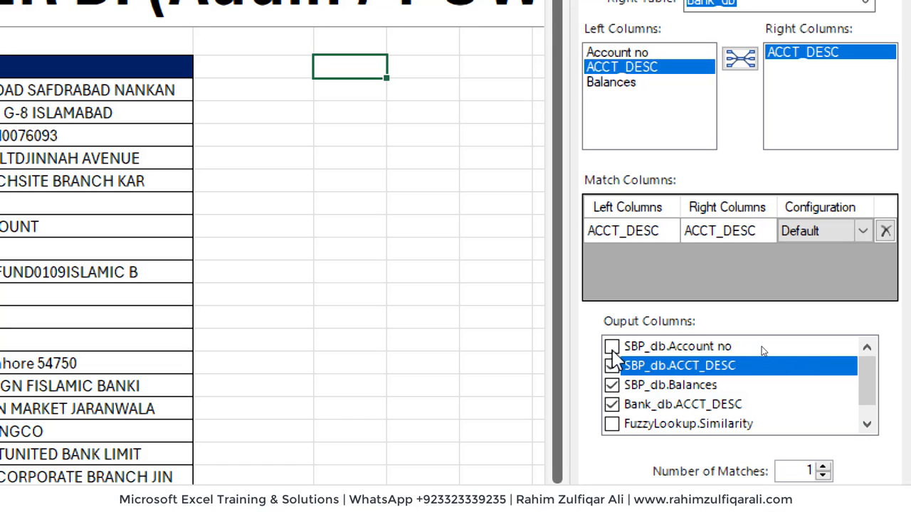
pyautogui.click(611, 347)
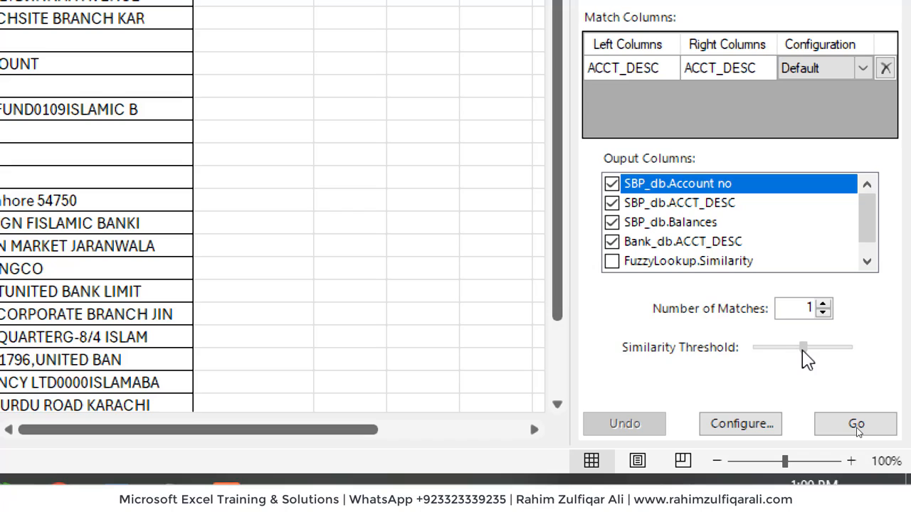
# Step: Drag the similarity threshold slider to its minimum
pyautogui.moveTo(803, 348); pyautogui.dragTo(759, 348)
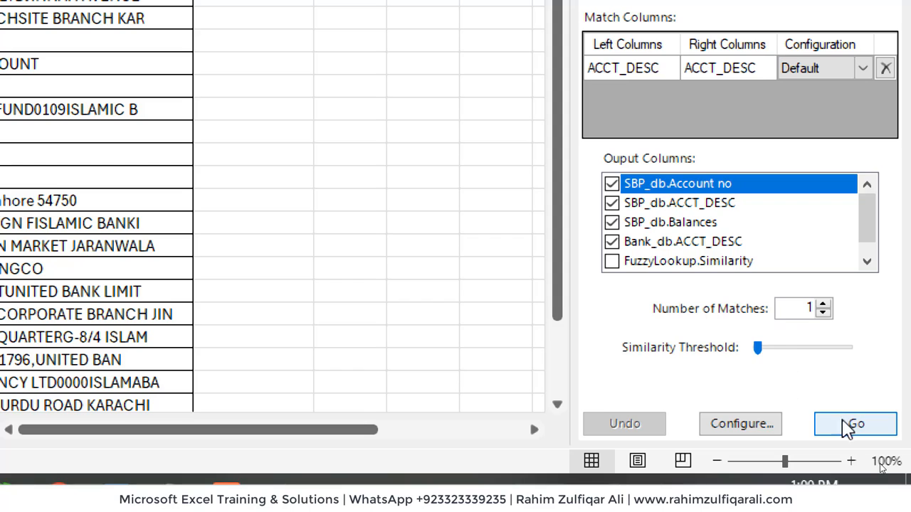
# Step: Run the fuzzy lookup to fill matched results from G3, then close the pane
pyautogui.click(855, 423)
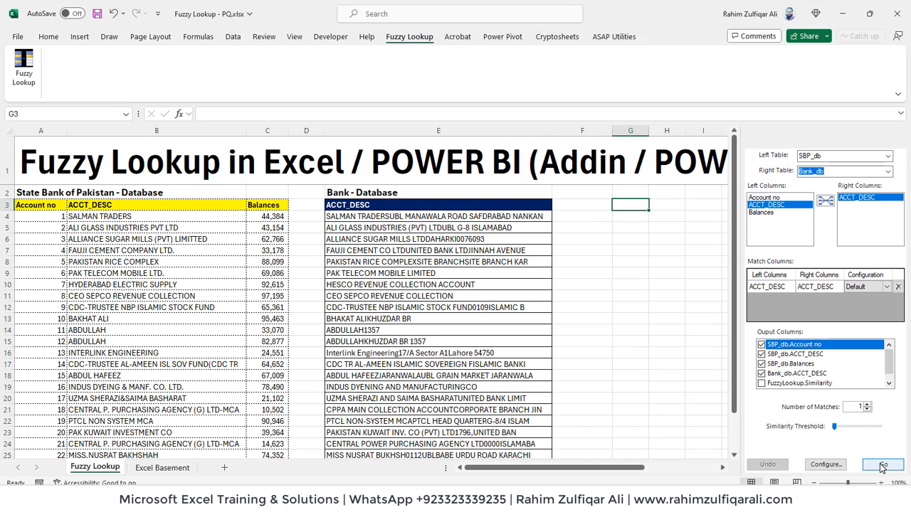
pyautogui.click(883, 464)
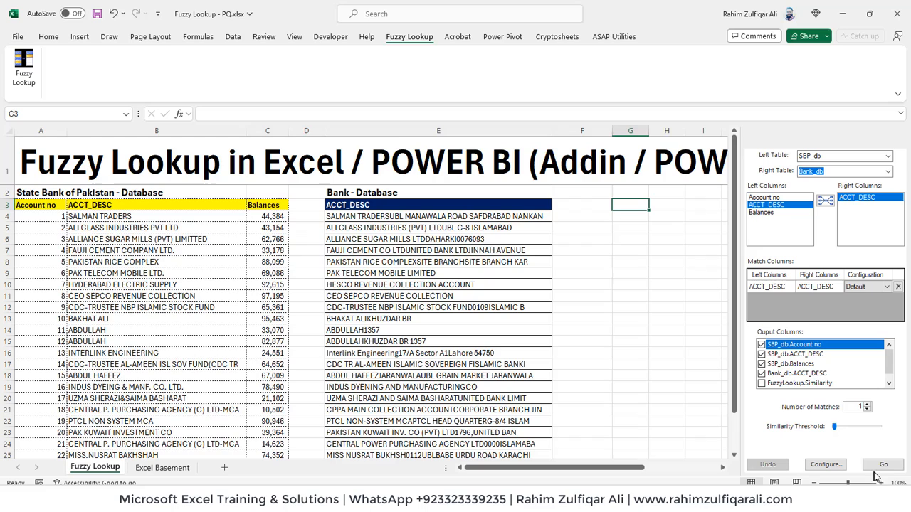
pyautogui.click(883, 464)
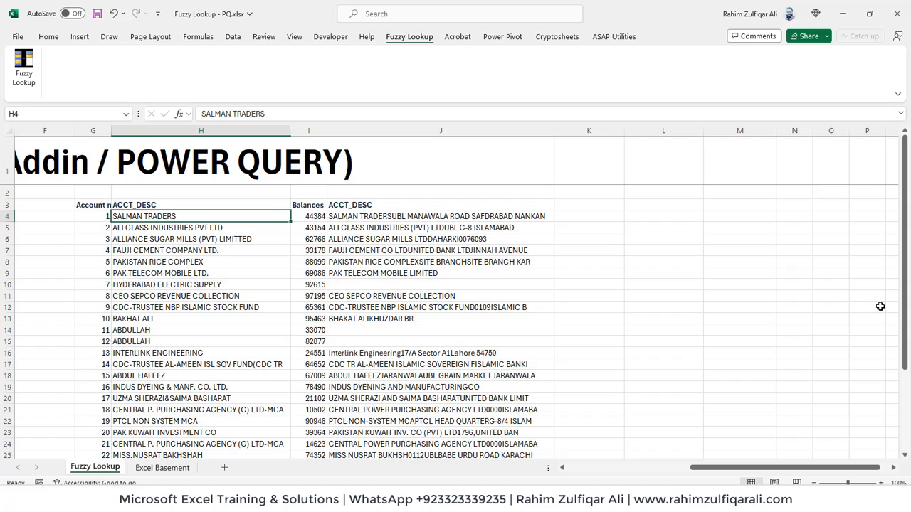
pyautogui.click(440, 215)
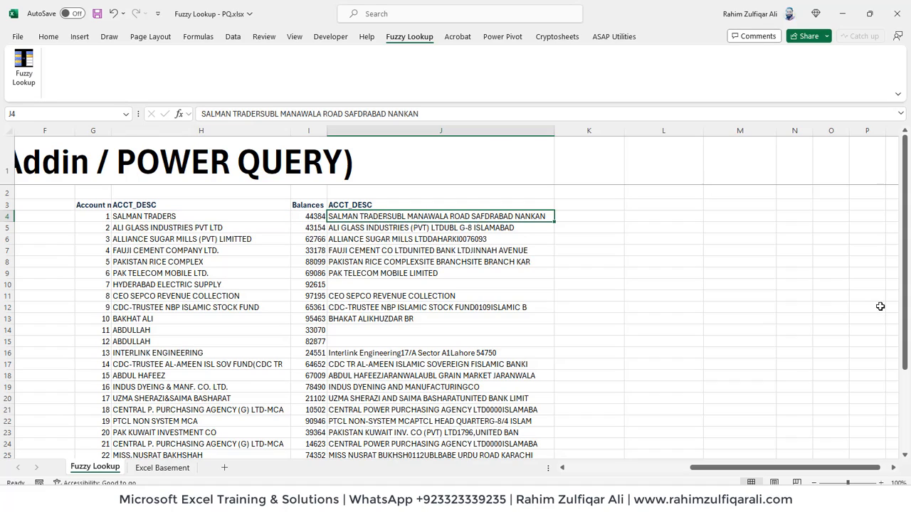
pyautogui.click(440, 228)
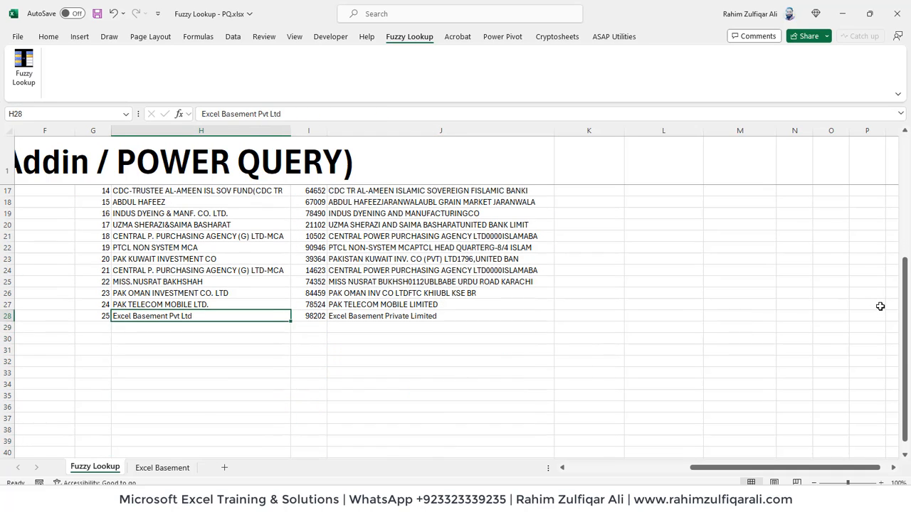
pyautogui.click(308, 316)
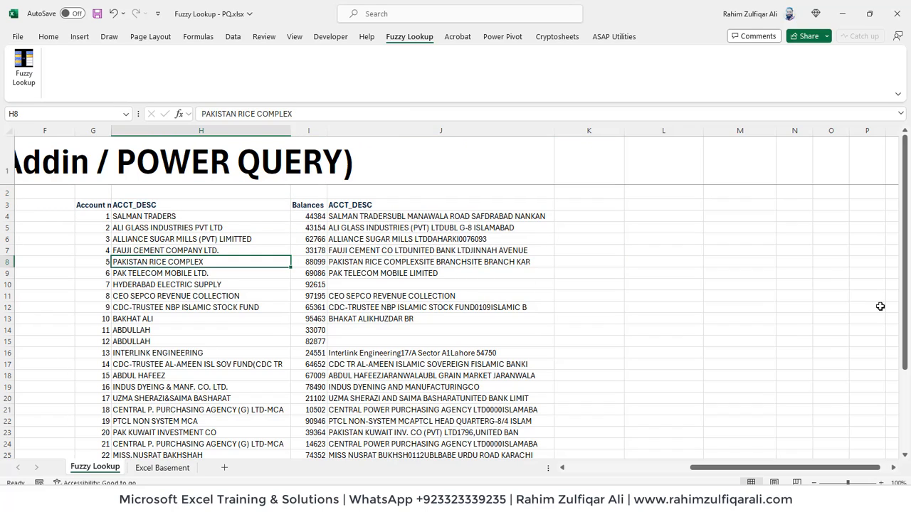
pyautogui.click(308, 272)
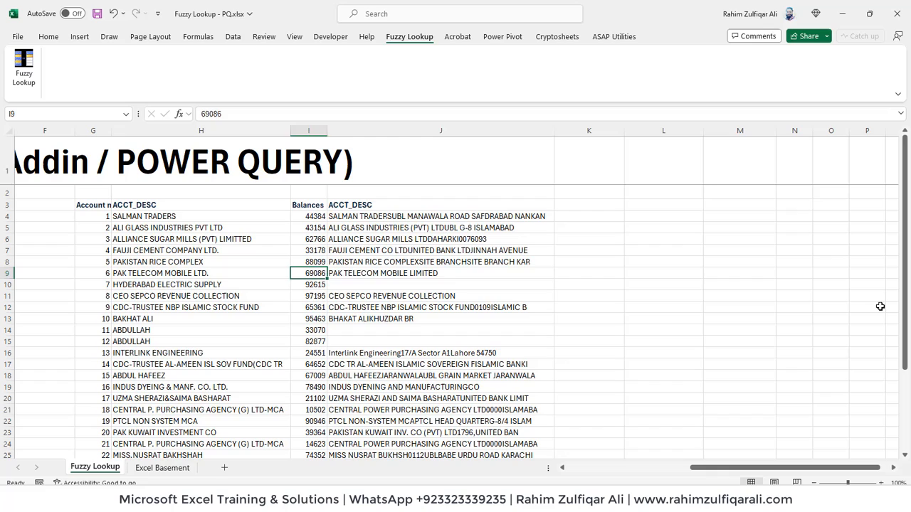
pyautogui.click(201, 295)
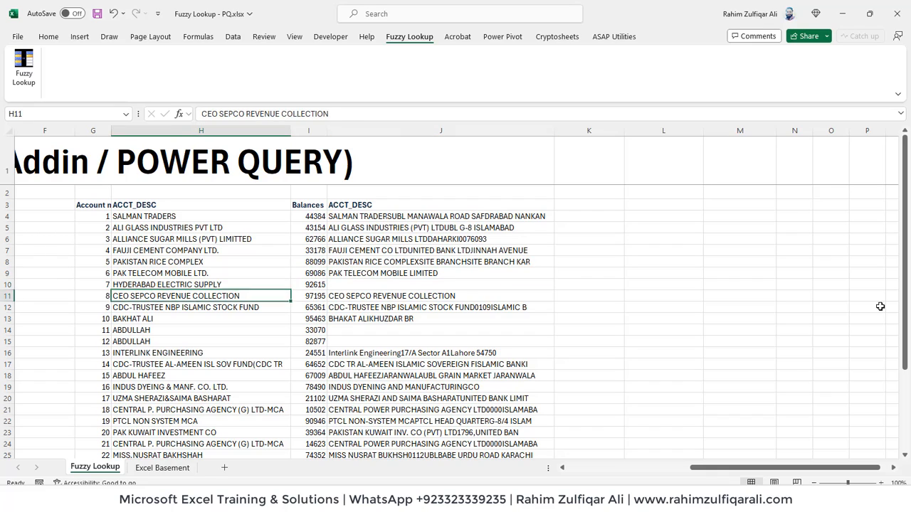
pyautogui.click(440, 341)
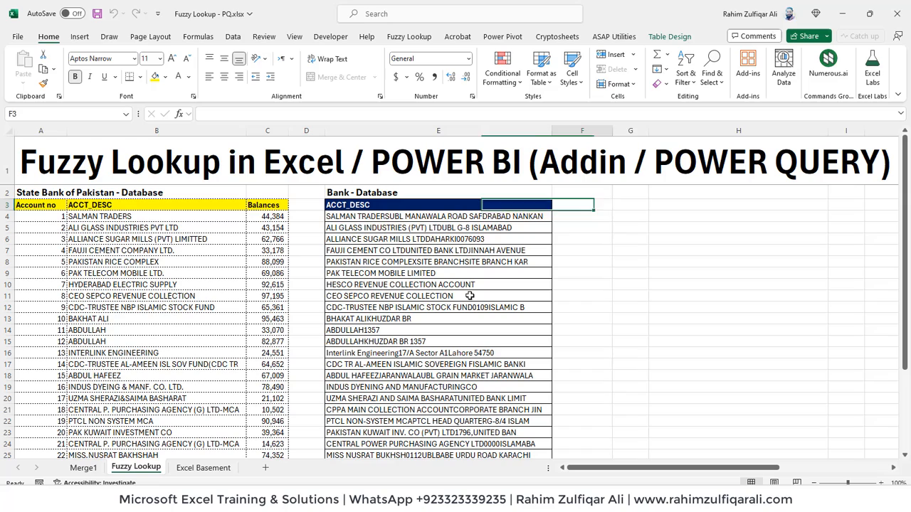
# Step: Select H3 as the output cell and open the Fuzzy Lookup pane
pyautogui.click(630, 204)
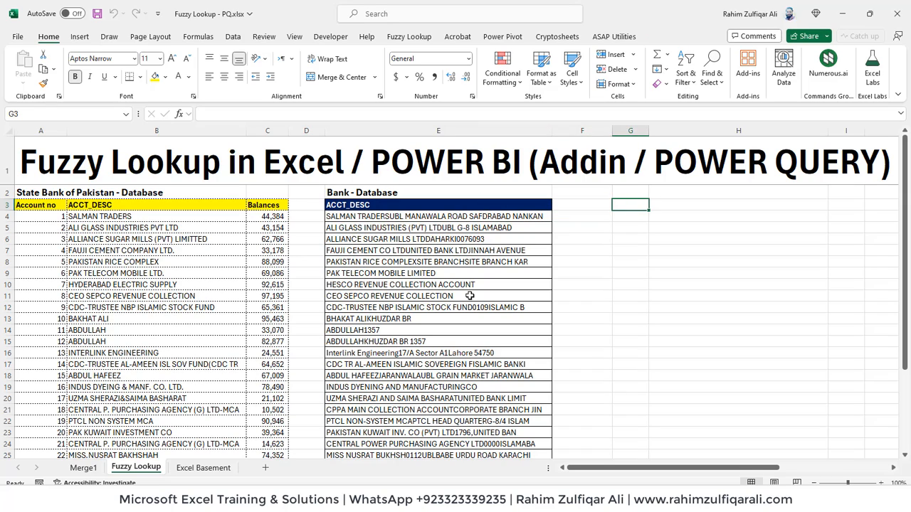
pyautogui.click(738, 204)
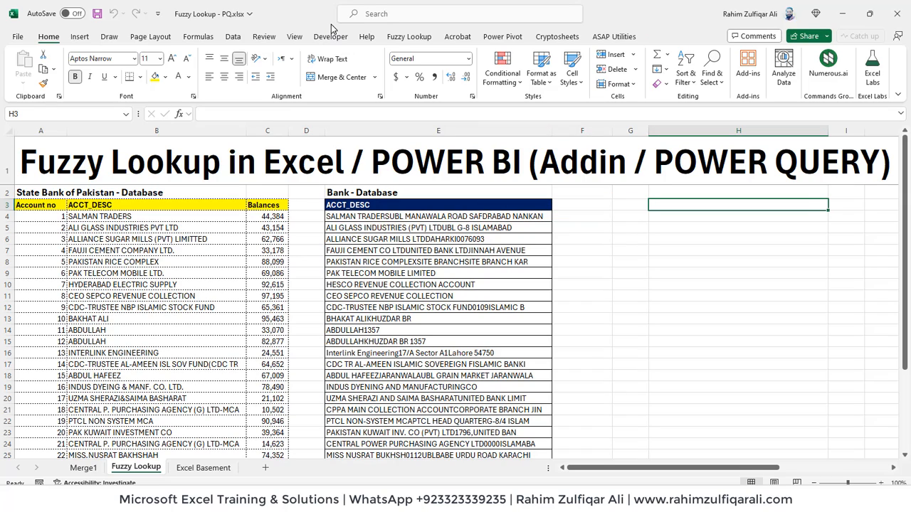
pyautogui.click(408, 36)
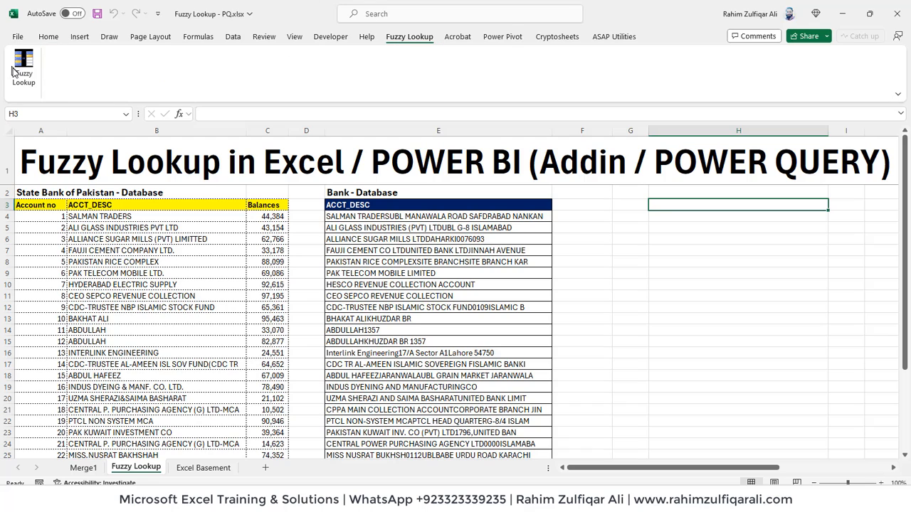
pyautogui.click(24, 64)
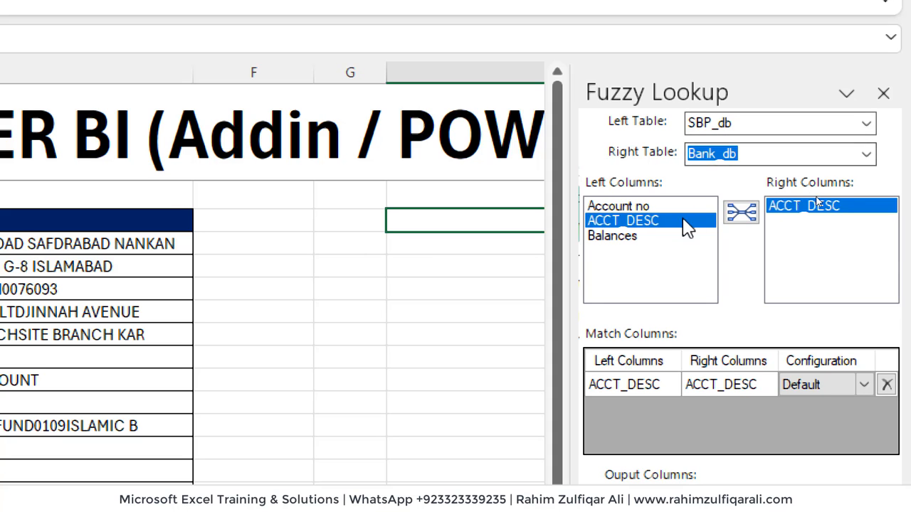
pyautogui.scroll(-3)
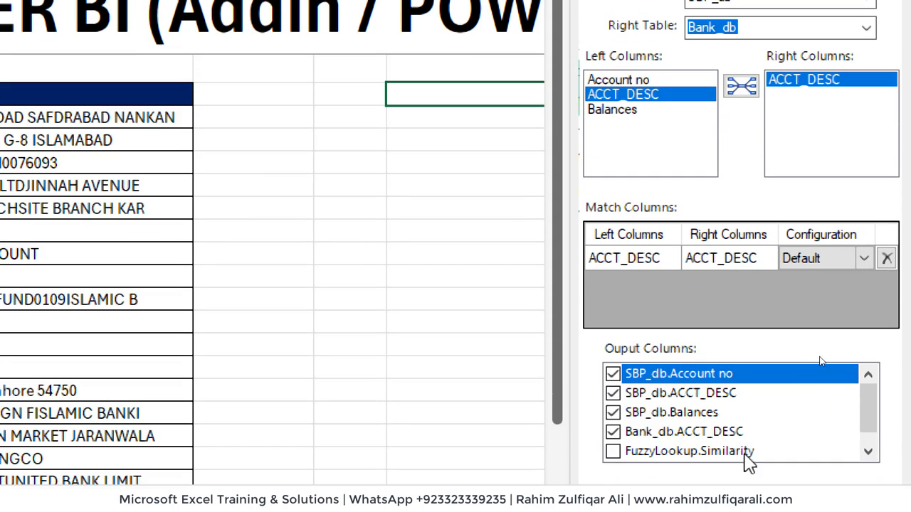
pyautogui.scroll(-3)
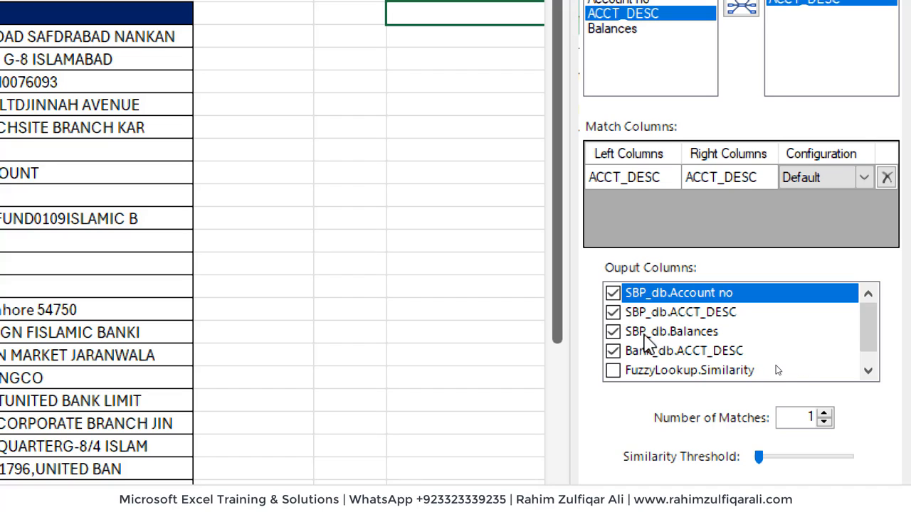
# Step: Exclude SBP account number and description from the output and run the fuzzy match
pyautogui.click(680, 312)
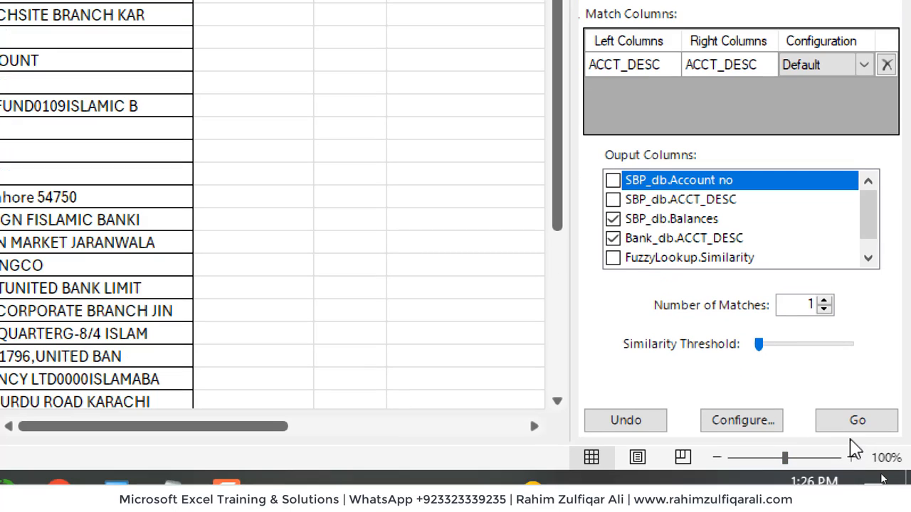
pyautogui.click(857, 420)
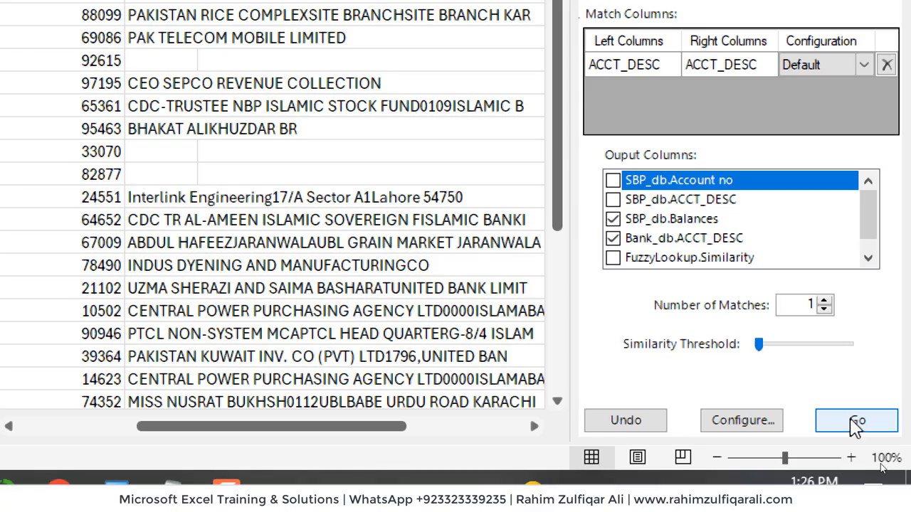
pyautogui.click(856, 419)
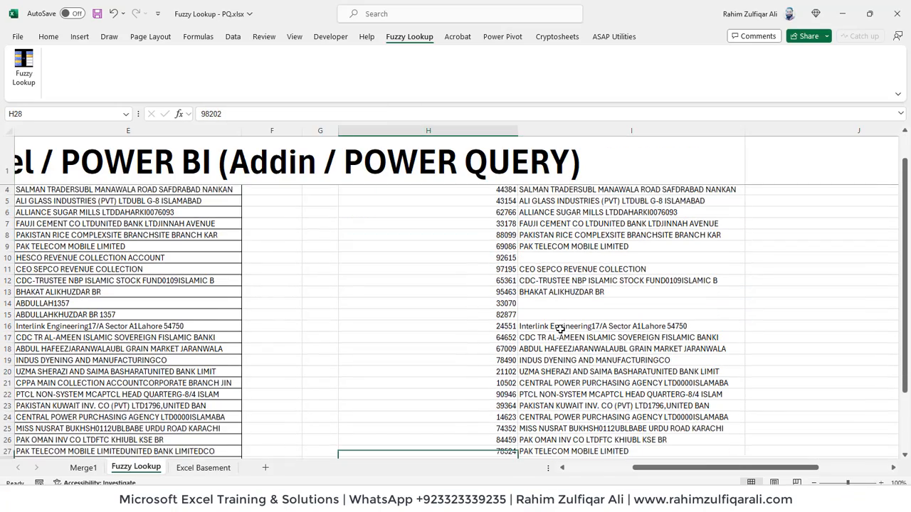
pyautogui.scroll(-3)
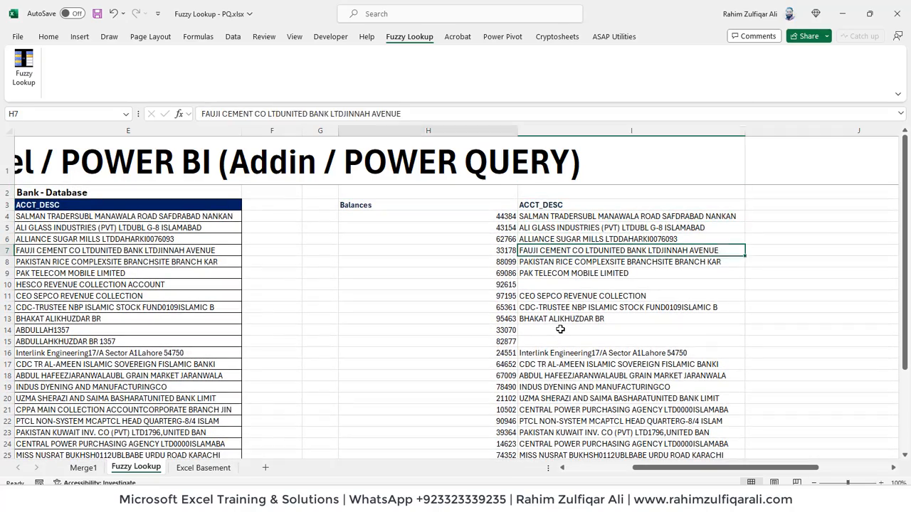
pyautogui.click(233, 36)
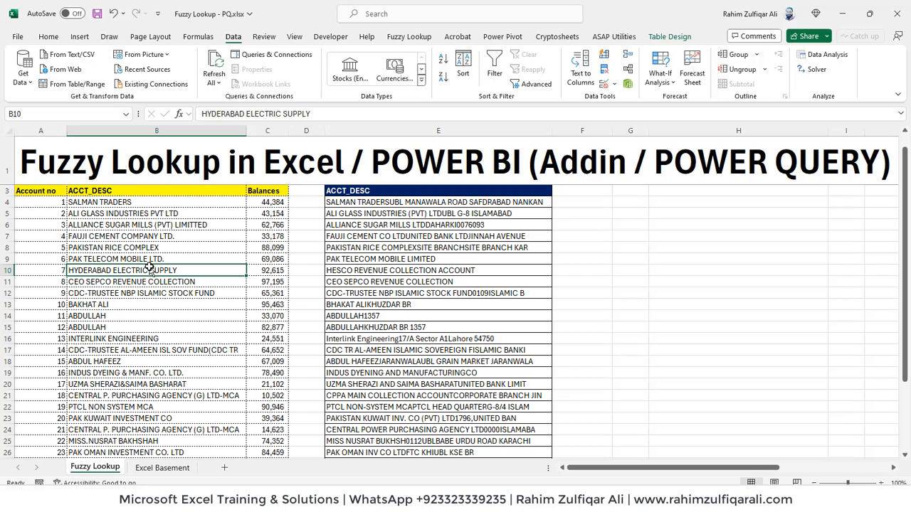
# Step: Load the SBP table through From Table/Range as the connection-only query SBP_db
pyautogui.click(138, 225)
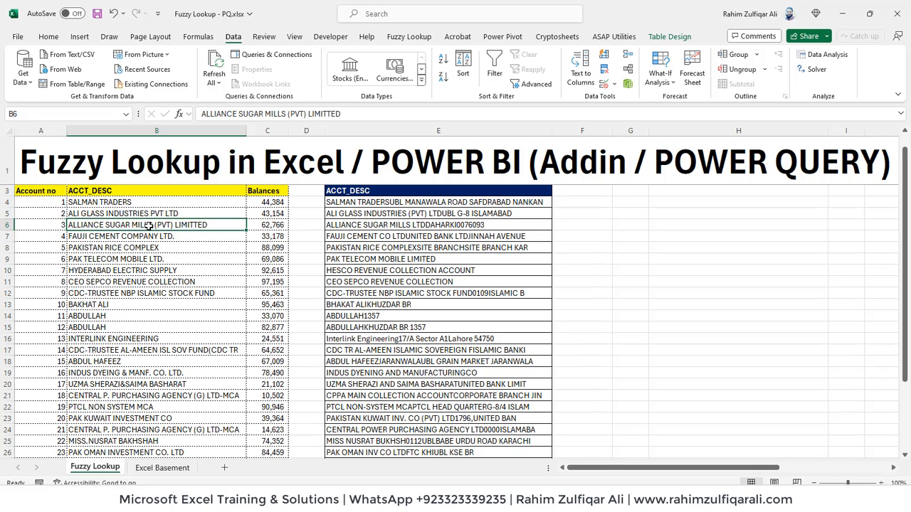
pyautogui.moveTo(76, 84)
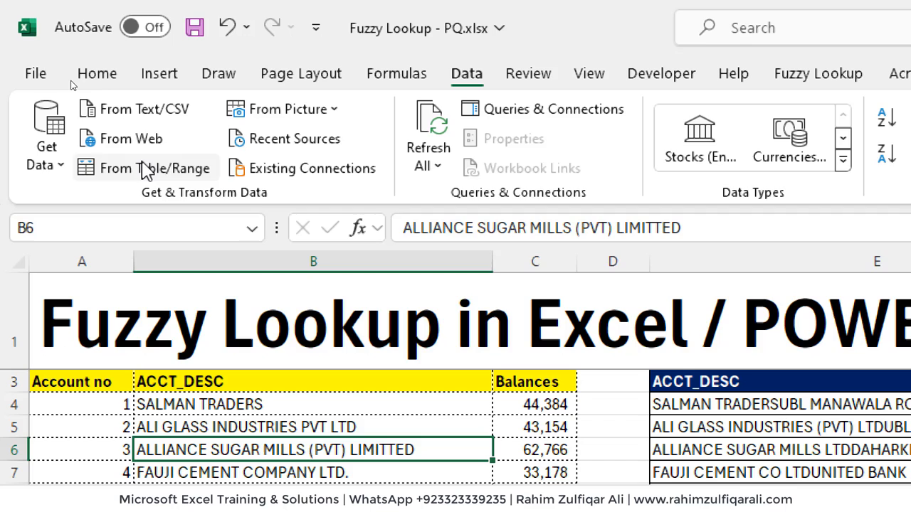
pyautogui.click(155, 168)
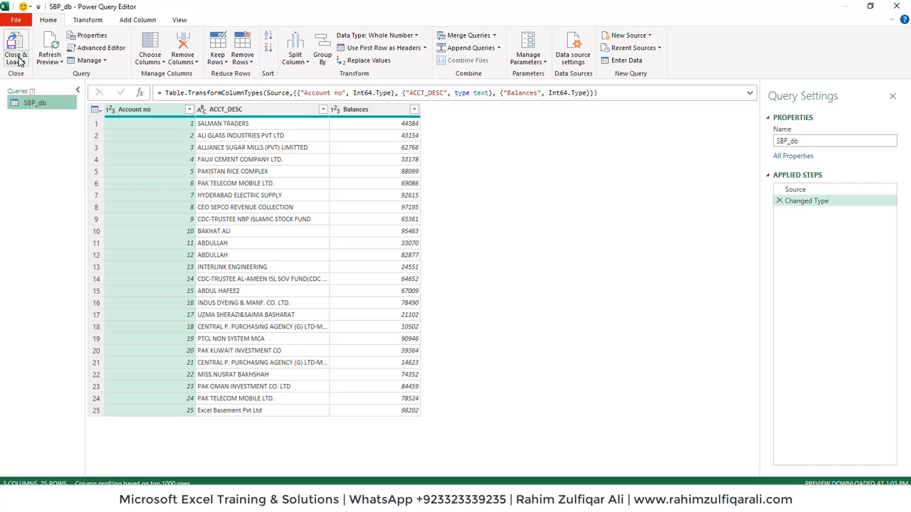
pyautogui.click(15, 50)
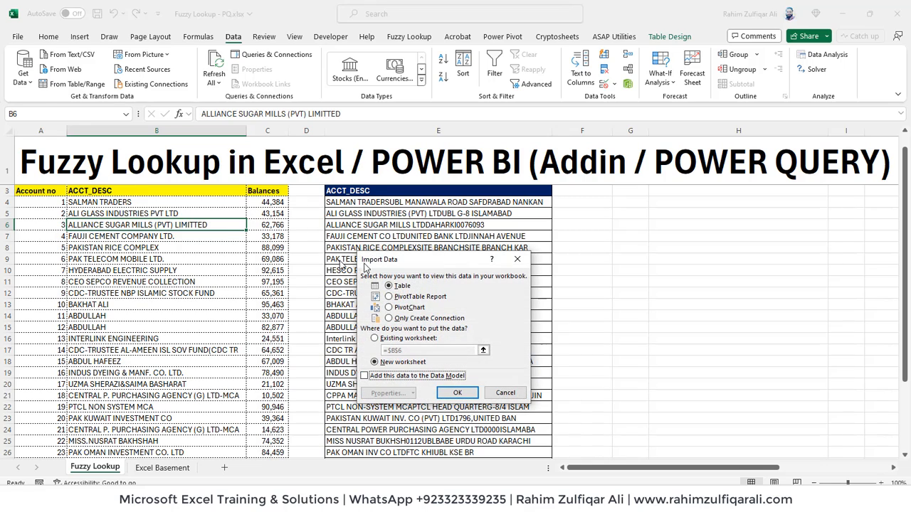
pyautogui.moveTo(396, 260)
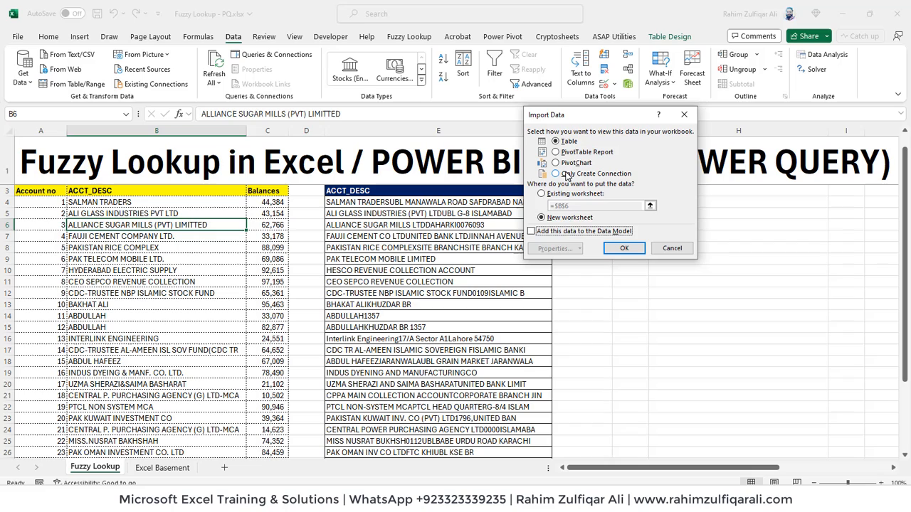
pyautogui.click(555, 174)
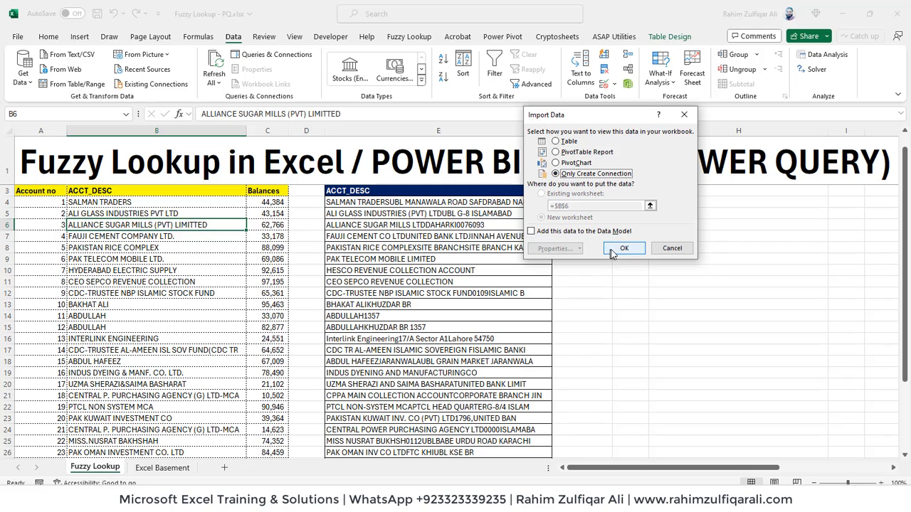
pyautogui.click(623, 248)
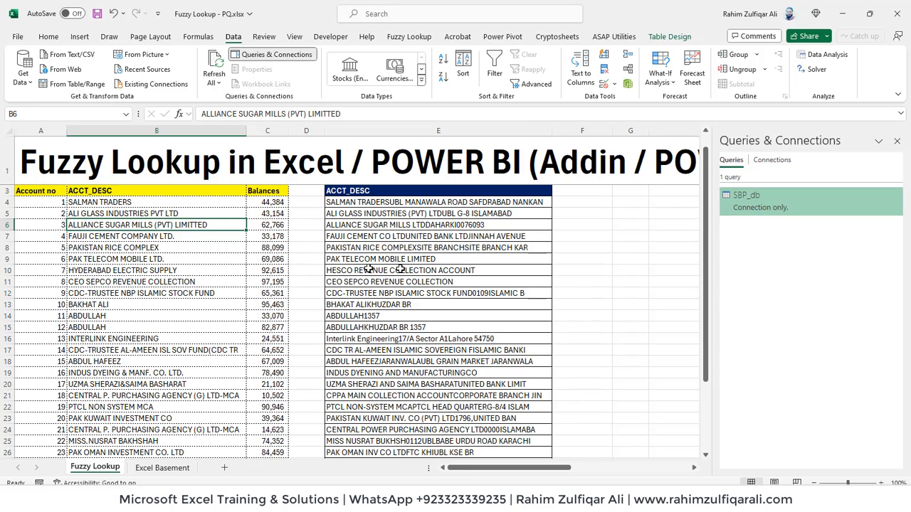
# Step: Load the Bank table into Power Query as the connection-only query Bank_db
pyautogui.click(438, 269)
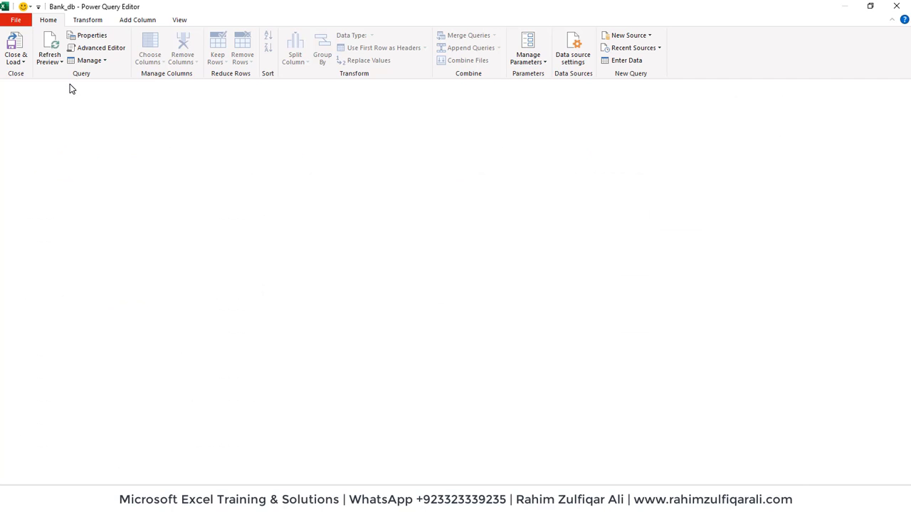
pyautogui.click(36, 116)
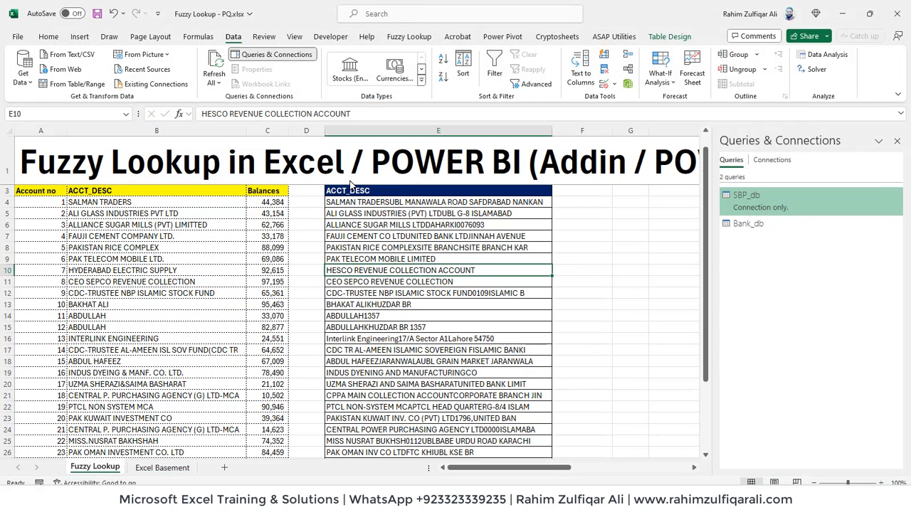
pyautogui.moveTo(537, 221)
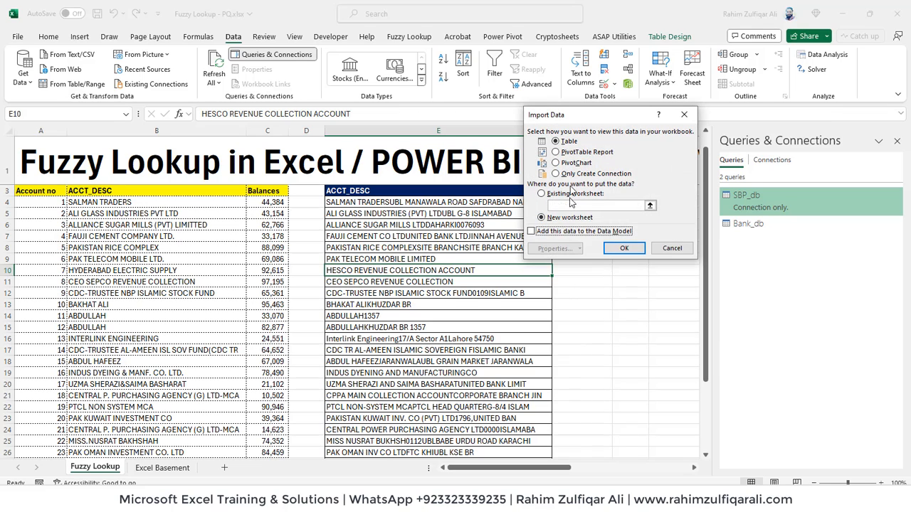
pyautogui.click(555, 174)
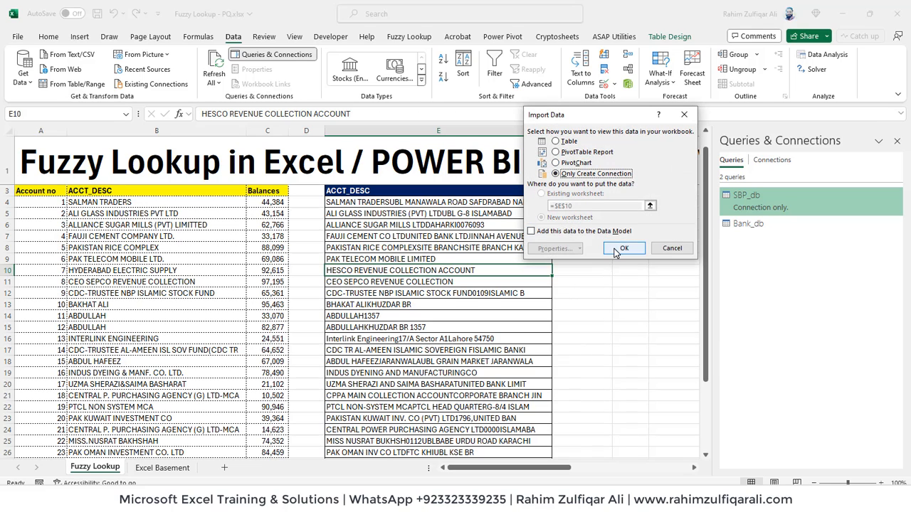
pyautogui.click(624, 247)
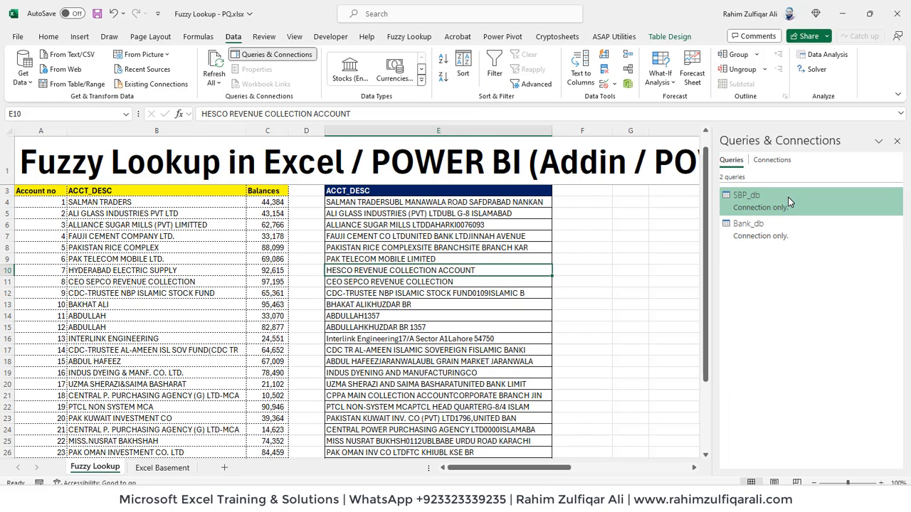
pyautogui.click(114, 259)
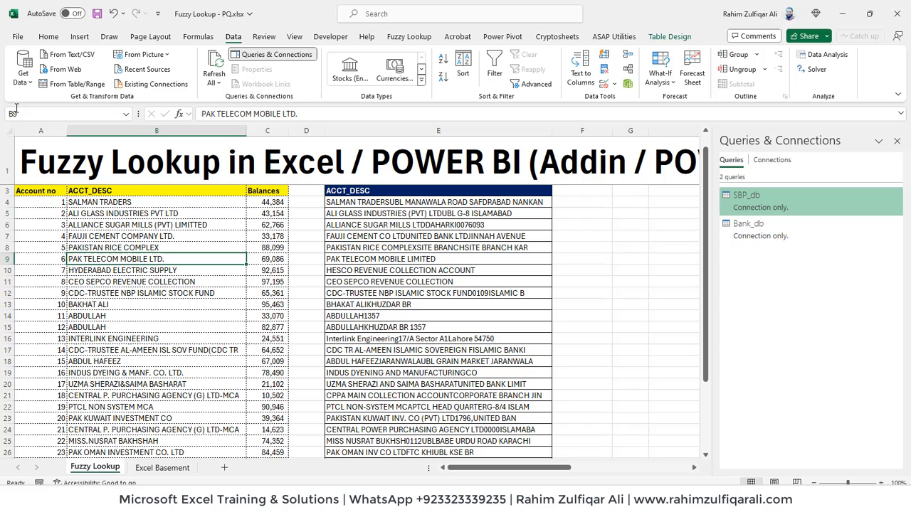
# Step: Start a query Merge pairing SBP_db as the first table with Bank_db as the second
pyautogui.click(22, 68)
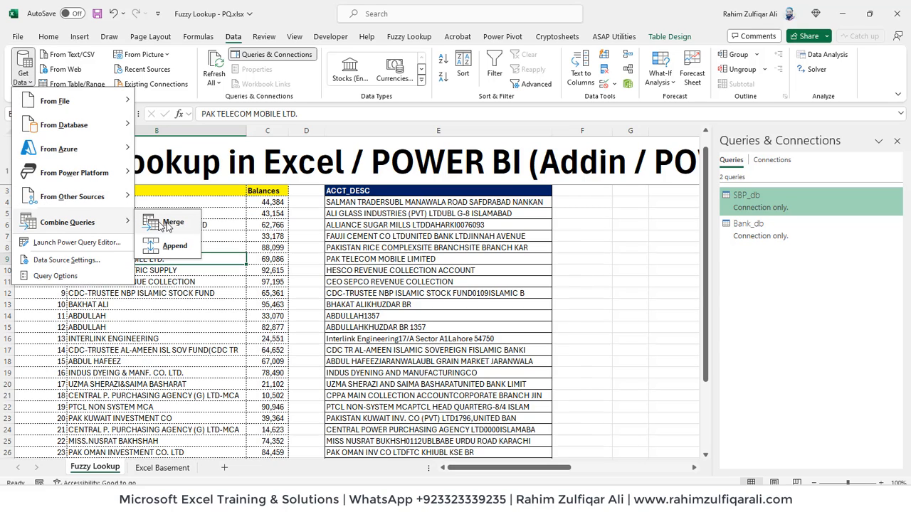
pyautogui.click(380, 202)
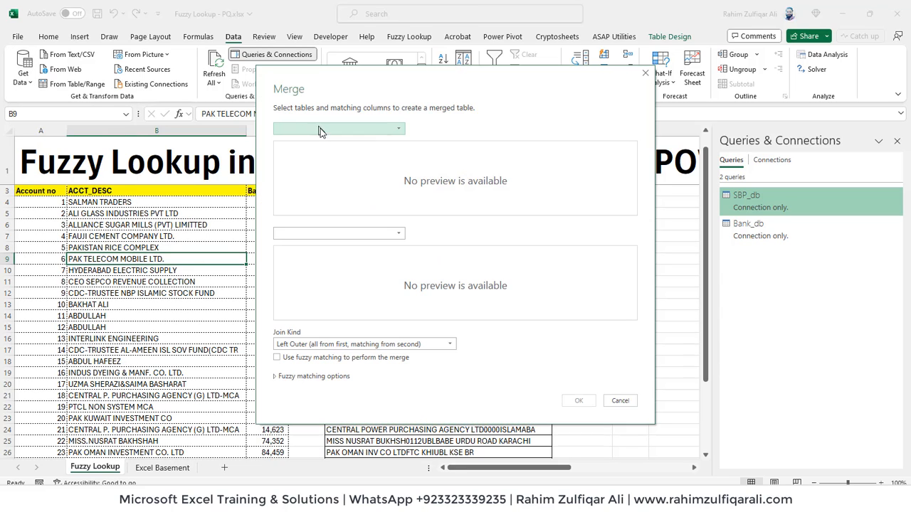
pyautogui.click(338, 128)
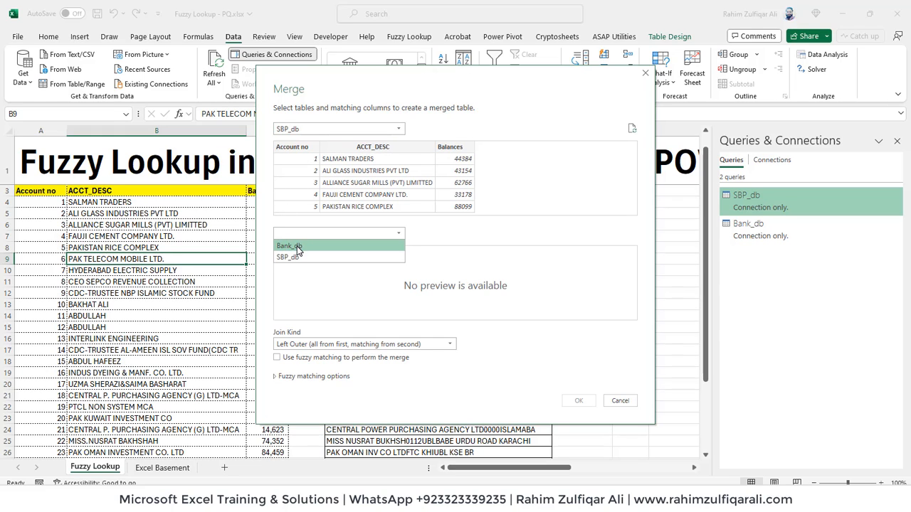
pyautogui.click(288, 245)
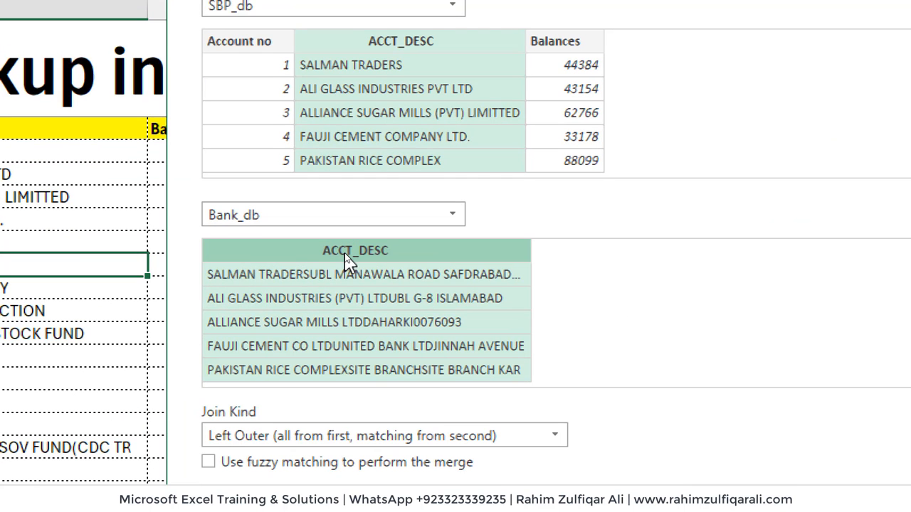
# Step: Tick 'Use fuzzy matching to perform the merge' for the ACCT_DESC join
pyautogui.scroll(-3)
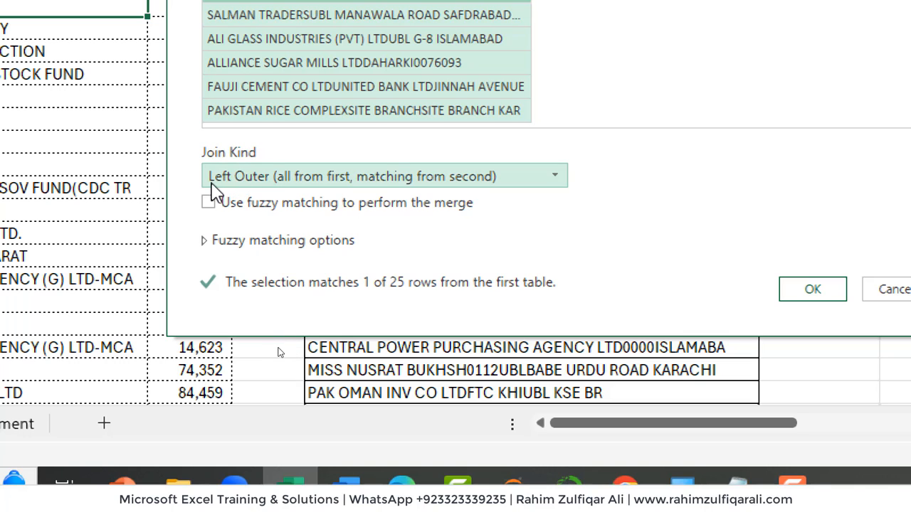
pyautogui.moveTo(260, 267)
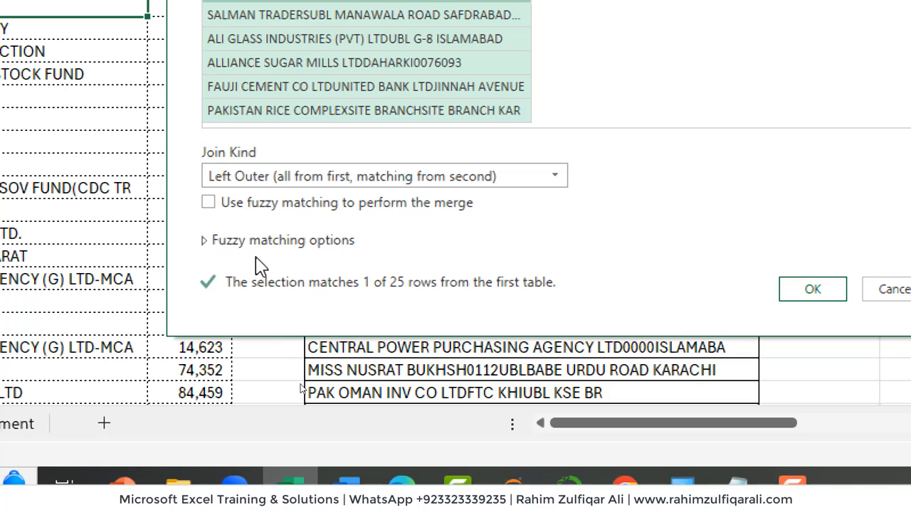
pyautogui.moveTo(302, 222)
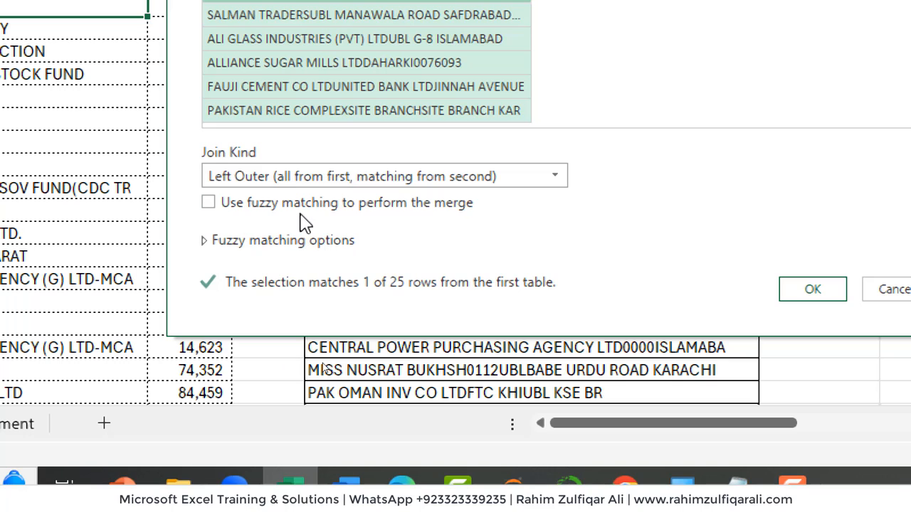
pyautogui.click(208, 202)
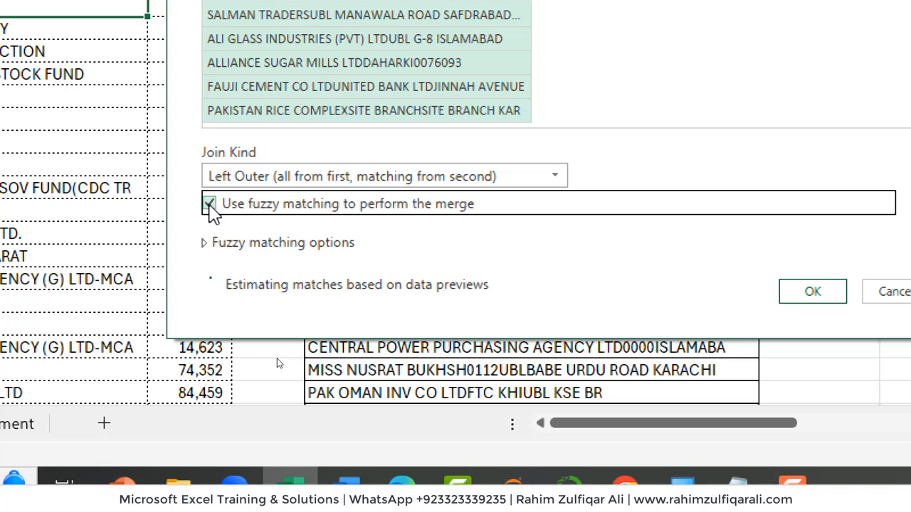
pyautogui.click(209, 203)
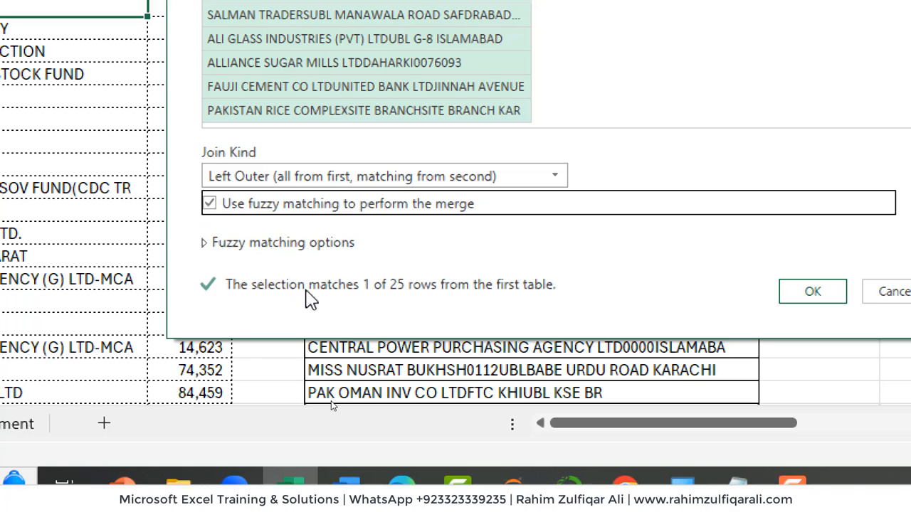
pyautogui.moveTo(500, 295)
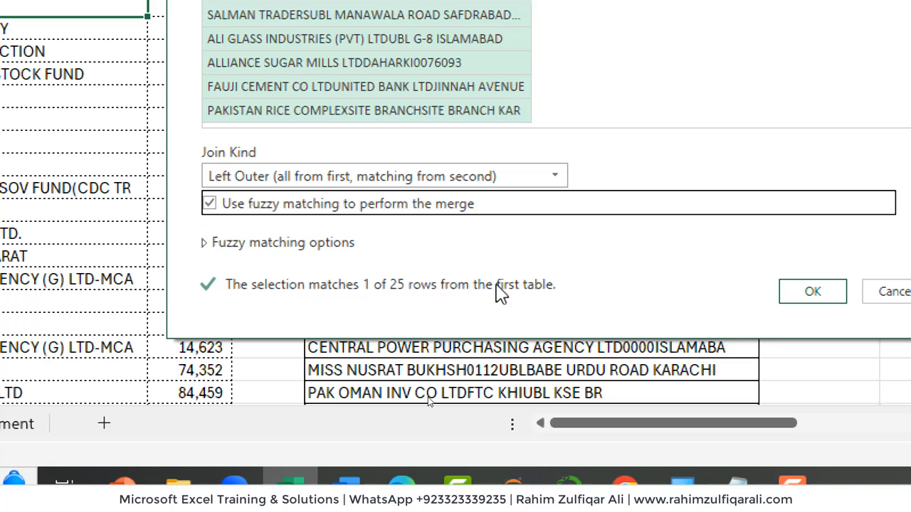
pyautogui.moveTo(356, 288)
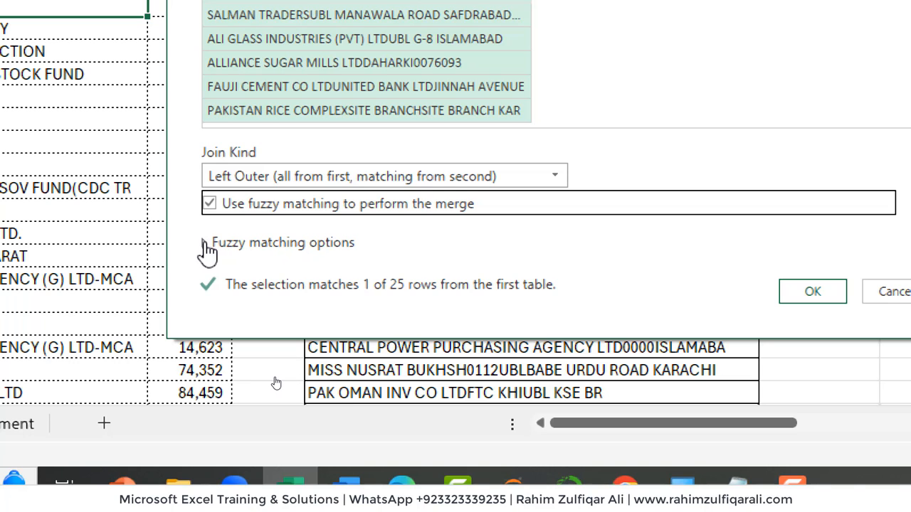
# Step: Set similarity threshold 0.3 and maximum 1 match, then confirm the fuzzy merge
pyautogui.click(207, 242)
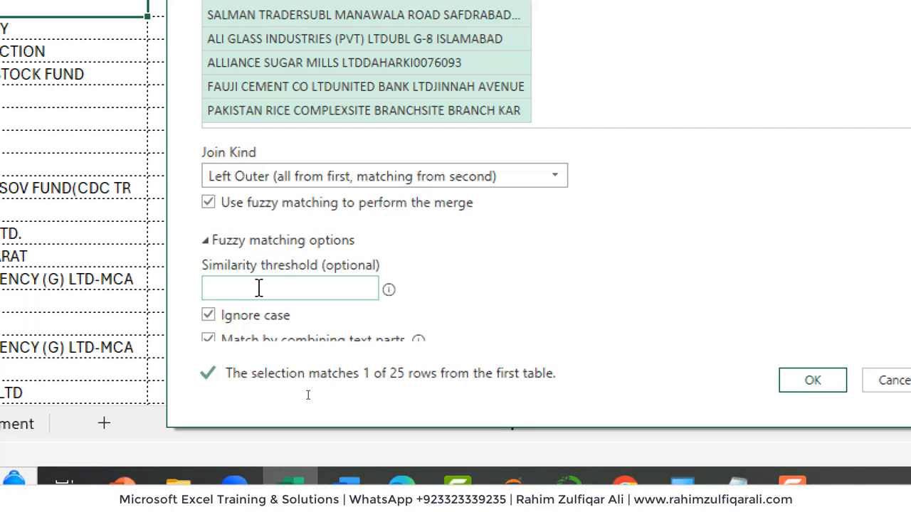
pyautogui.moveTo(389, 289)
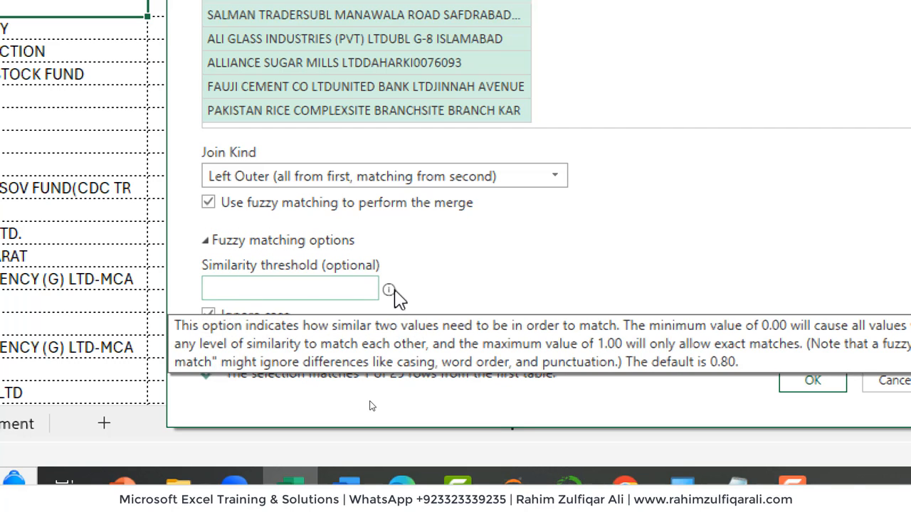
pyautogui.moveTo(675, 291)
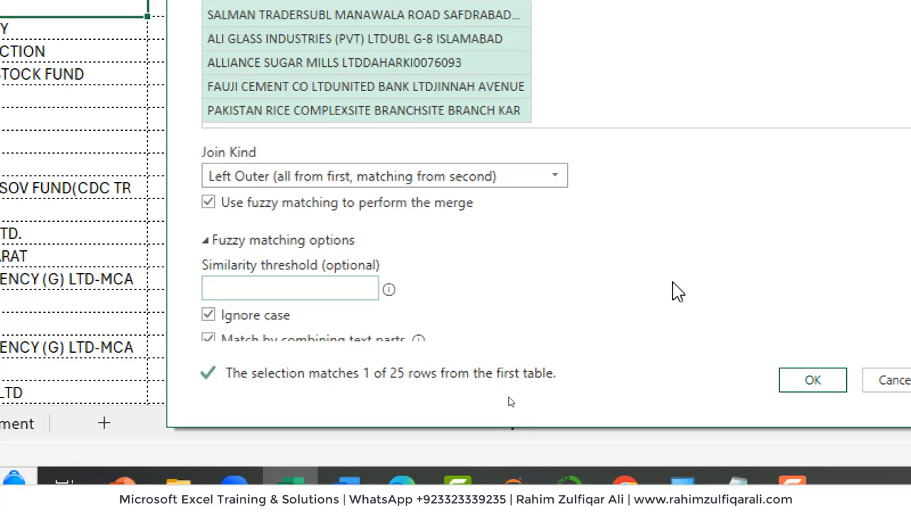
pyautogui.click(289, 288)
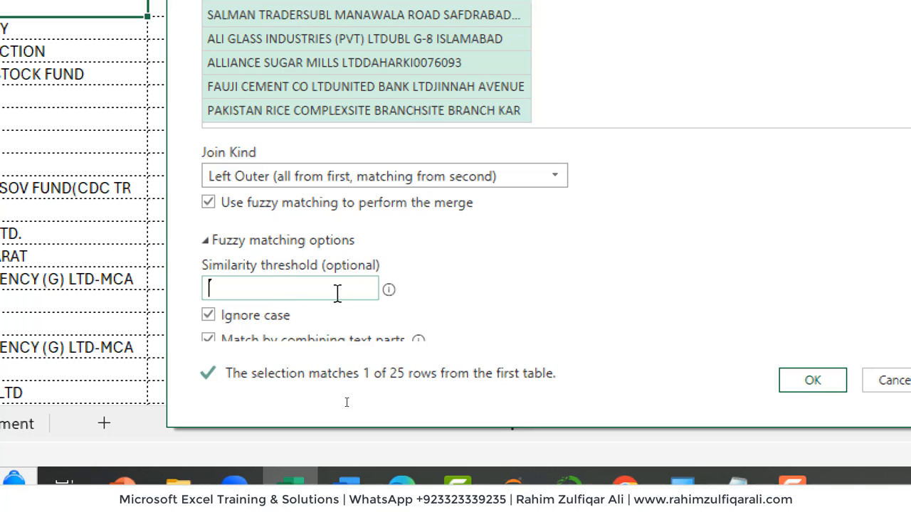
pyautogui.moveTo(389, 290)
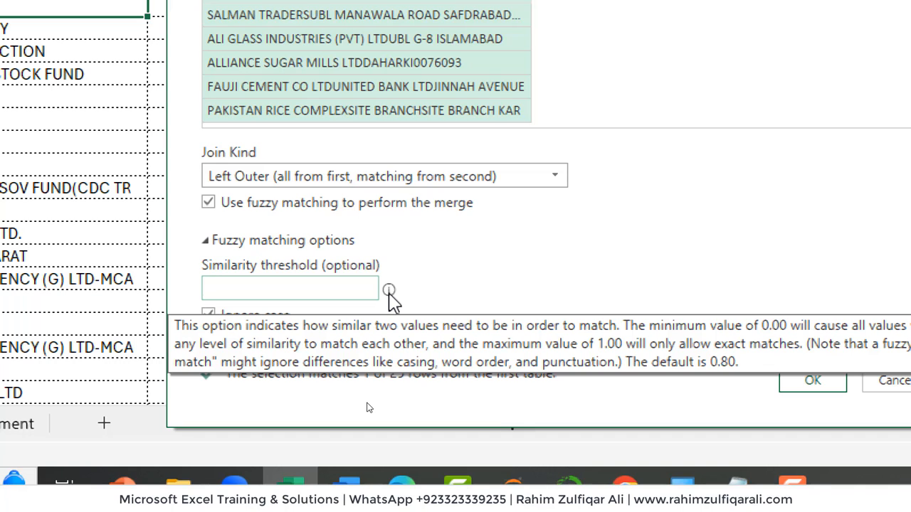
pyautogui.click(290, 288)
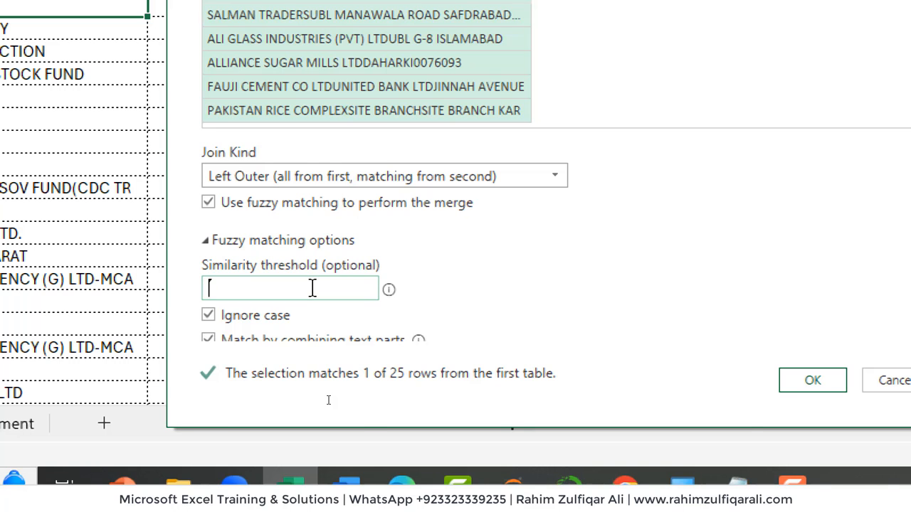
pyautogui.write('0.7')
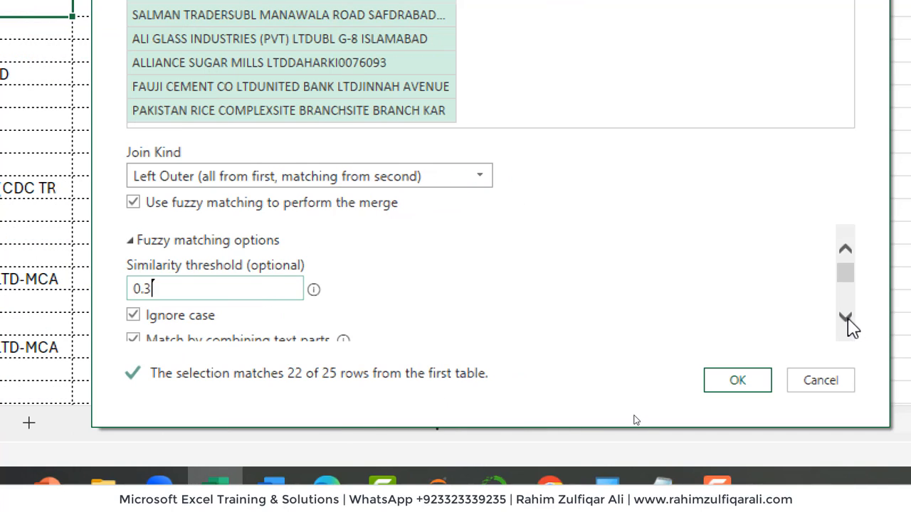
pyautogui.scroll(-3)
pyautogui.write('1')
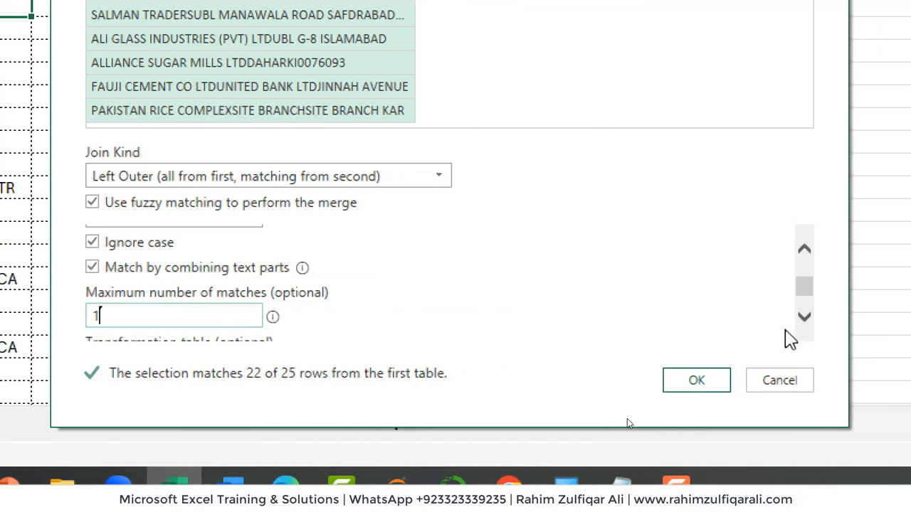
pyautogui.scroll(-3)
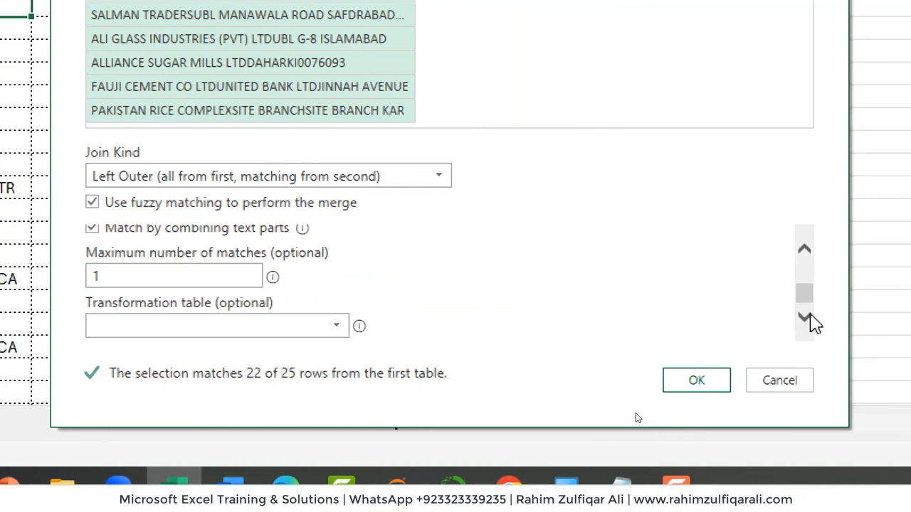
pyautogui.click(214, 326)
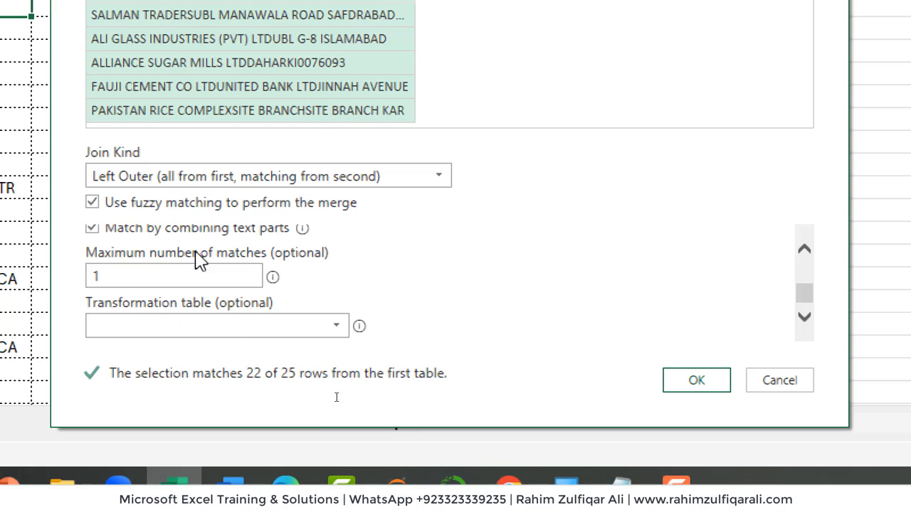
pyautogui.moveTo(140, 318)
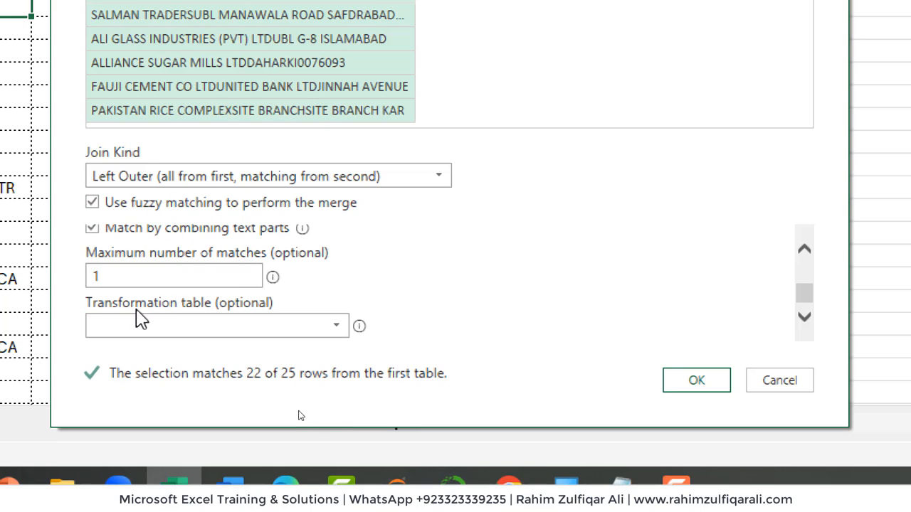
pyautogui.moveTo(710, 335)
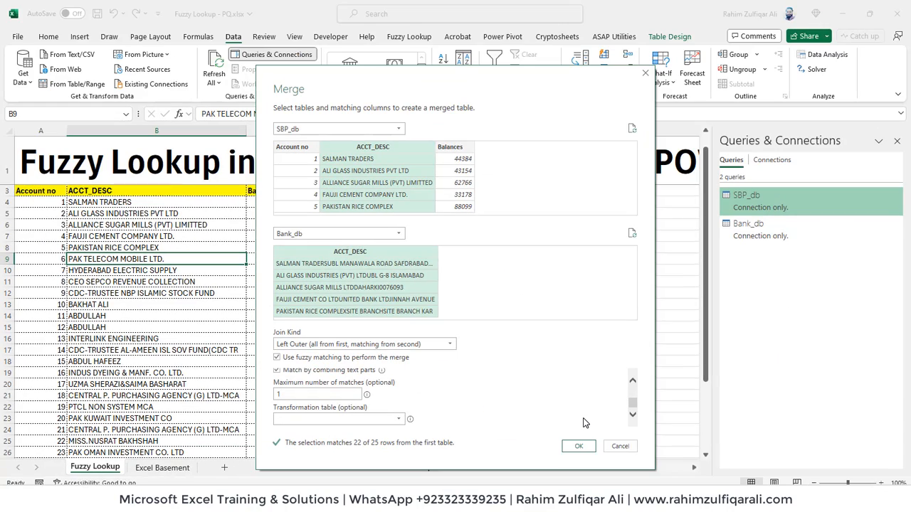
pyautogui.click(578, 446)
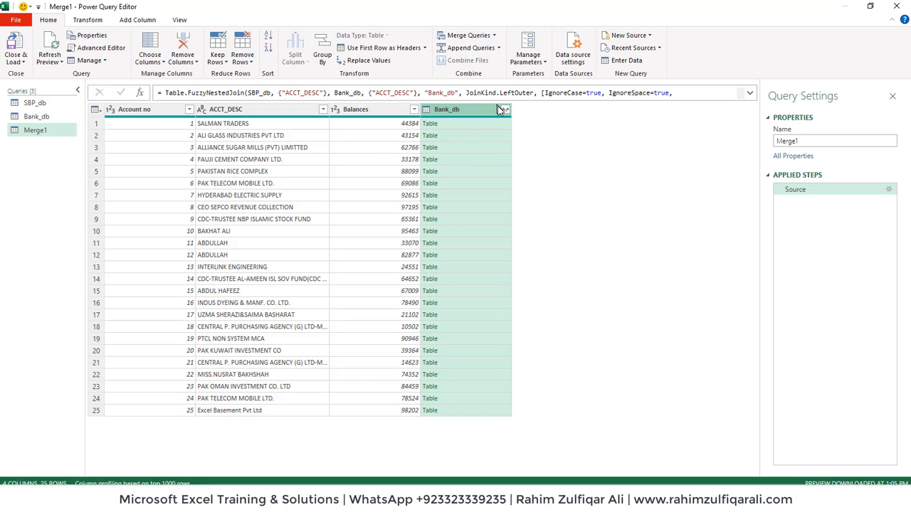
# Step: Expand Bank_db into an unprefixed ACCT_DESC.1 column, check rows 18 and 22, and load
pyautogui.click(504, 109)
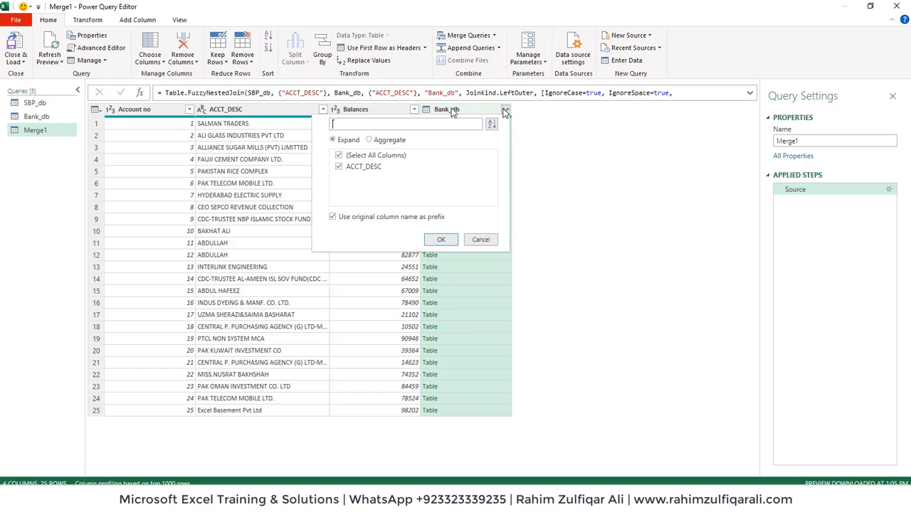
pyautogui.click(332, 217)
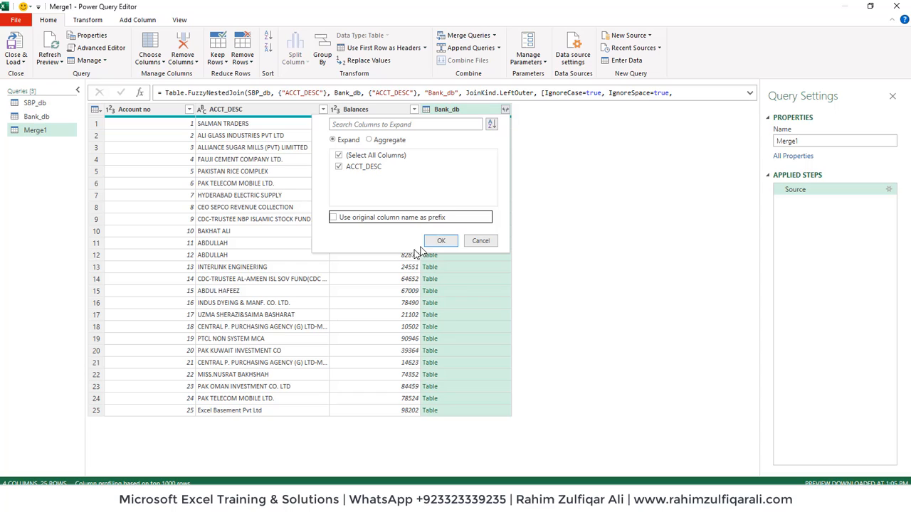
pyautogui.click(440, 240)
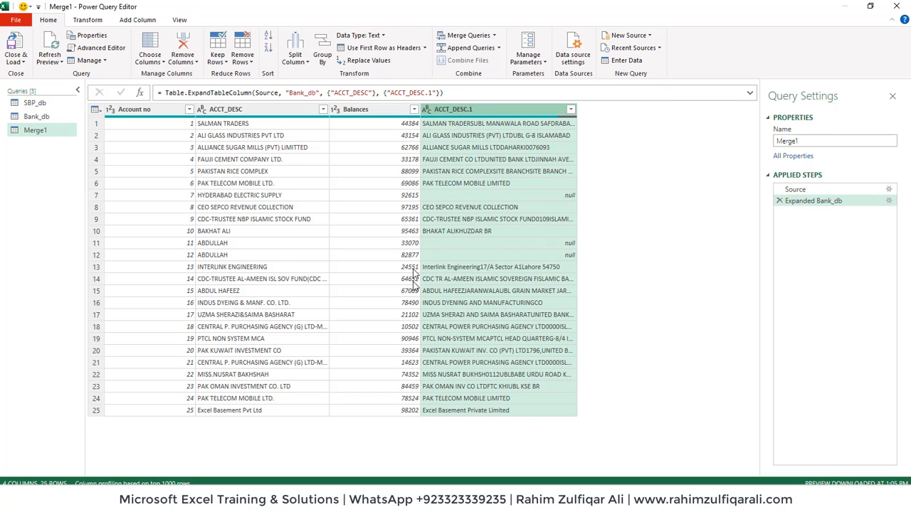
pyautogui.click(259, 326)
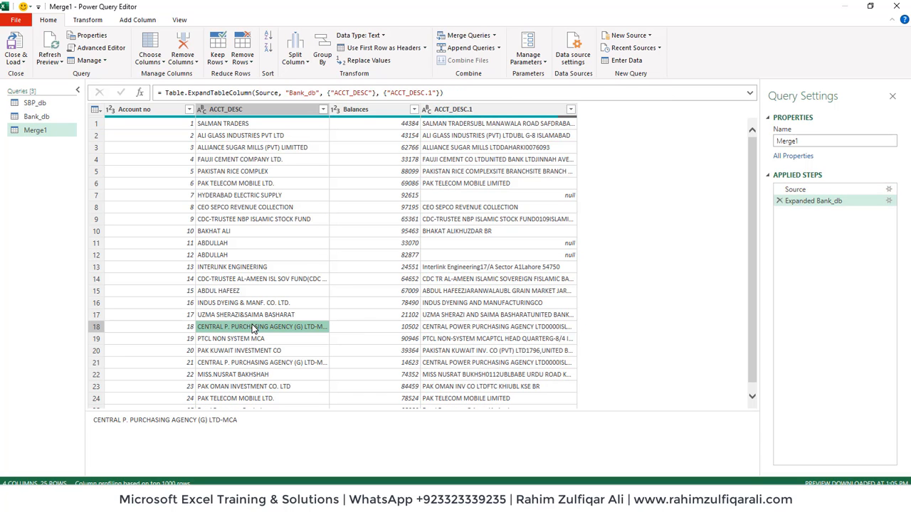
pyautogui.click(261, 362)
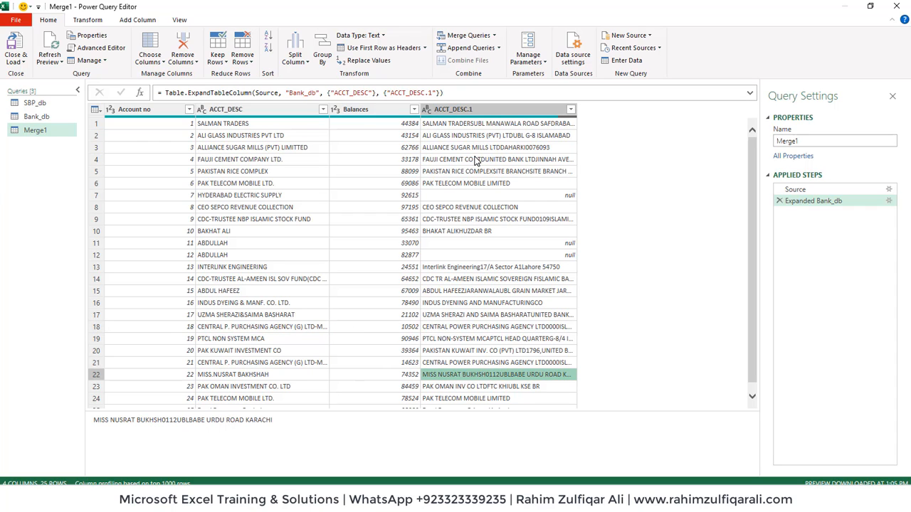
pyautogui.click(496, 159)
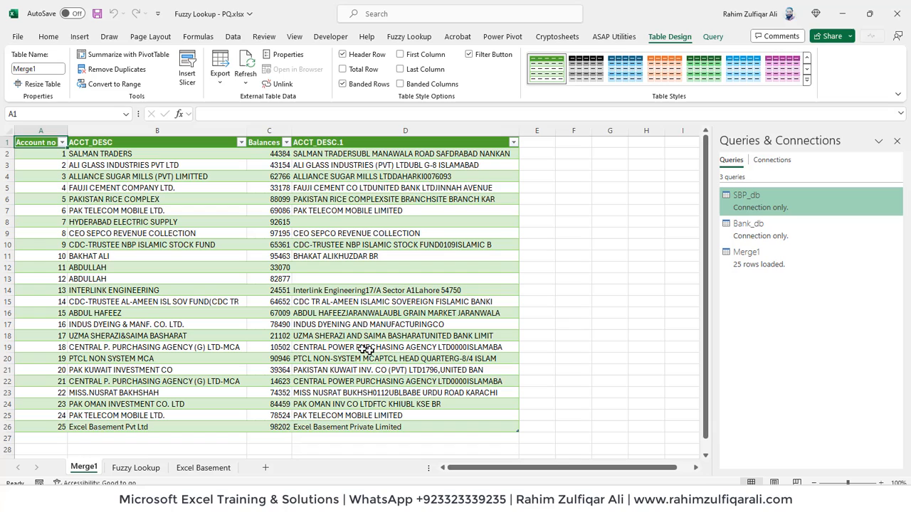
# Step: Check accounts 18 and 19 in Merge1 against the Fuzzy Lookup sheet, then return
pyautogui.click(40, 347)
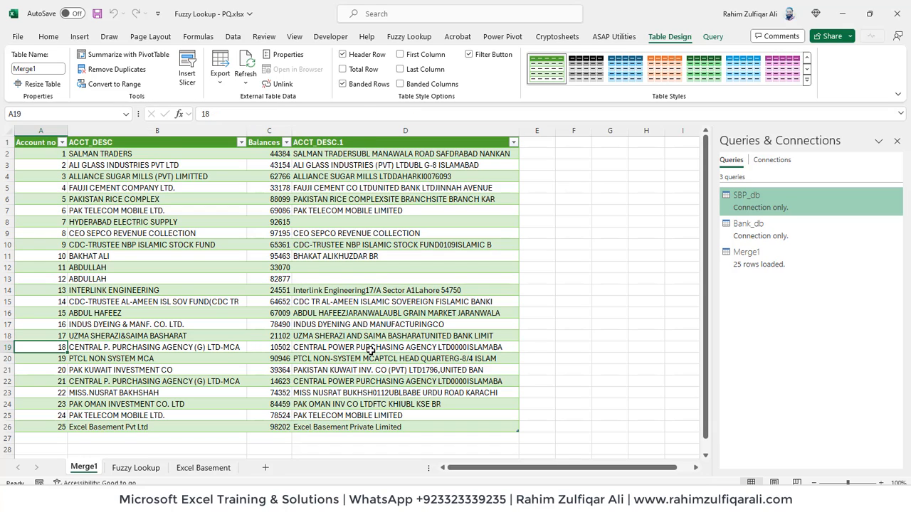
pyautogui.click(156, 200)
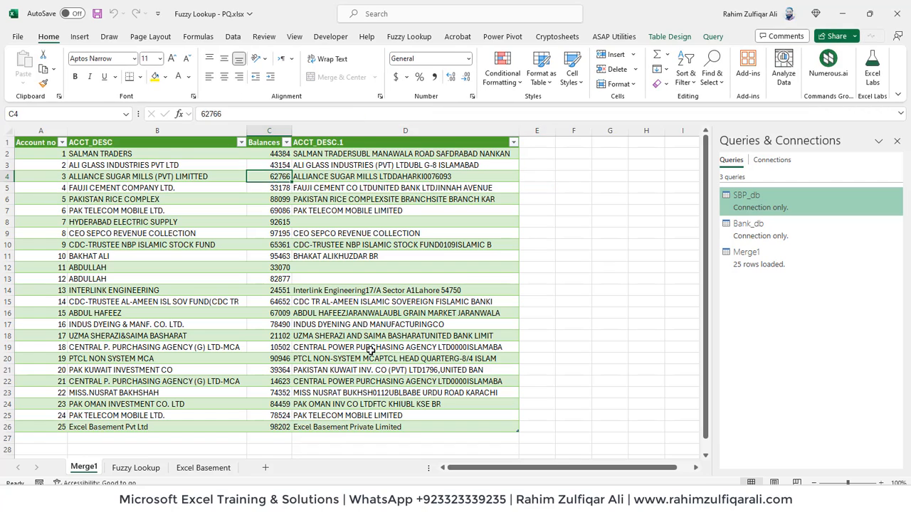
pyautogui.click(268, 358)
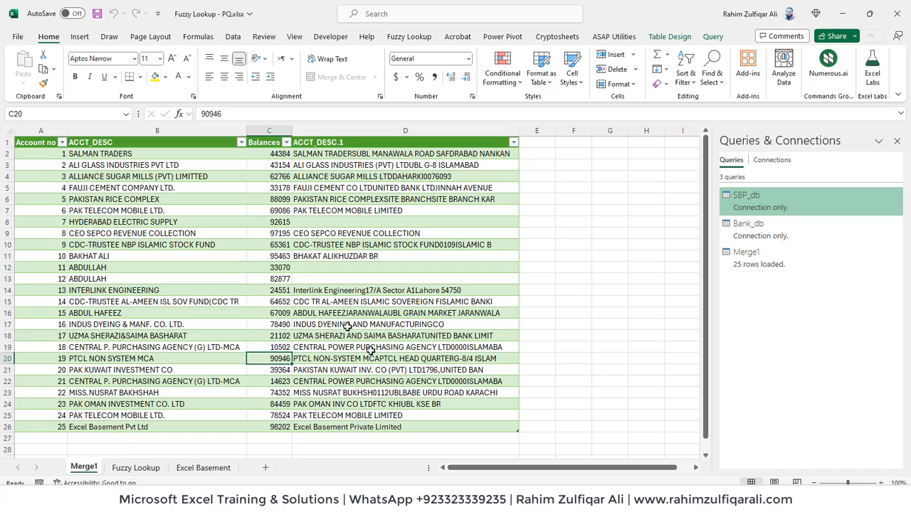
pyautogui.click(135, 467)
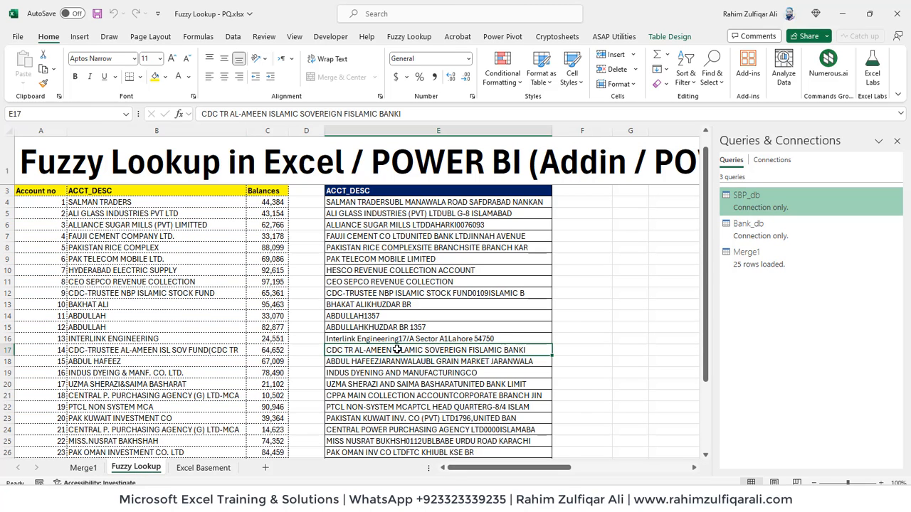
pyautogui.scroll(-3)
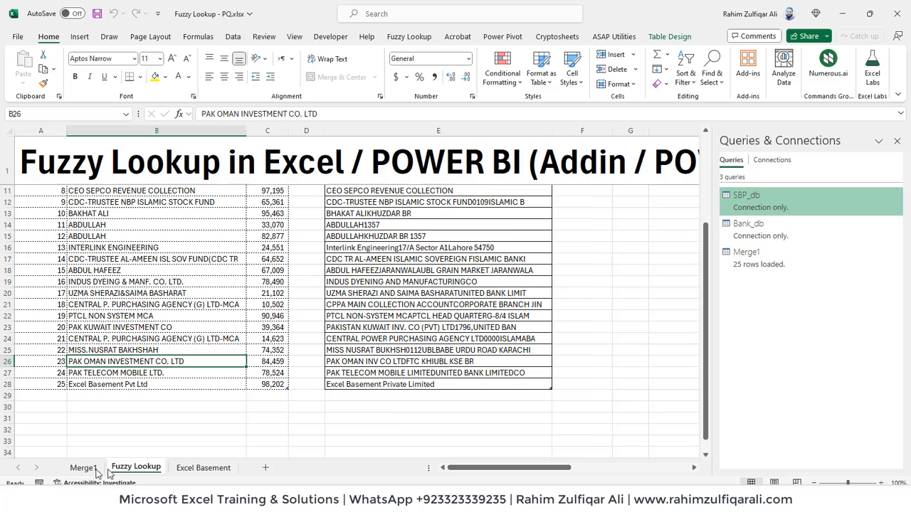
pyautogui.click(83, 467)
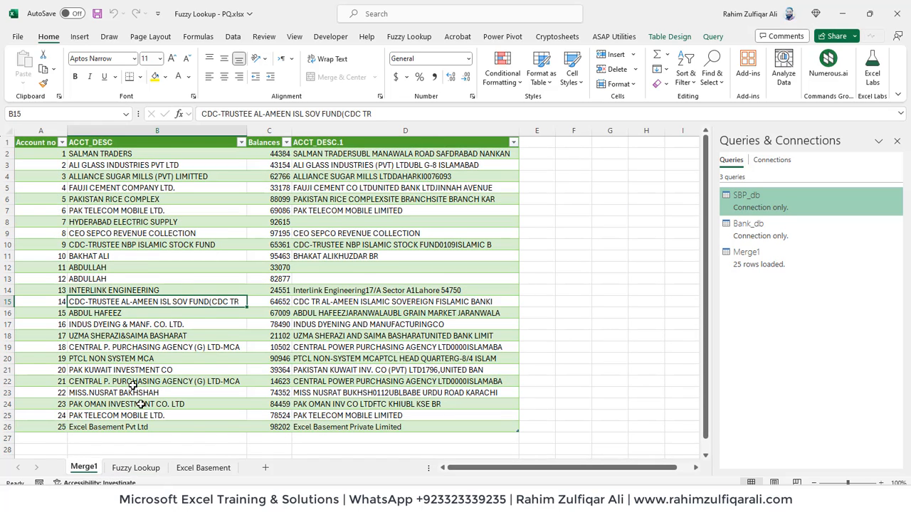